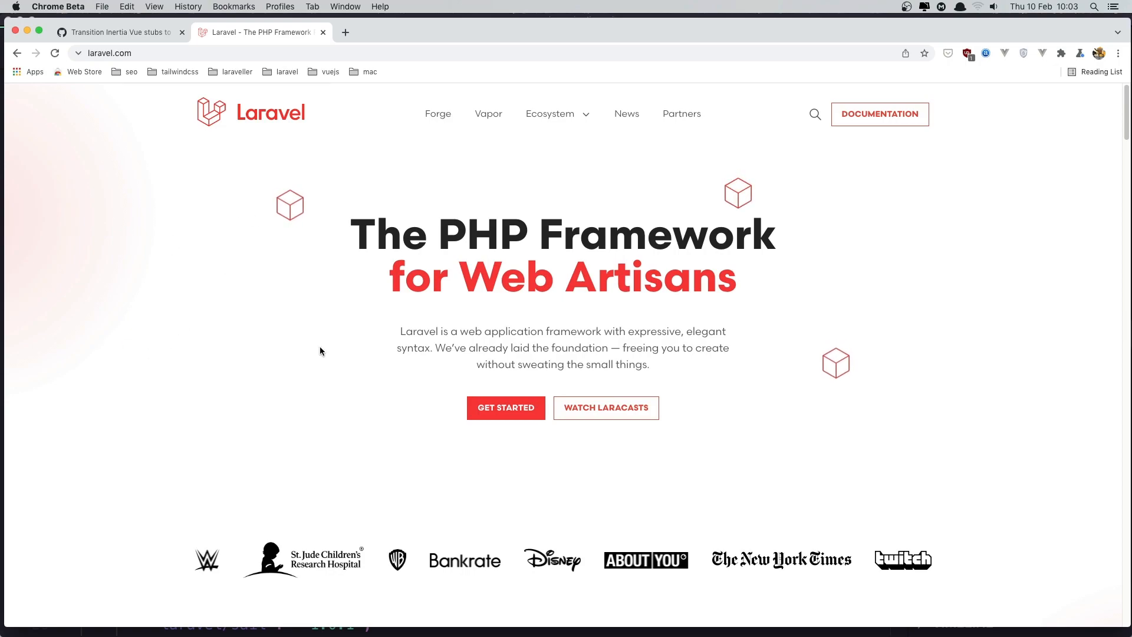
- Scroll down through the current Laravel page and back up a little before heading to the docs
scroll(down, 3)
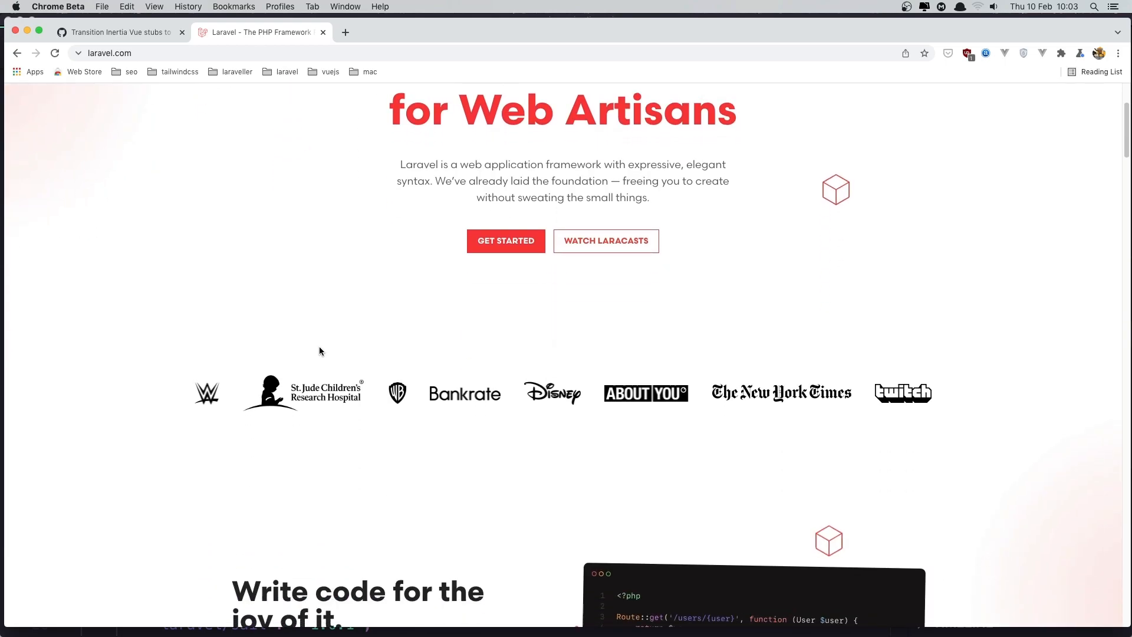
scroll(down, 3)
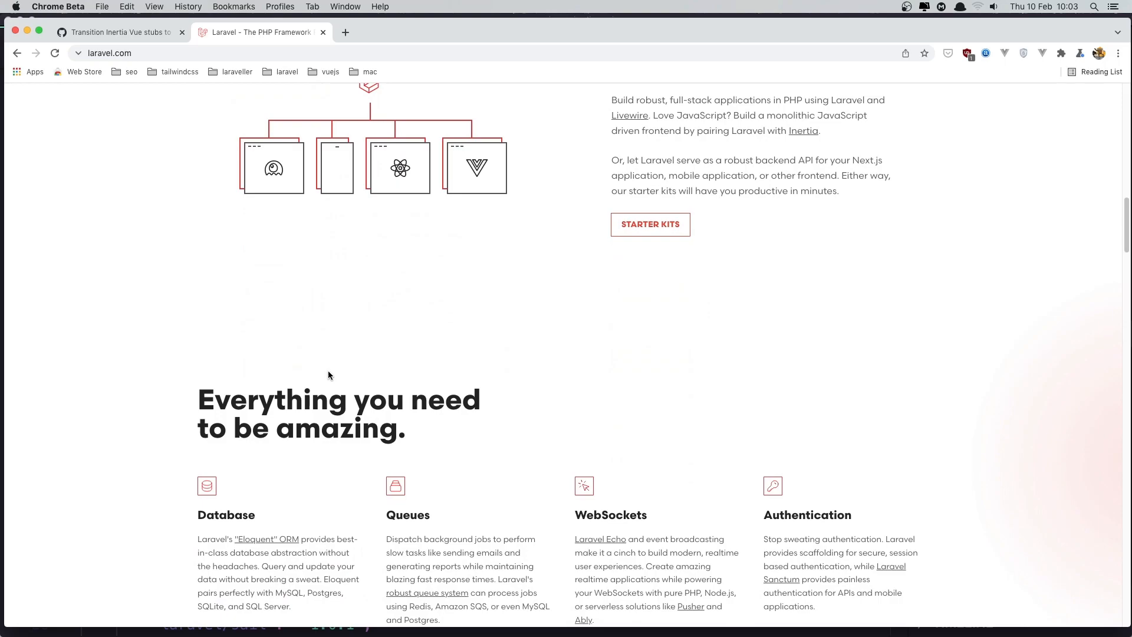
scroll(up, 3)
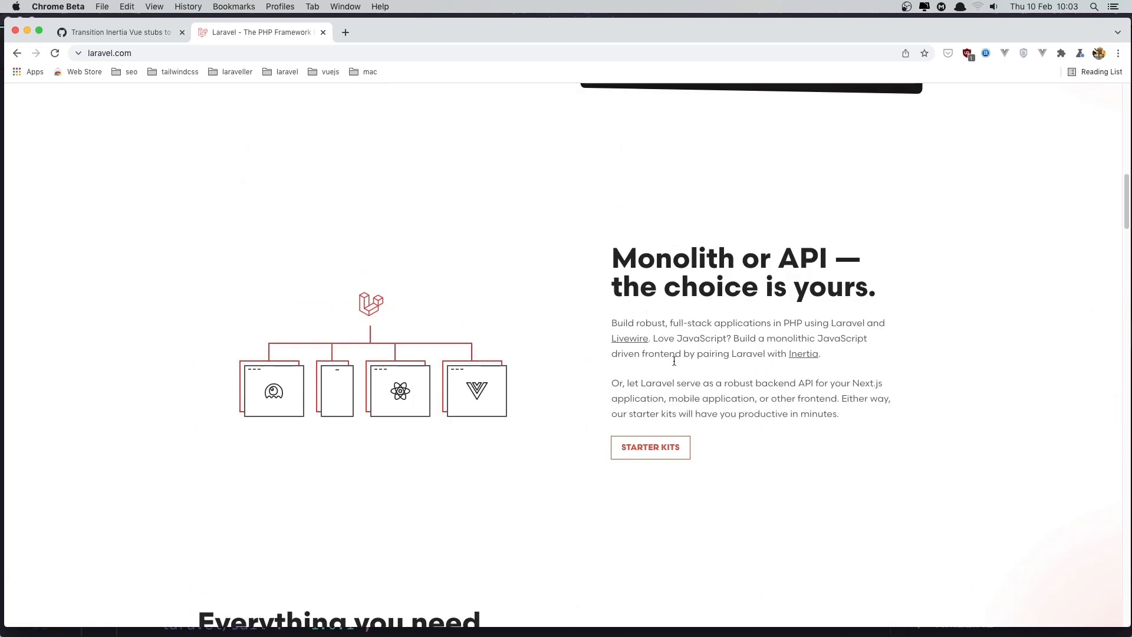
mouse_move(648, 447)
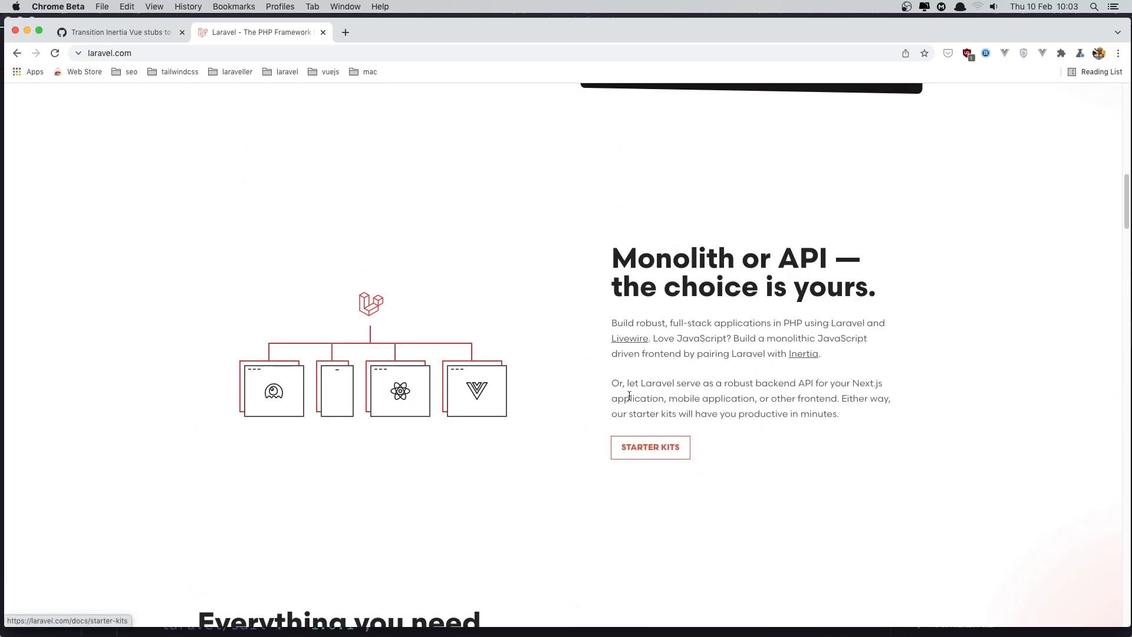
scroll(down, 3)
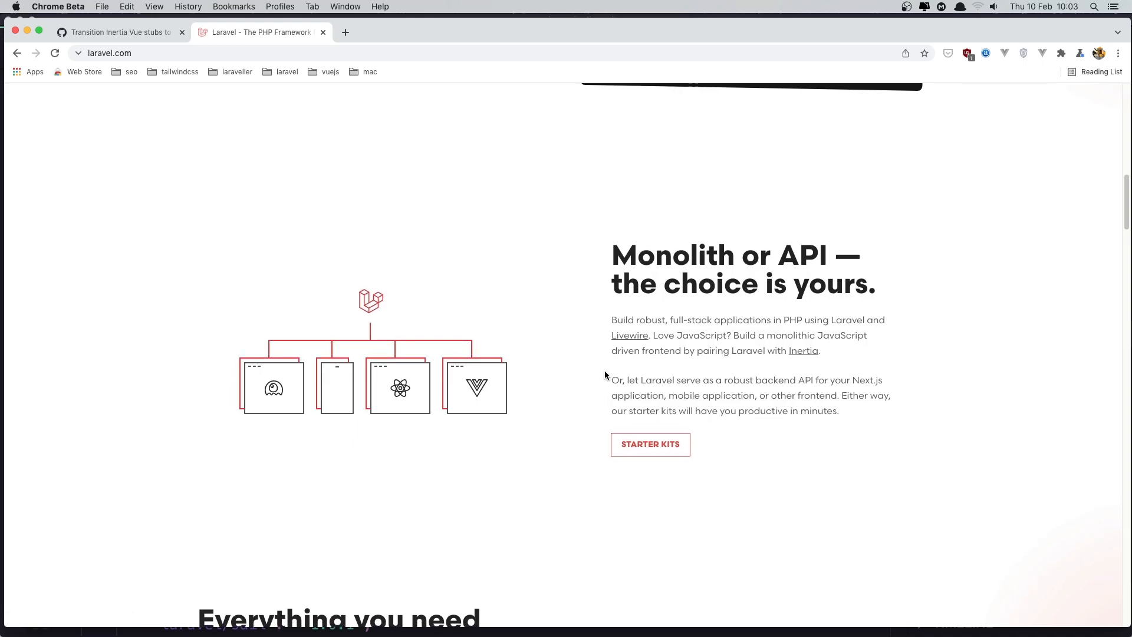
scroll(down, 3)
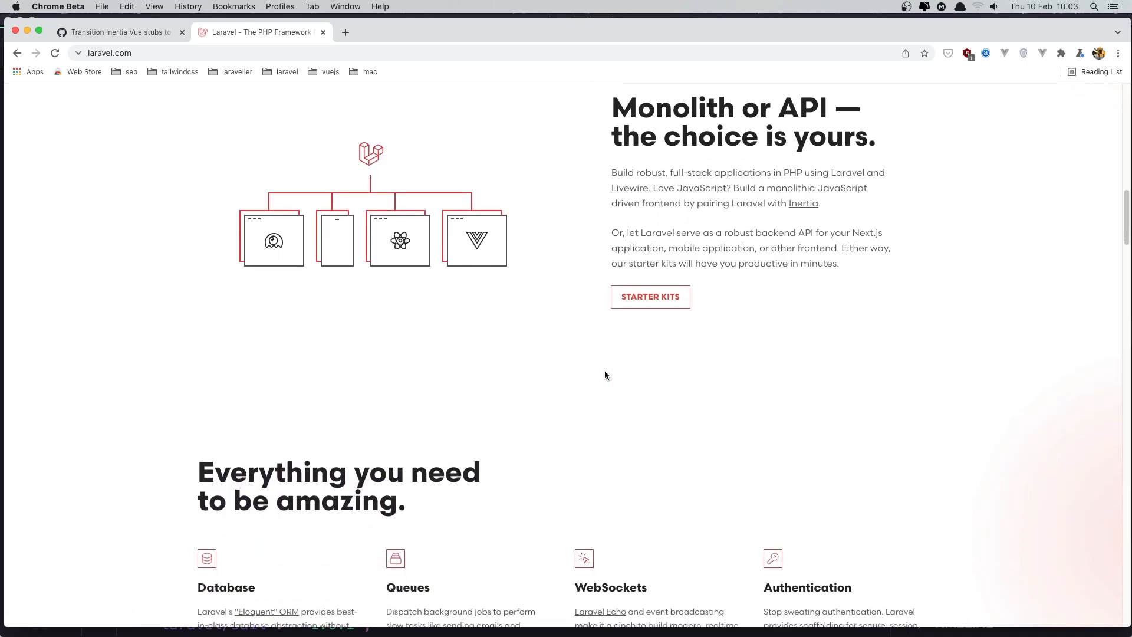
scroll(down, 3)
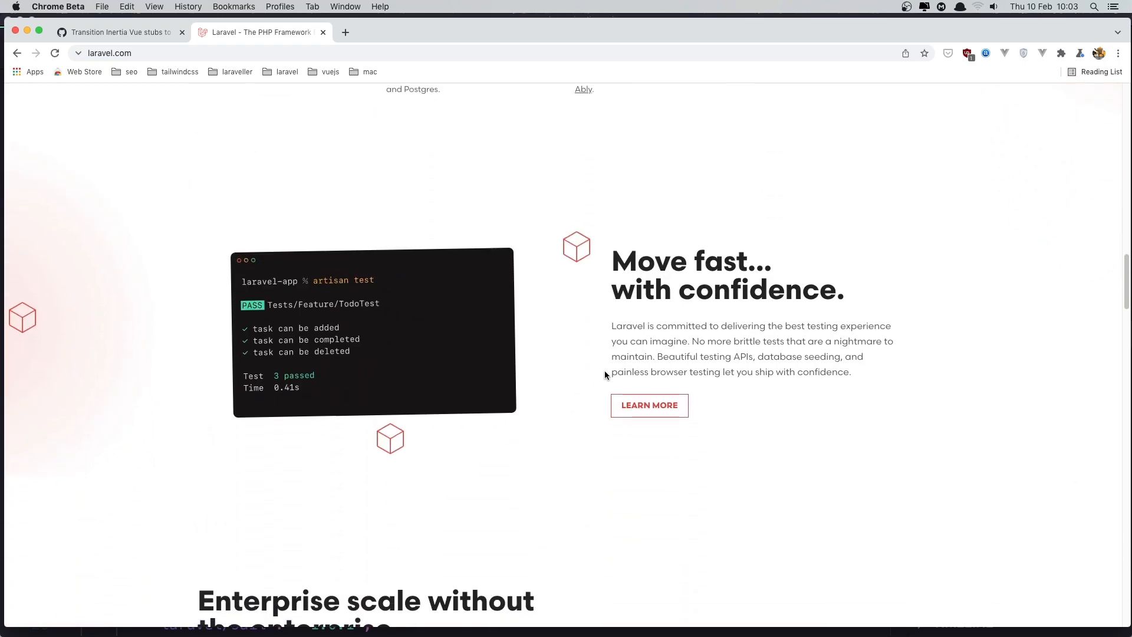
mouse_move(583, 381)
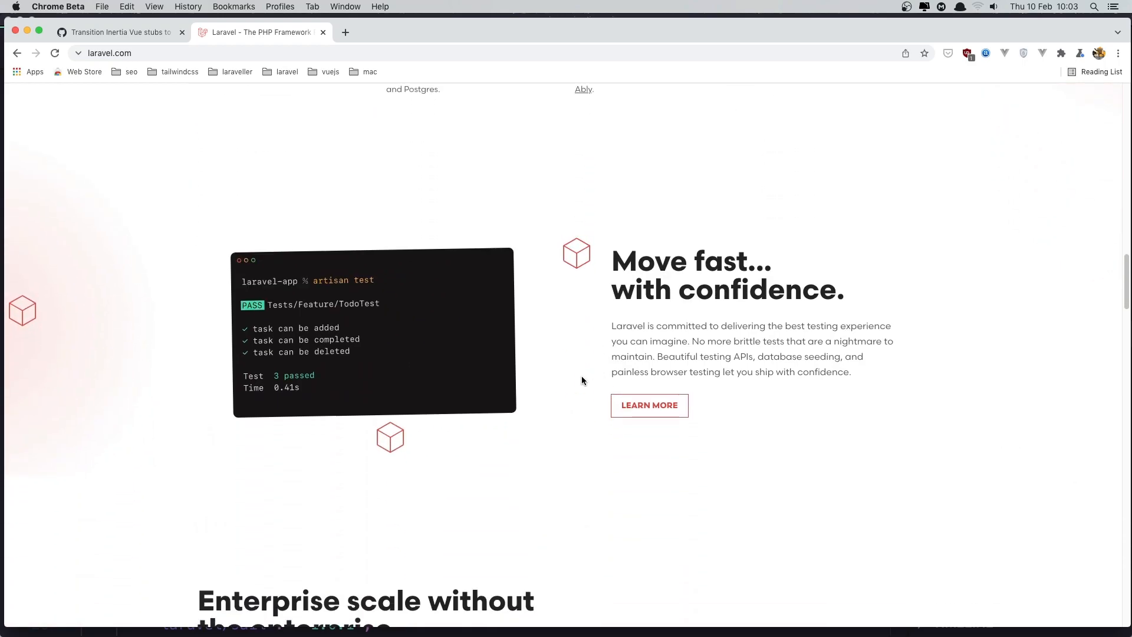
scroll(down, 3)
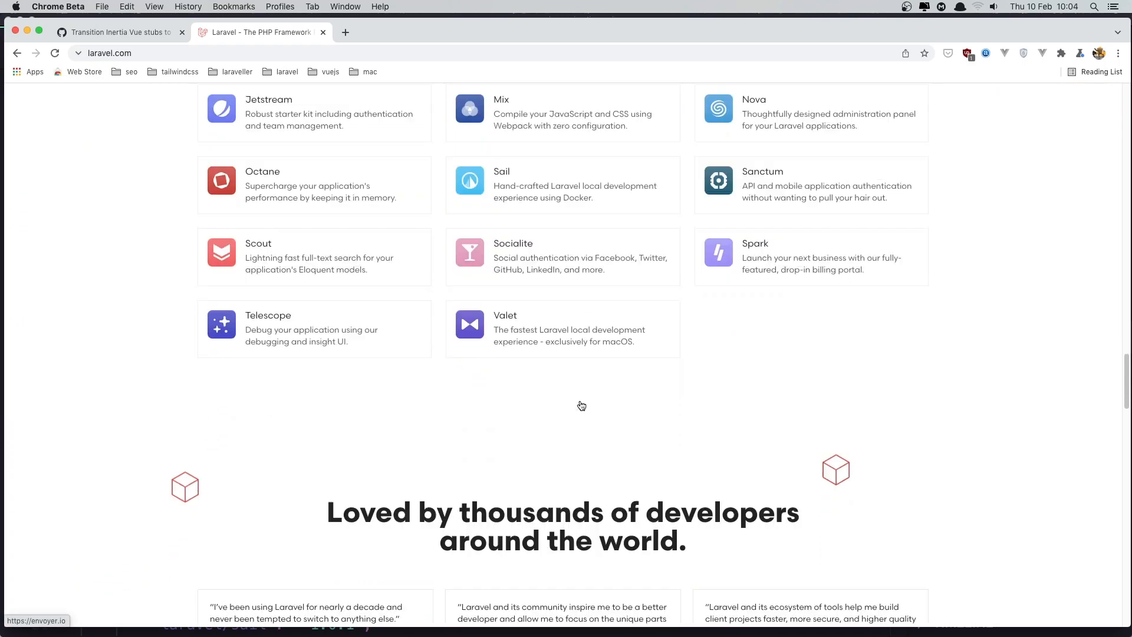
scroll(down, 3)
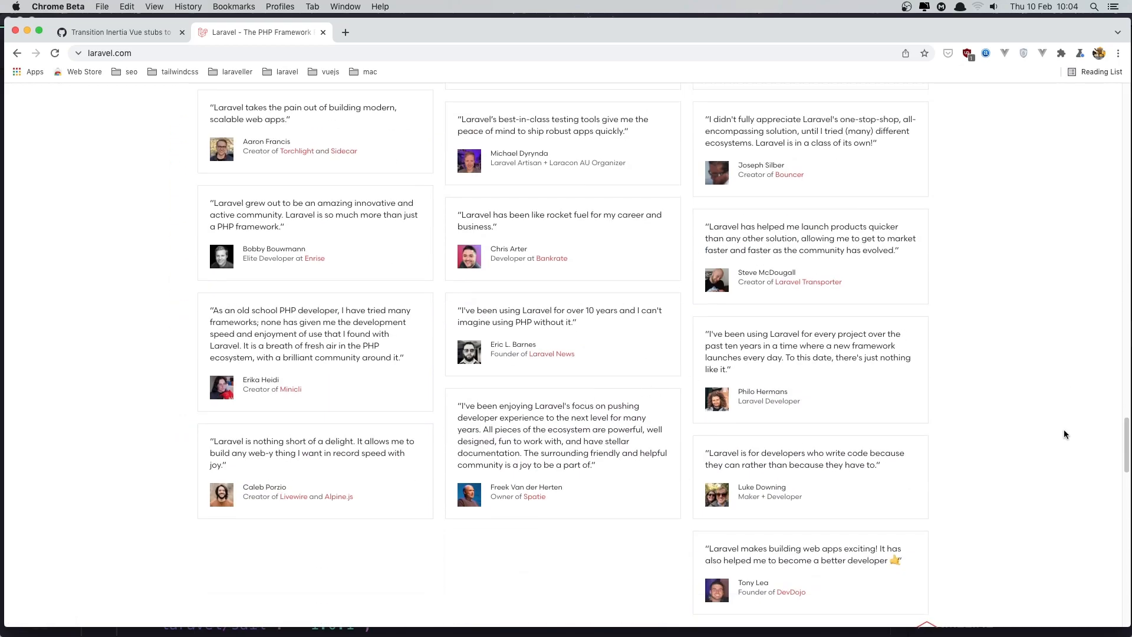
scroll(down, 3)
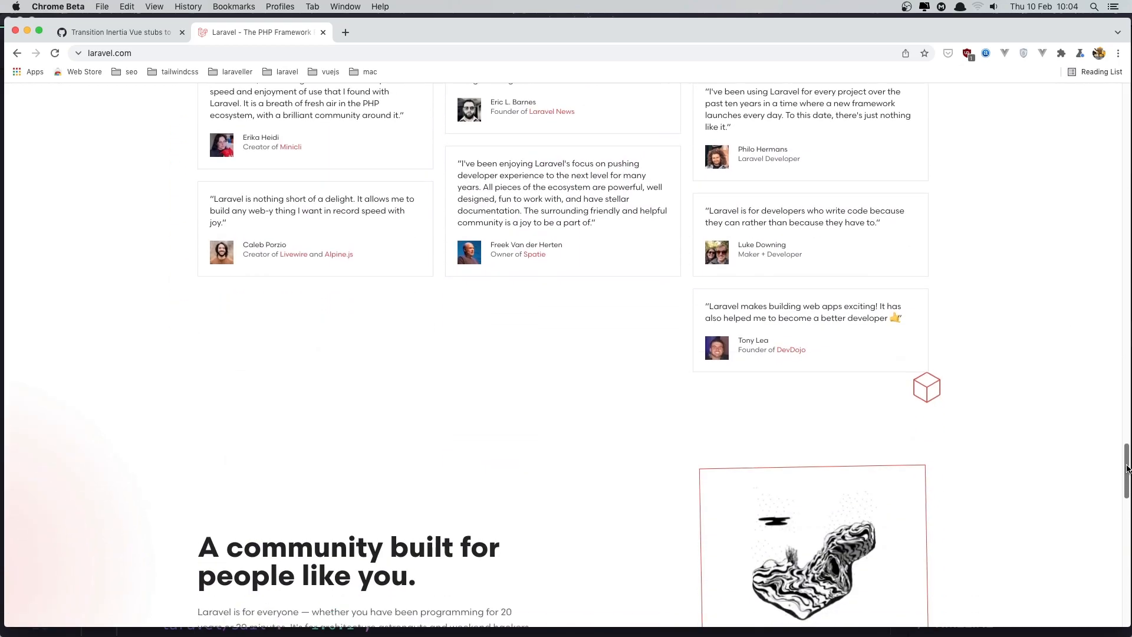
scroll(down, 3)
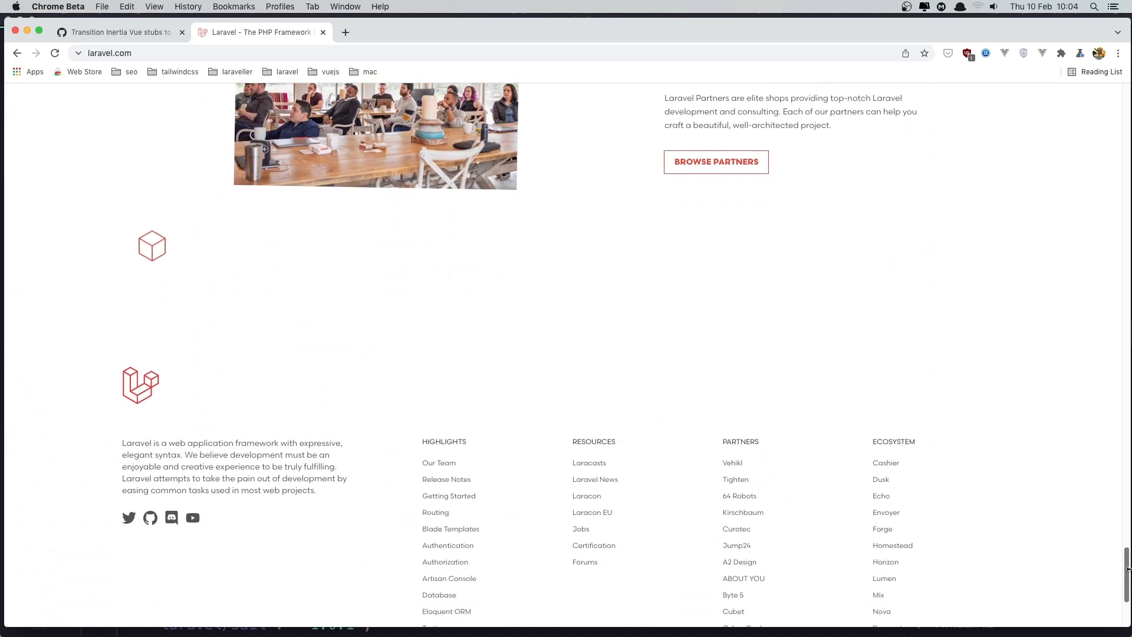
scroll(up, 3)
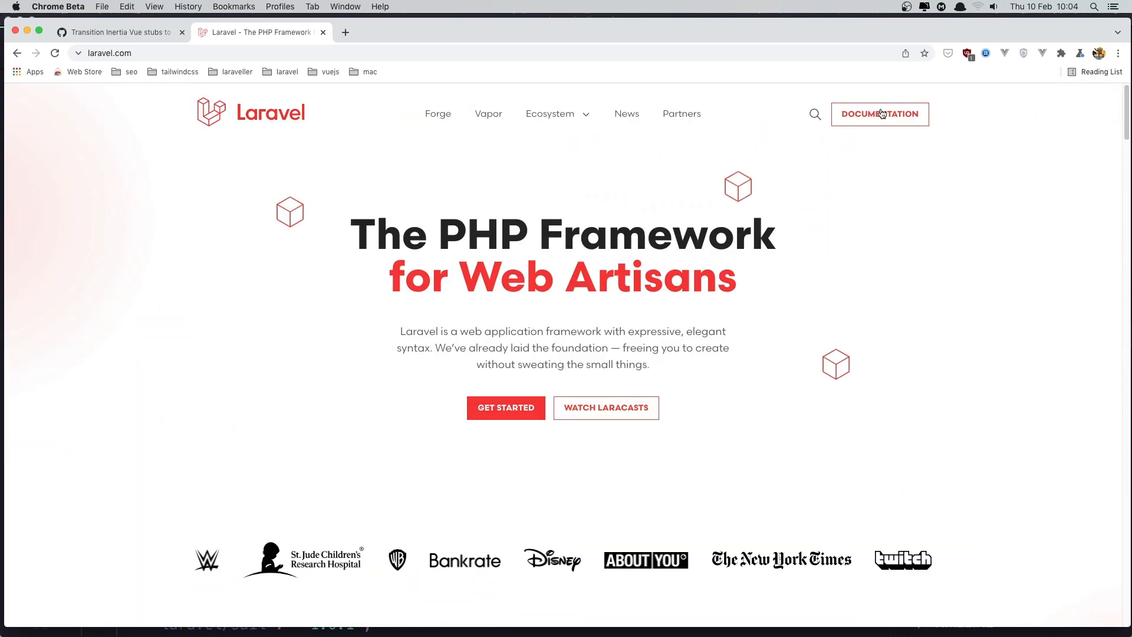
- Go to Documentation > Upgrade Guide 9.x, read the dependencies and return-type notes, then scroll back up
click(879, 115)
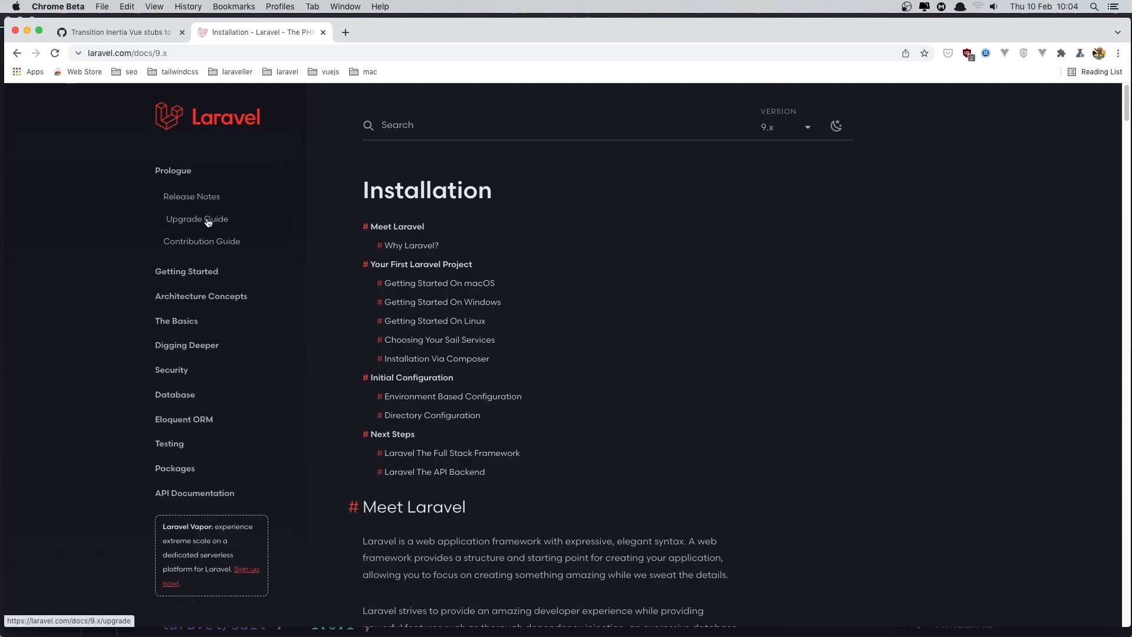
click(197, 219)
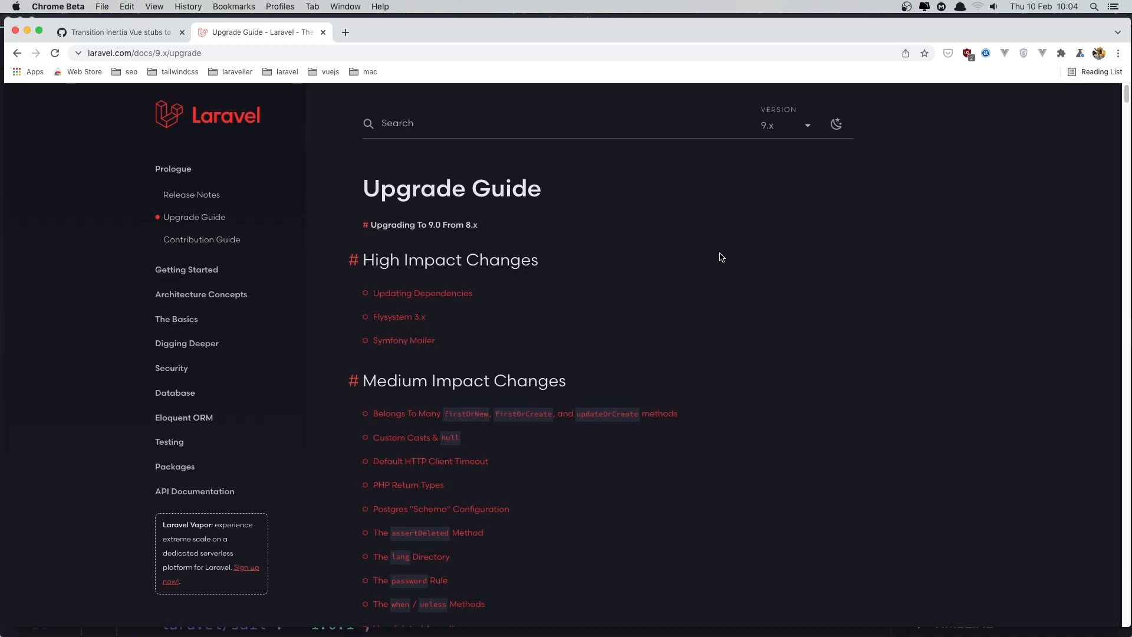
scroll(down, 3)
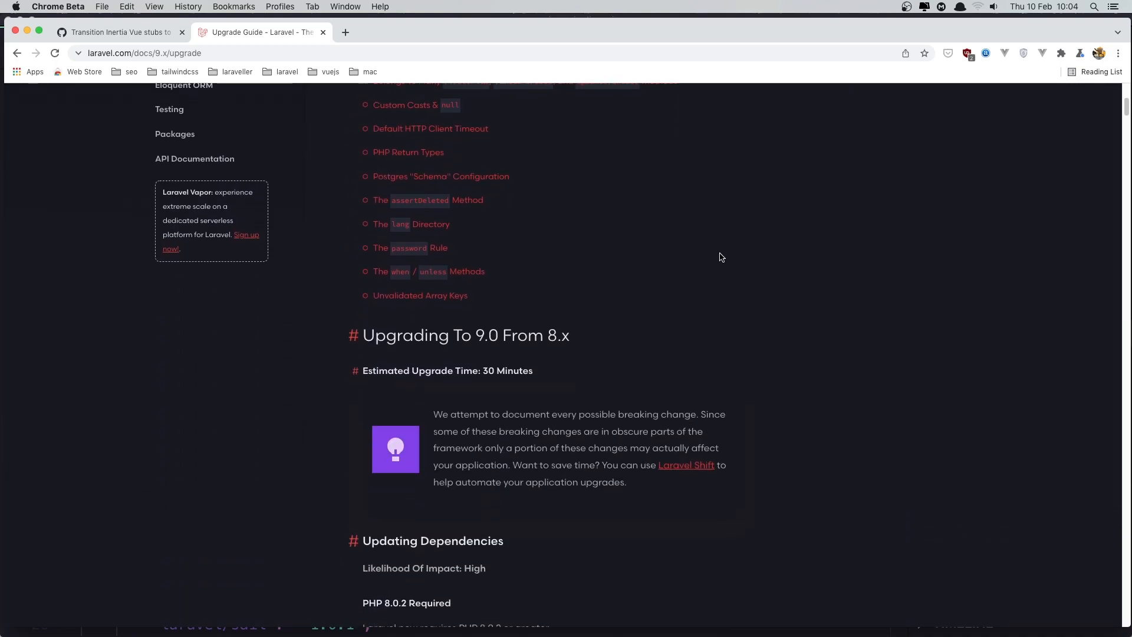
scroll(down, 3)
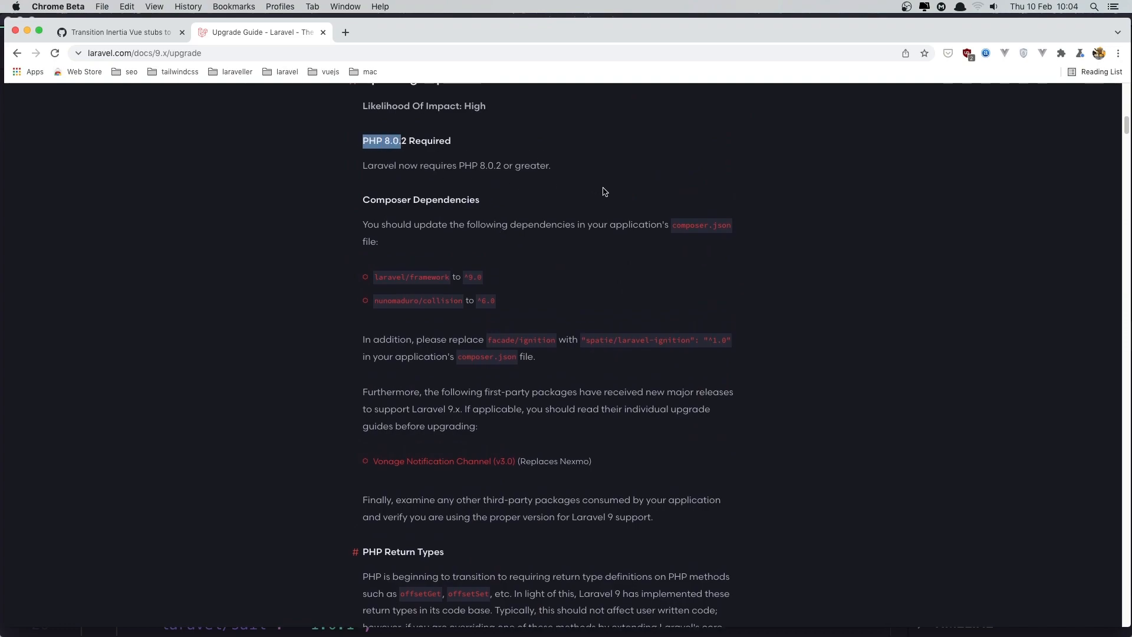
scroll(down, 3)
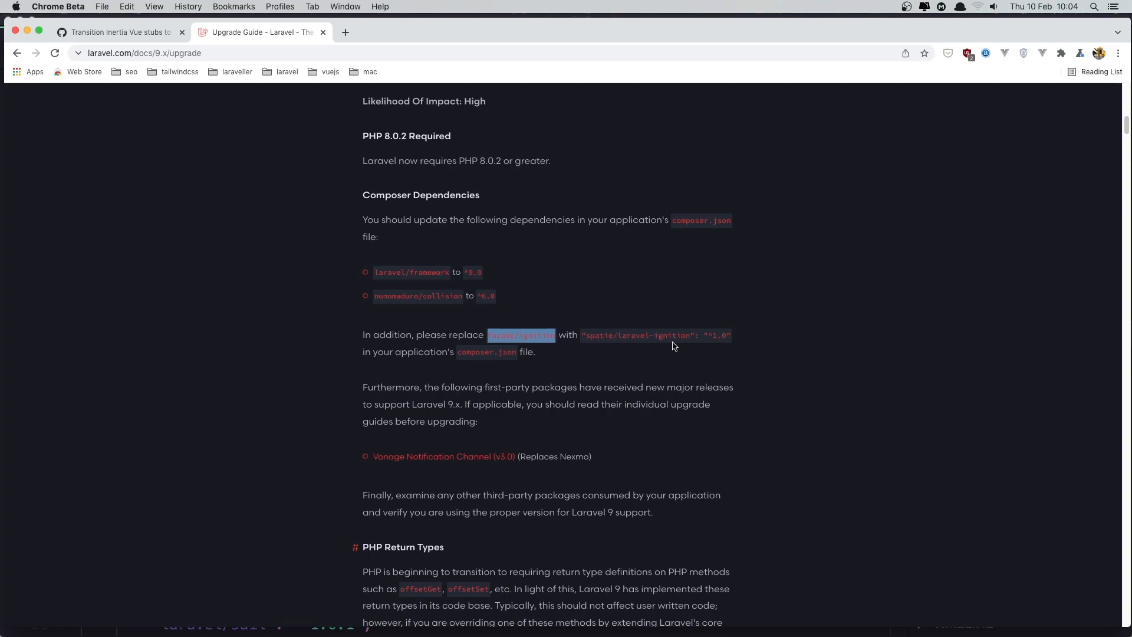
scroll(down, 3)
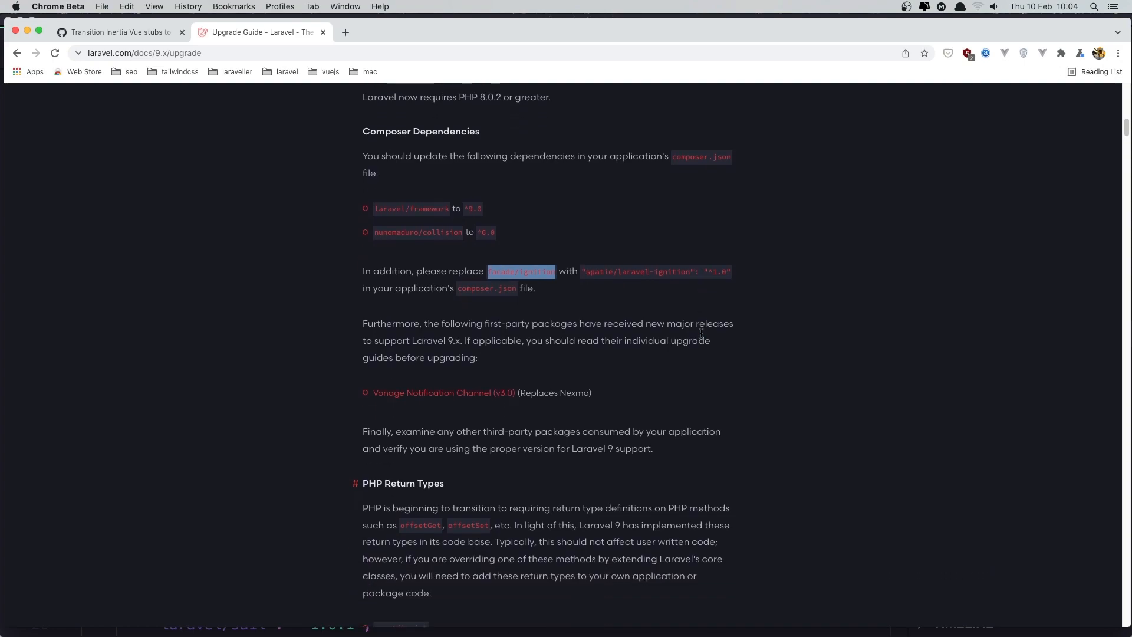
scroll(down, 3)
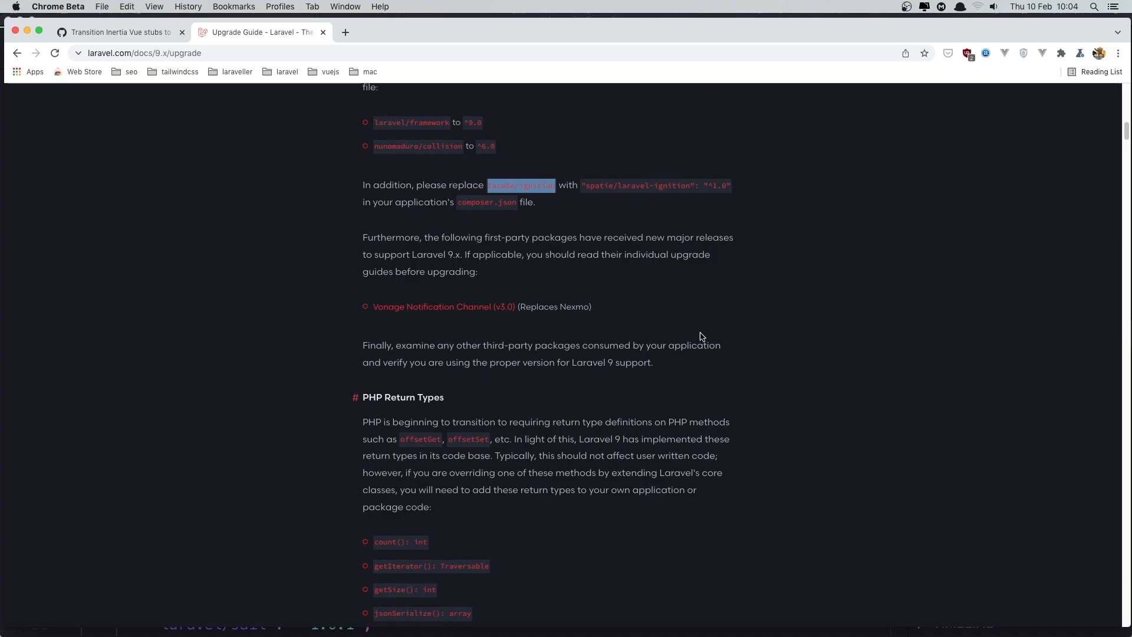
scroll(up, 3)
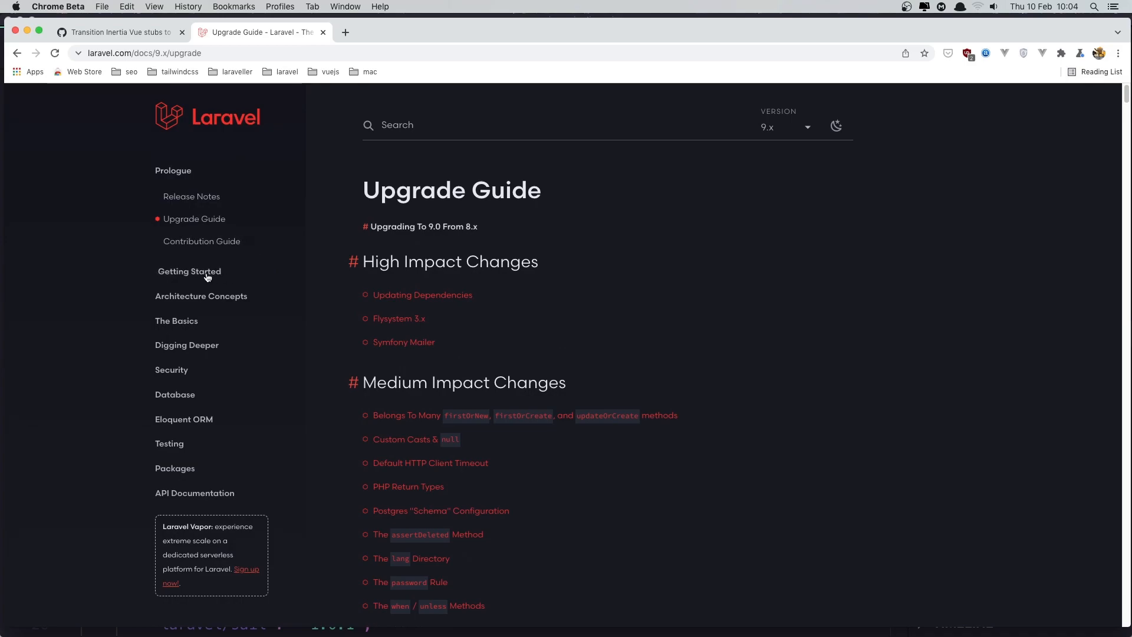
- Switch to the 9.x Release Notes and read PHP 8.0, Symfony Mailer and Flysystem 3.x down to Eloquent accessors/mutators
click(188, 271)
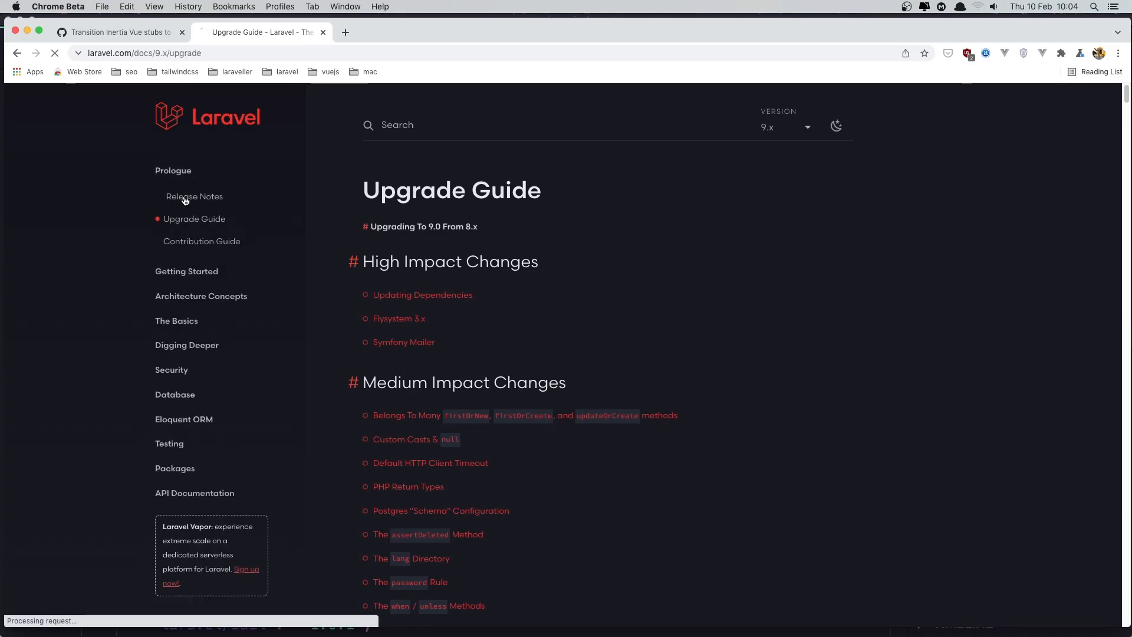
click(195, 197)
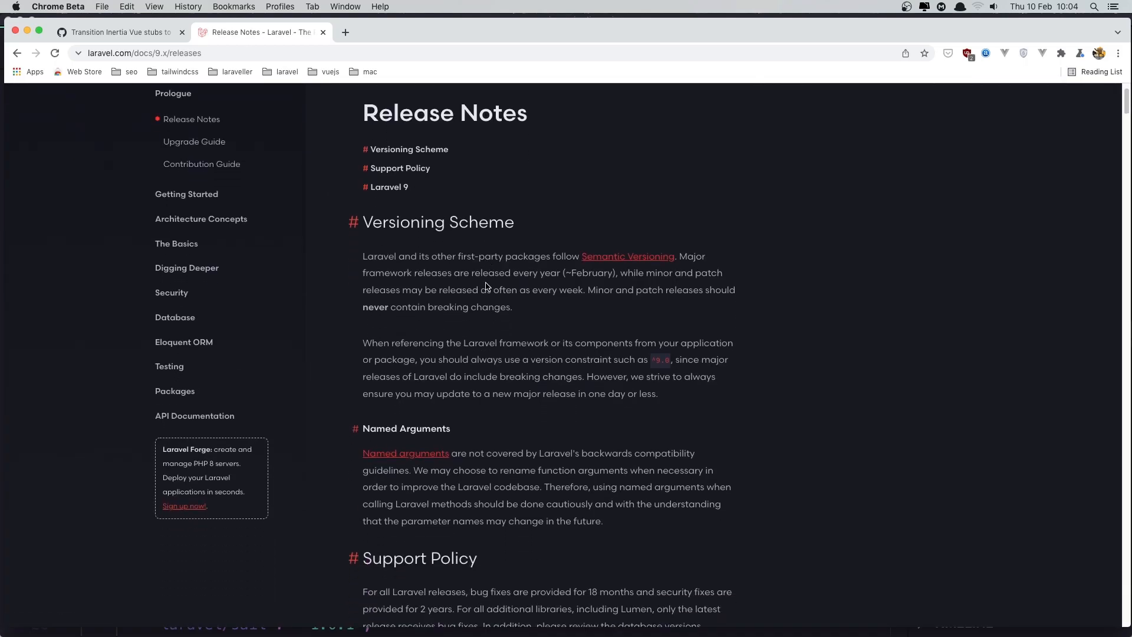
scroll(down, 3)
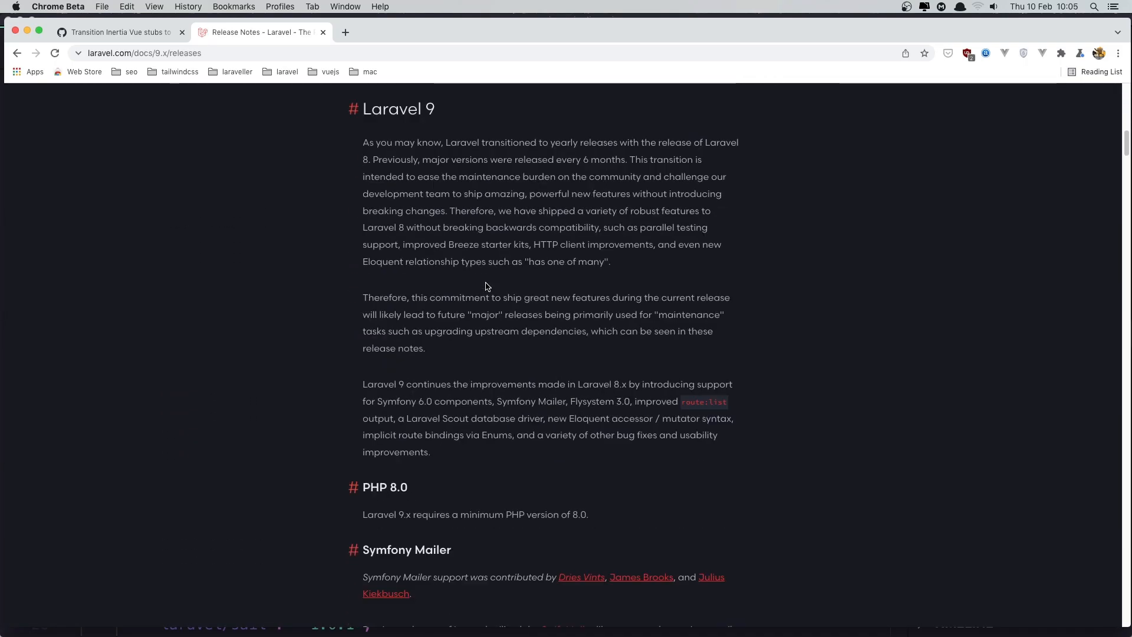
scroll(down, 3)
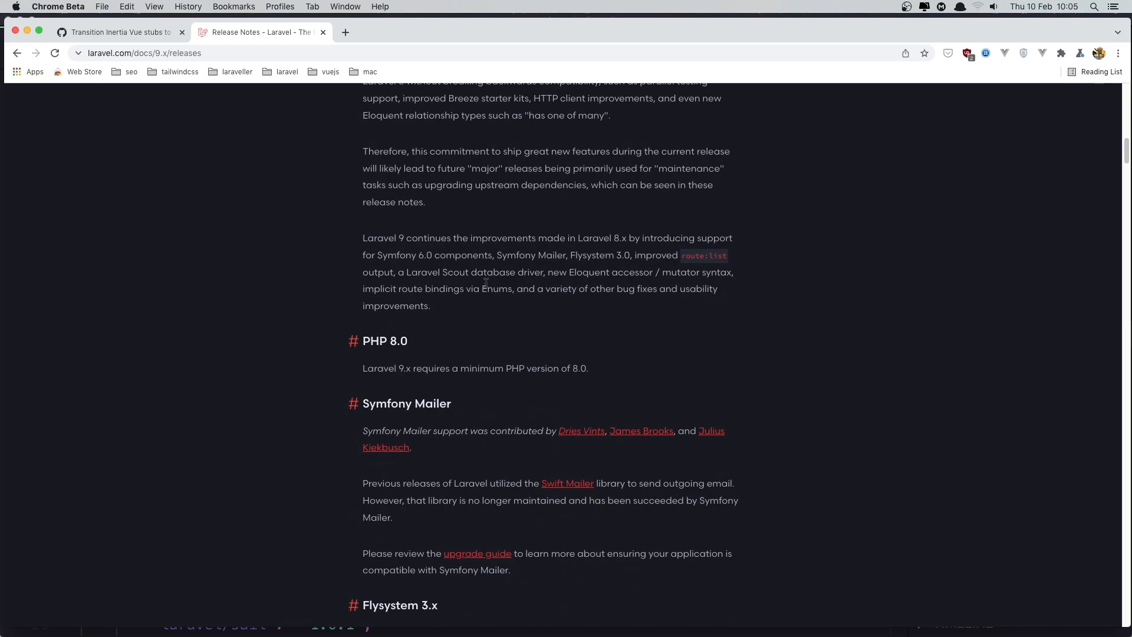
scroll(down, 3)
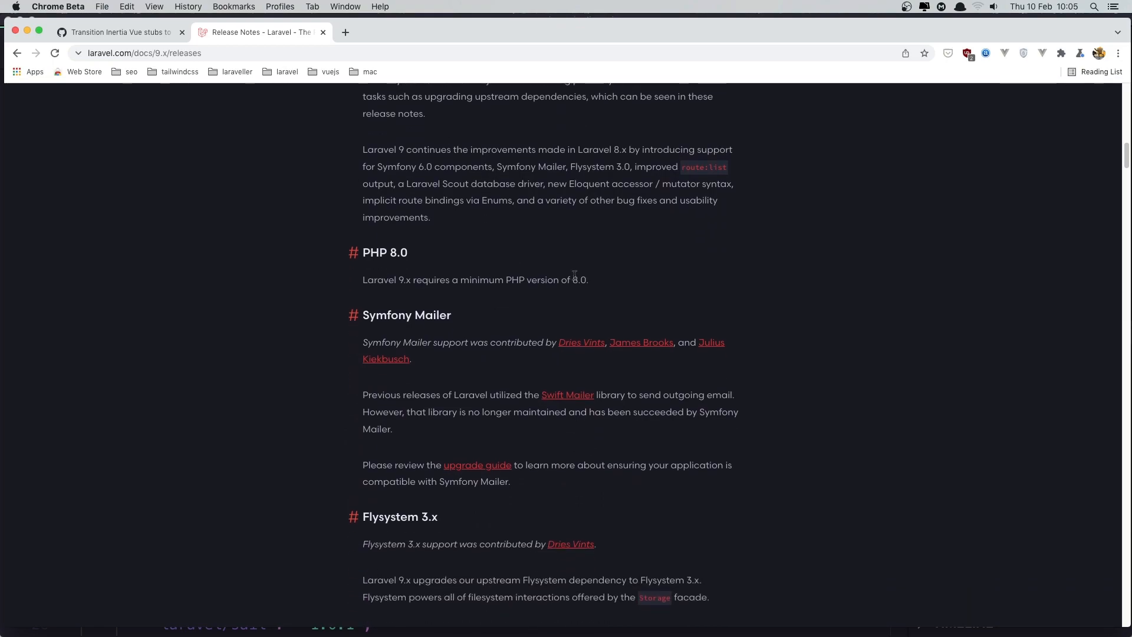
scroll(down, 3)
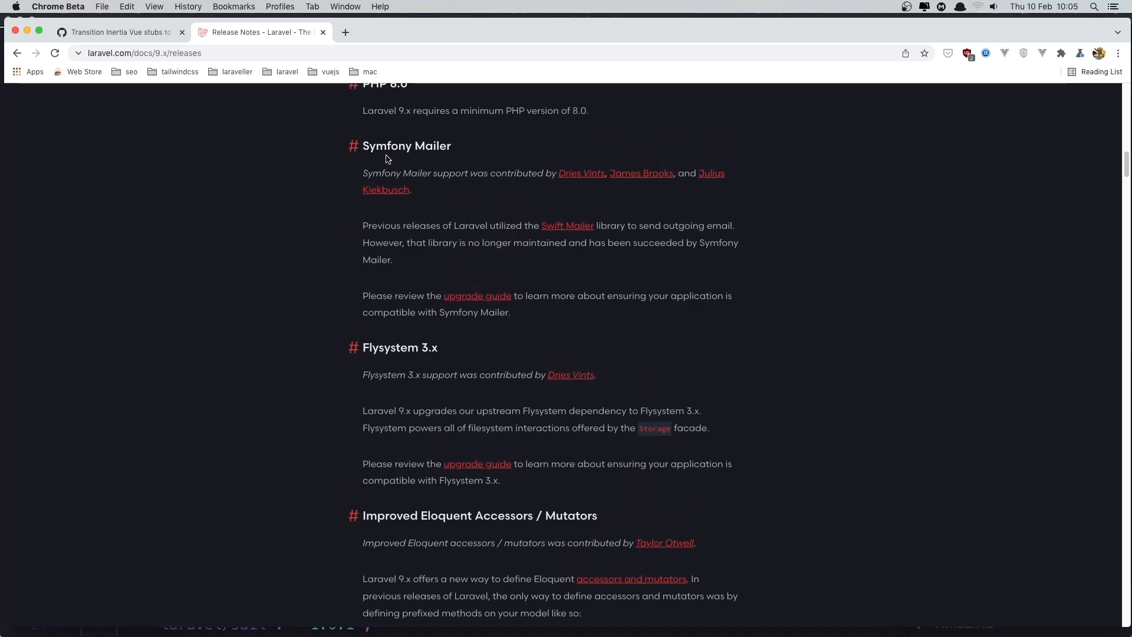
mouse_move(538, 259)
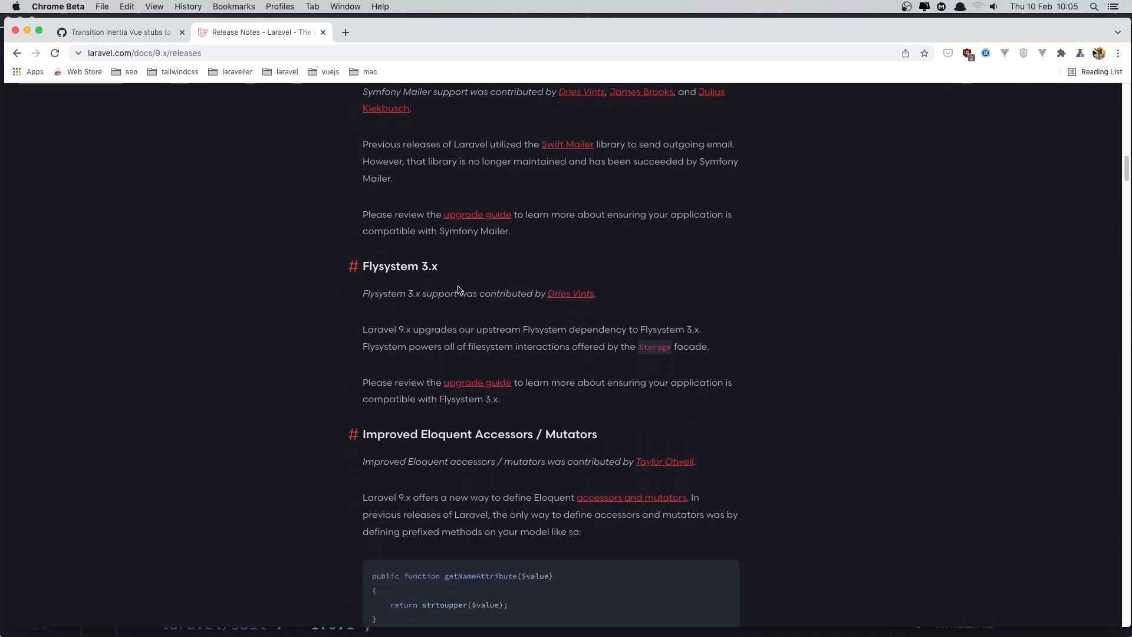
scroll(down, 3)
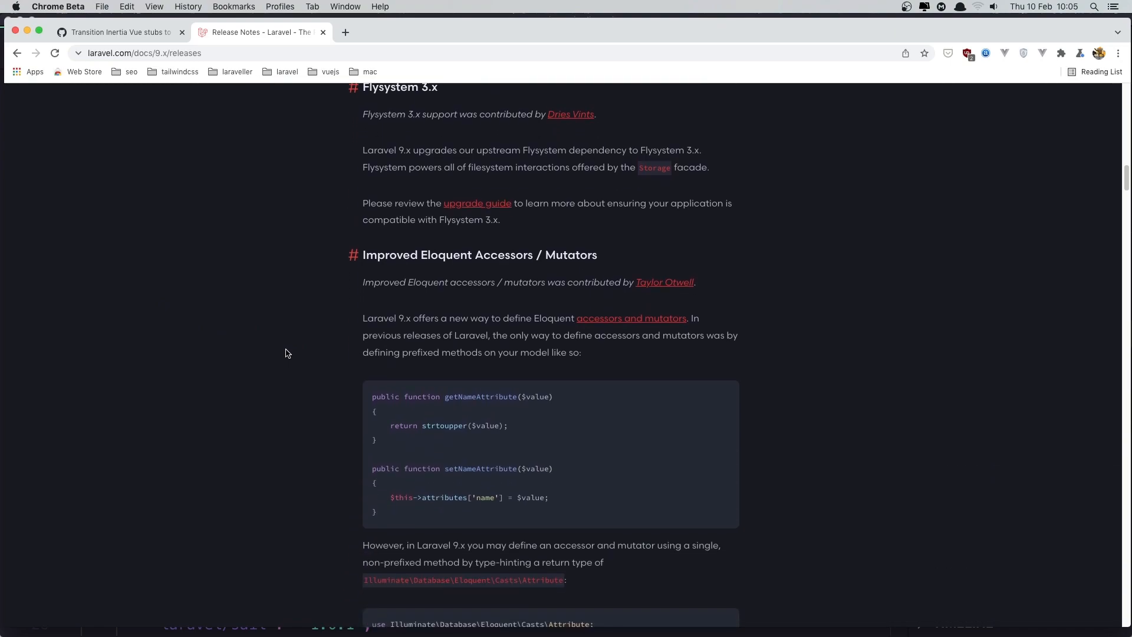
- Read the Improved Eloquent Accessors / Mutators notes and the Enum Eloquent Attribute Casting section
scroll(down, 3)
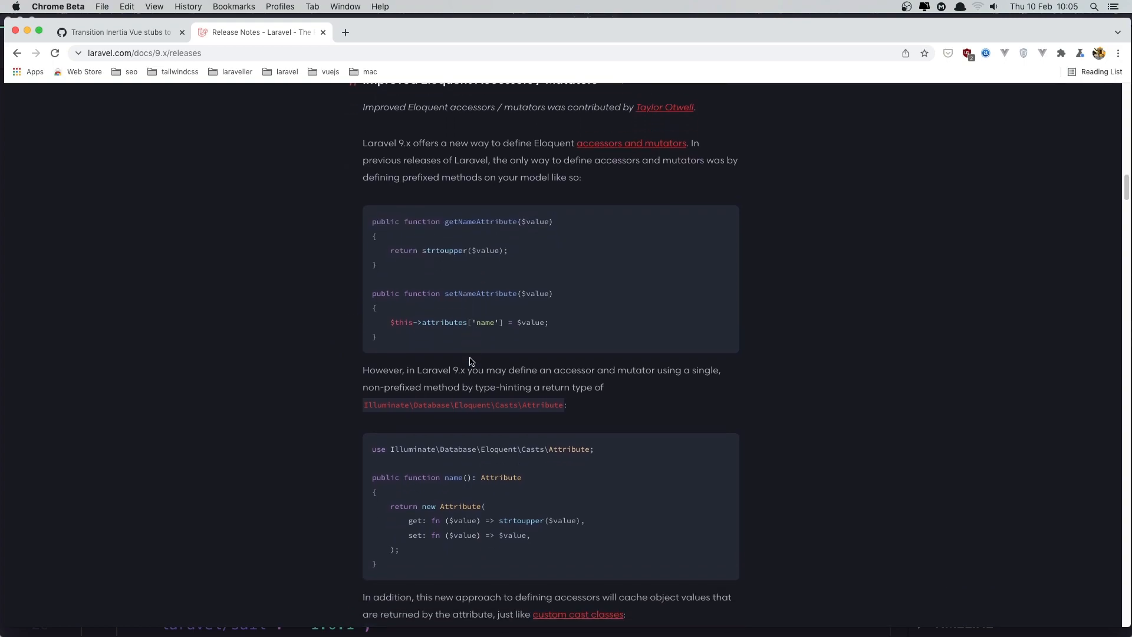
scroll(down, 3)
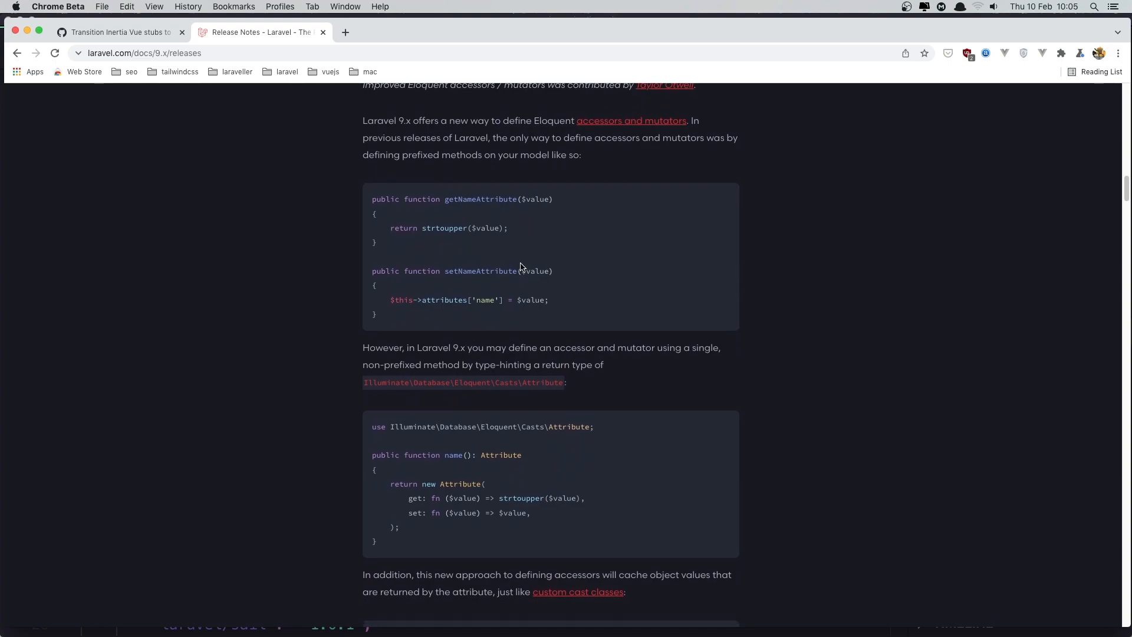
scroll(down, 3)
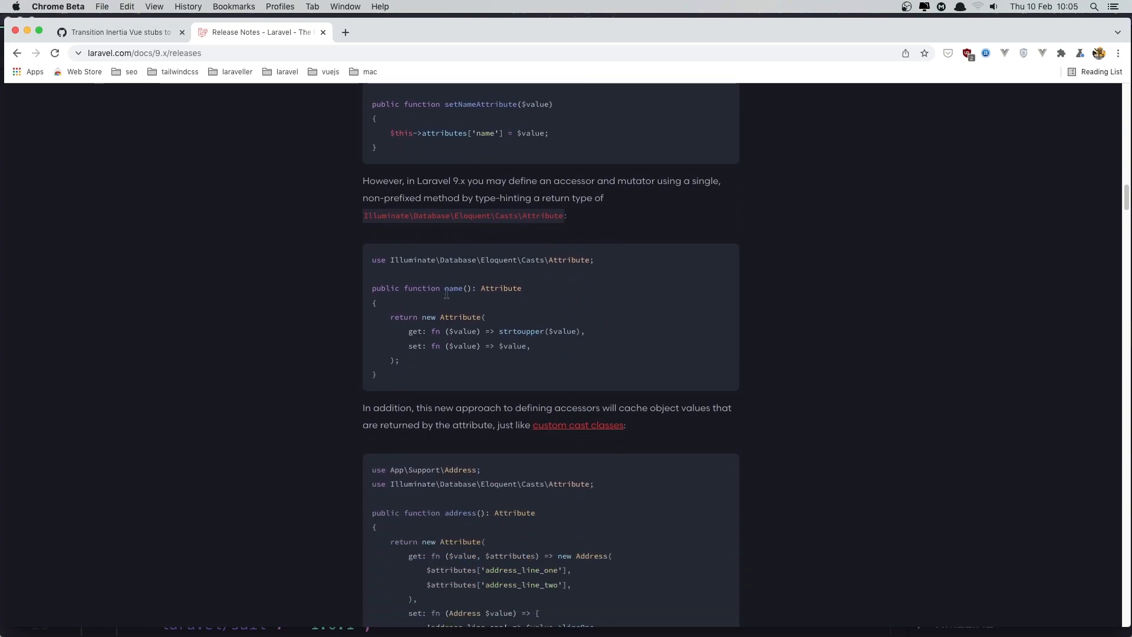
double_click(499, 288)
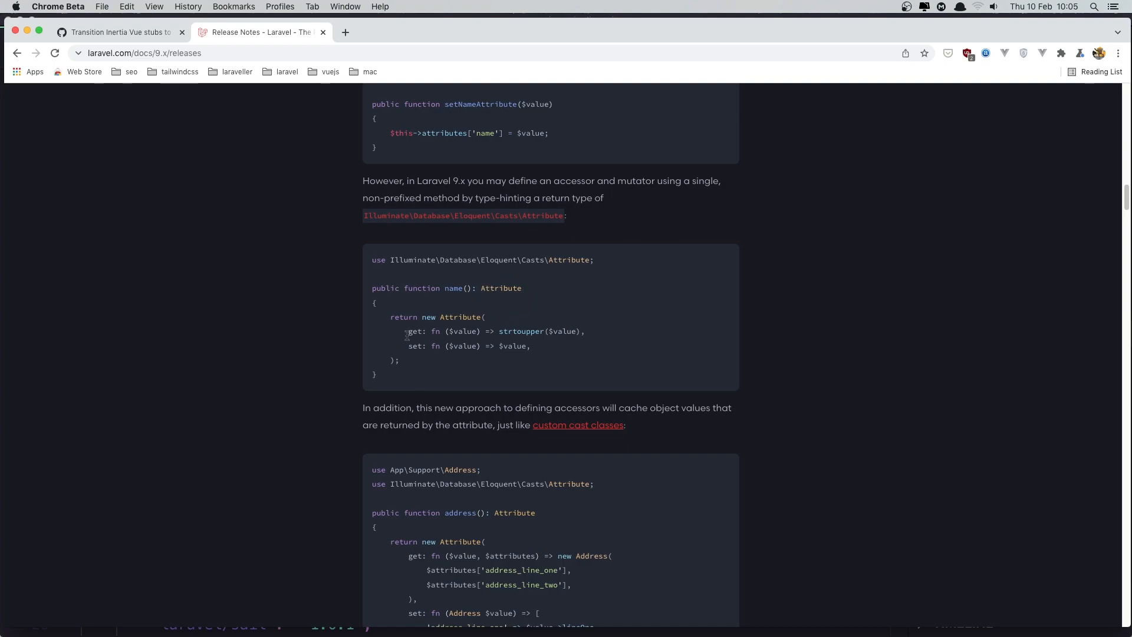
mouse_move(395, 374)
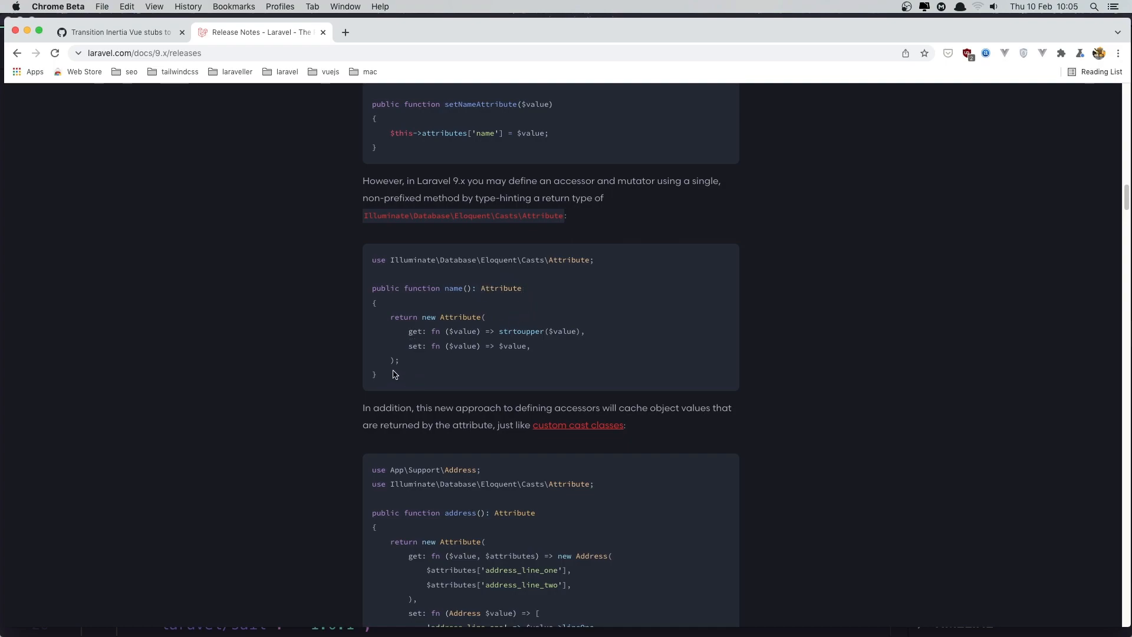
- Continue through Implicit Route Bindings With Enums until Forced Scoping Of Route Bindings appears
scroll(down, 3)
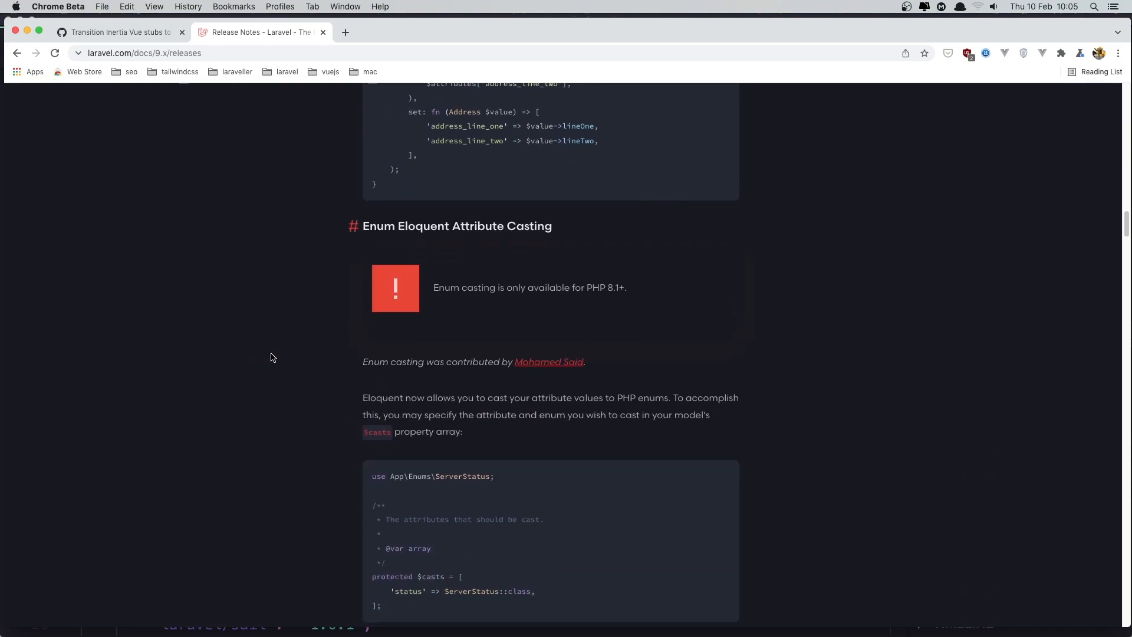
scroll(down, 3)
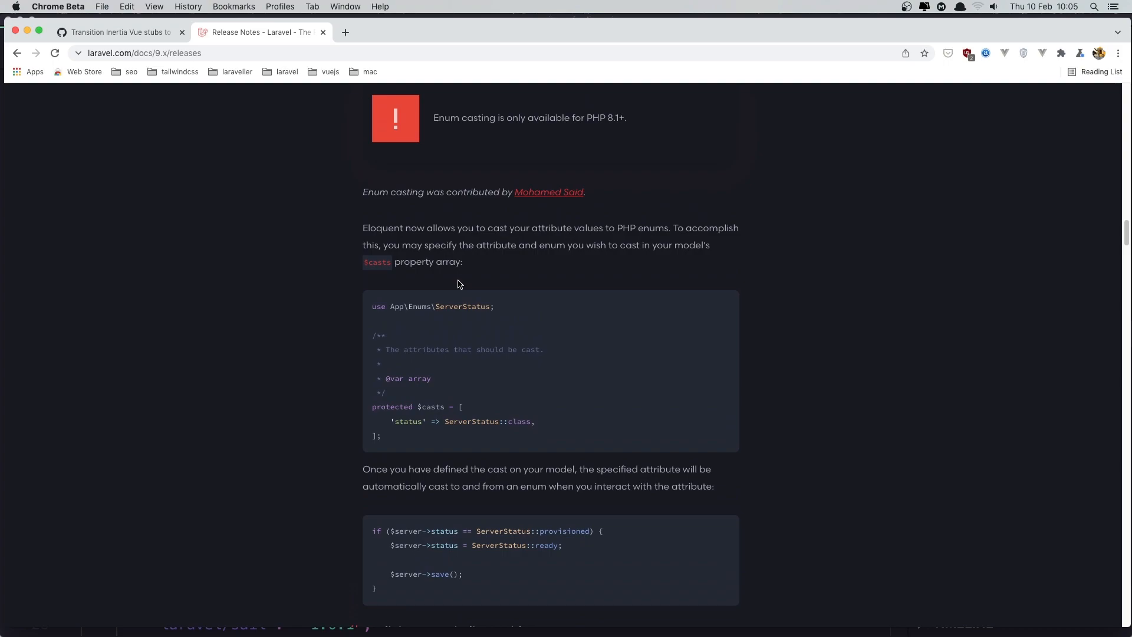
scroll(down, 3)
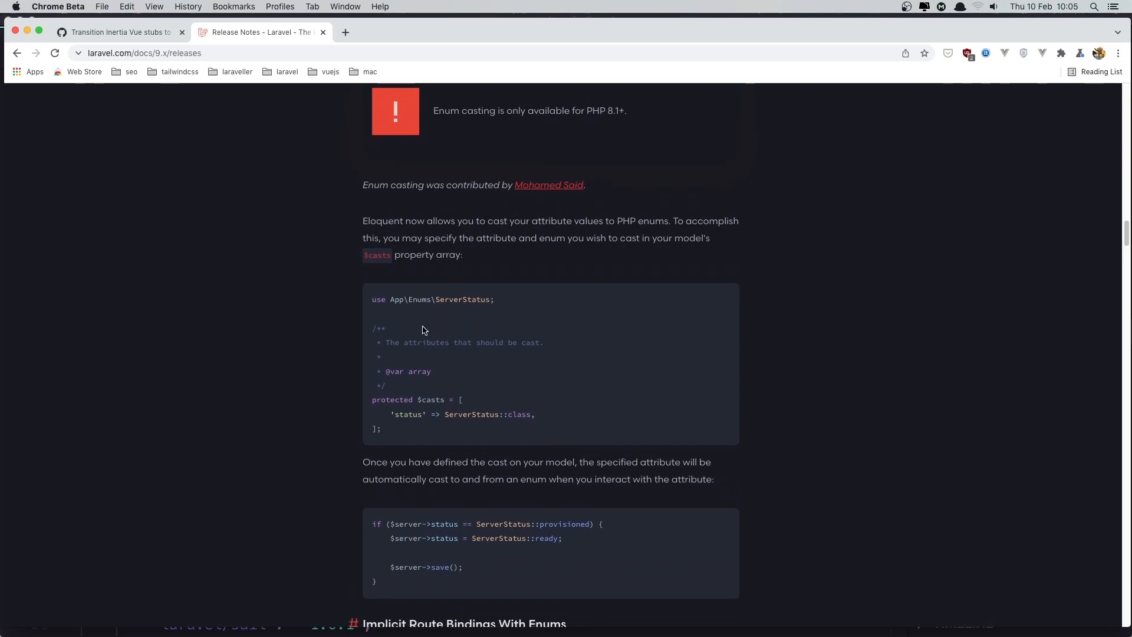
scroll(down, 3)
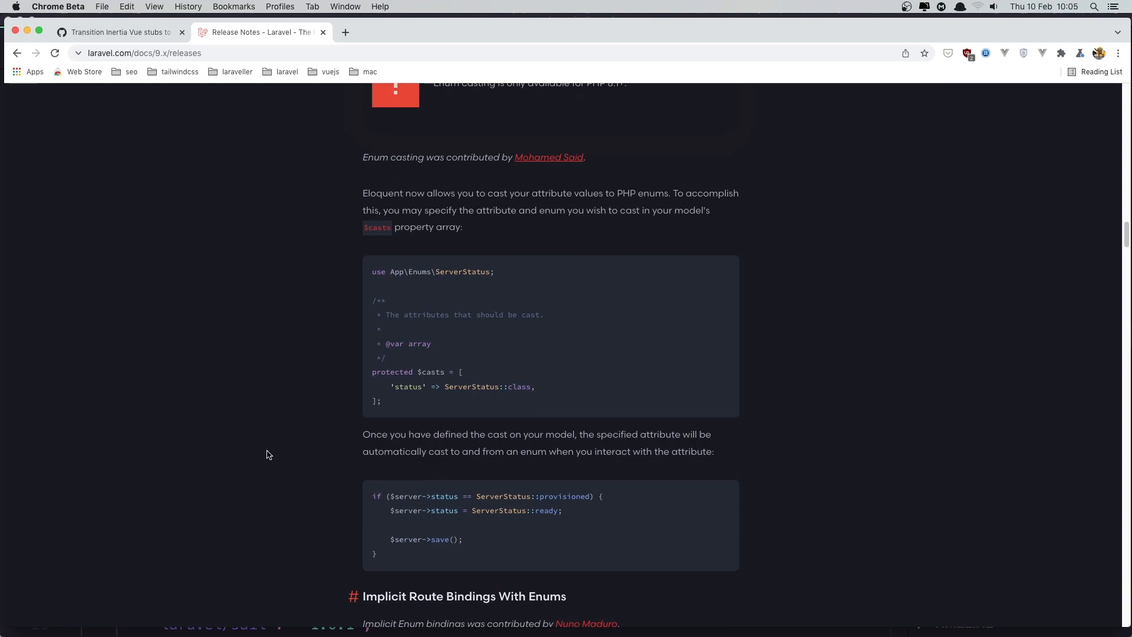
mouse_move(223, 431)
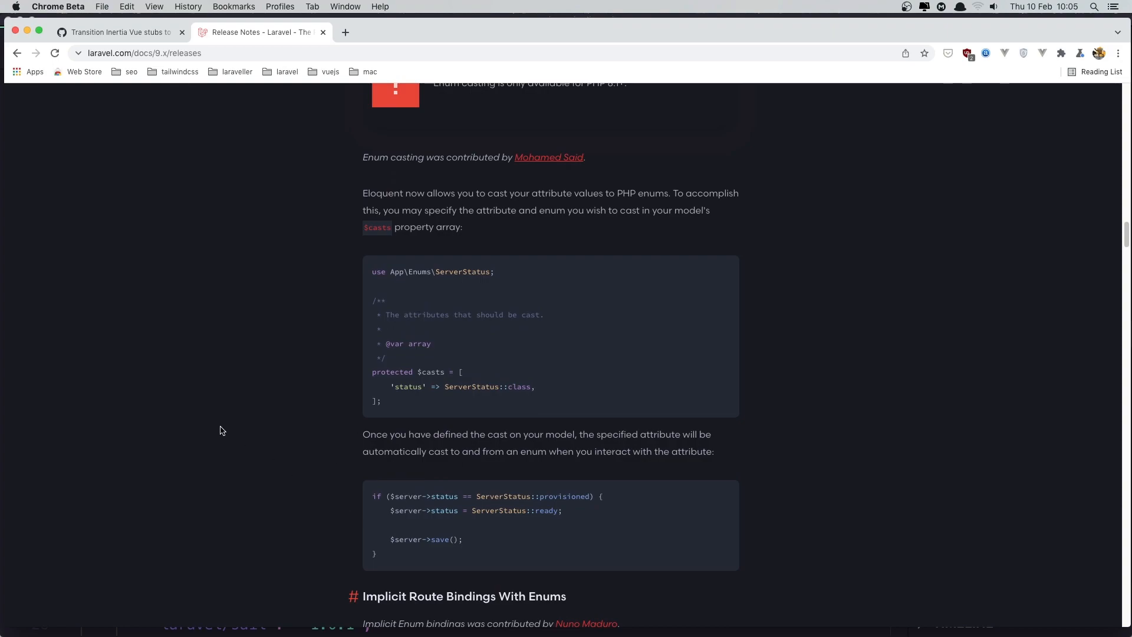
scroll(down, 3)
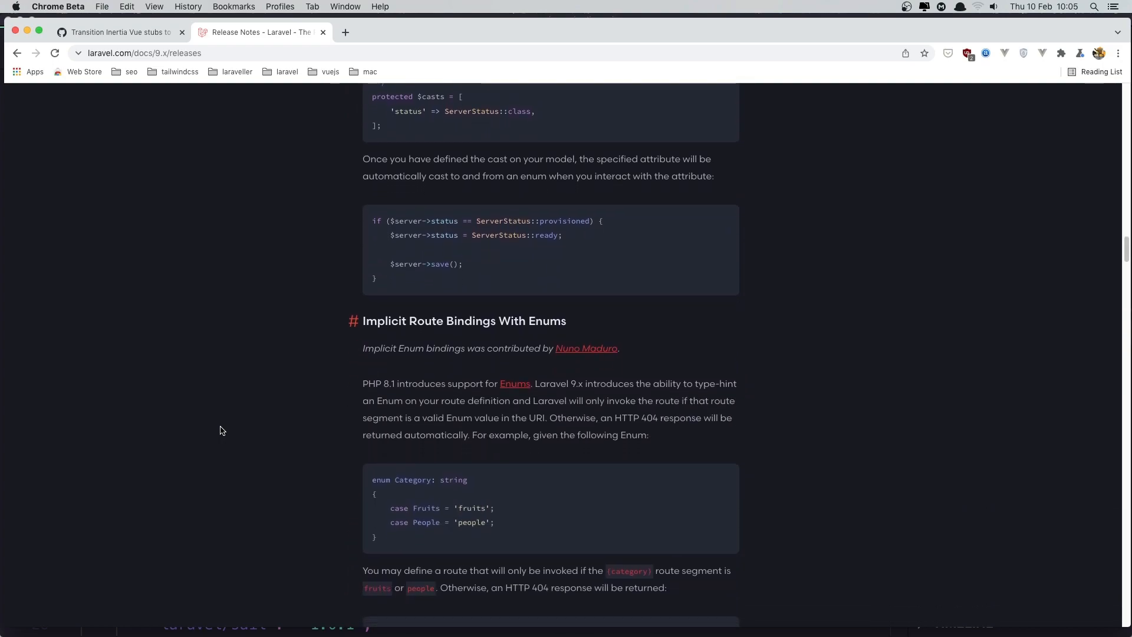
scroll(down, 3)
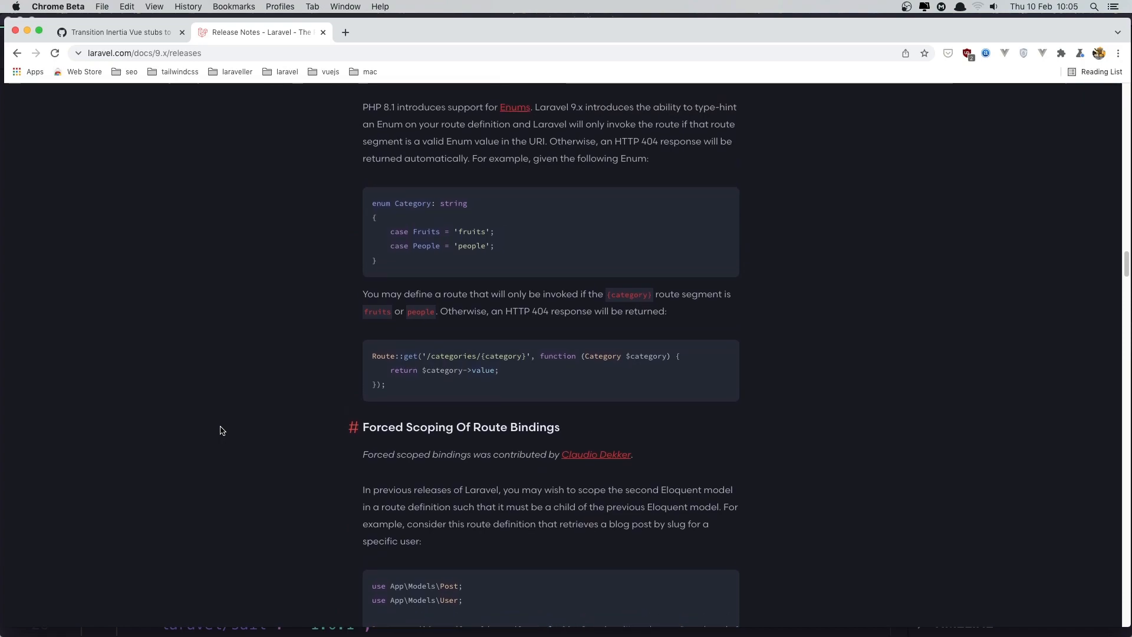
scroll(up, 3)
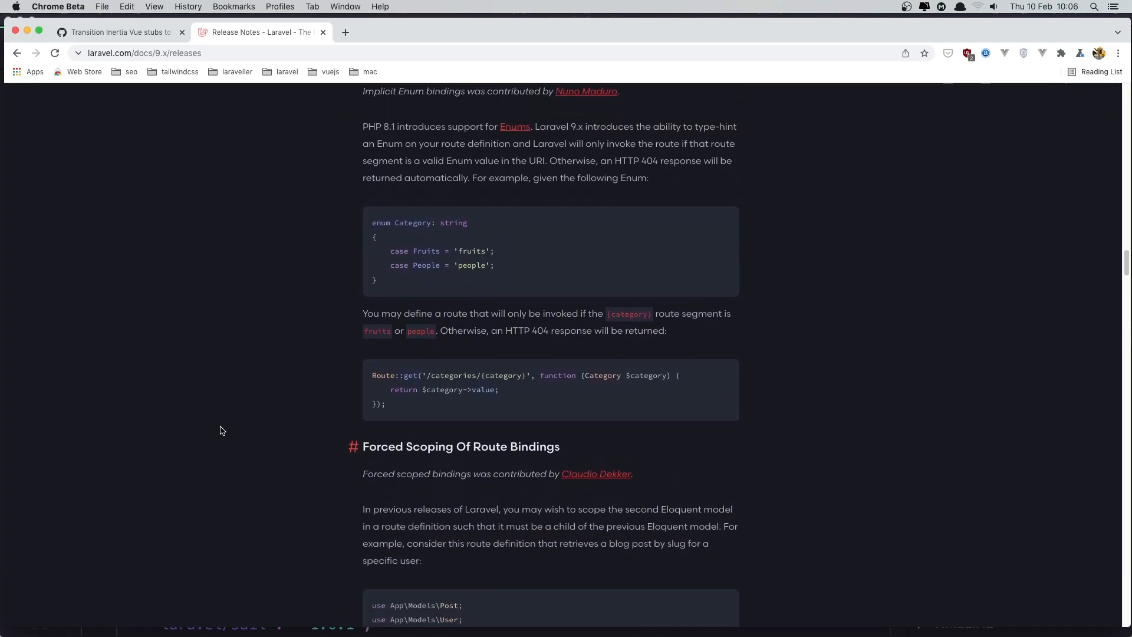
- Read the Forced Scoping Of Route Bindings examples, selecting words in the code, down to Controller Route Groups
scroll(down, 3)
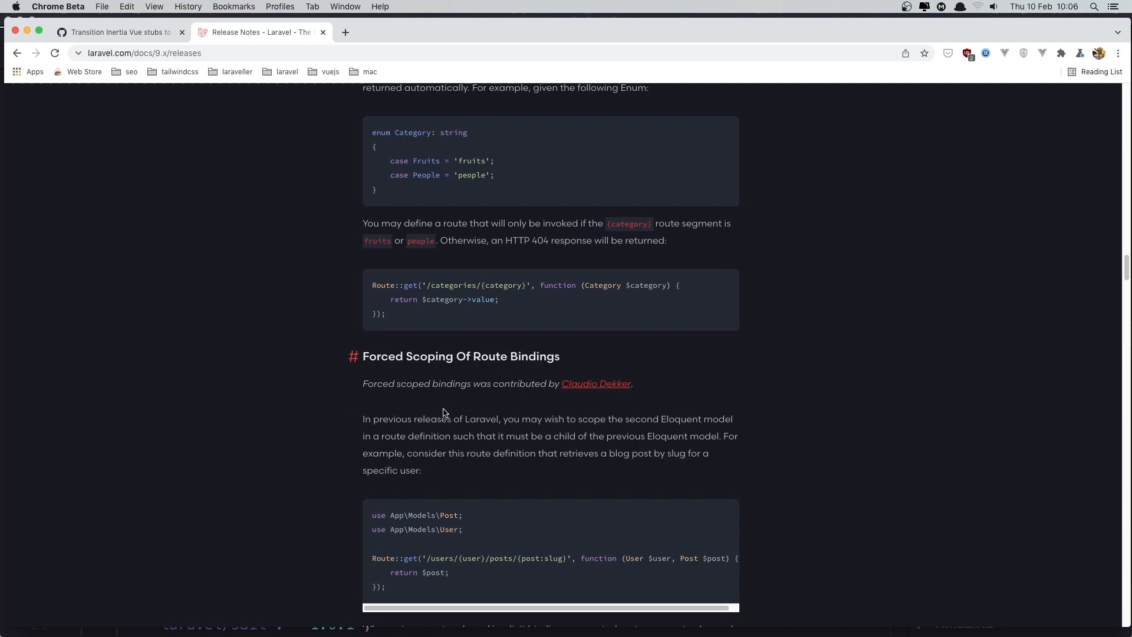
scroll(down, 3)
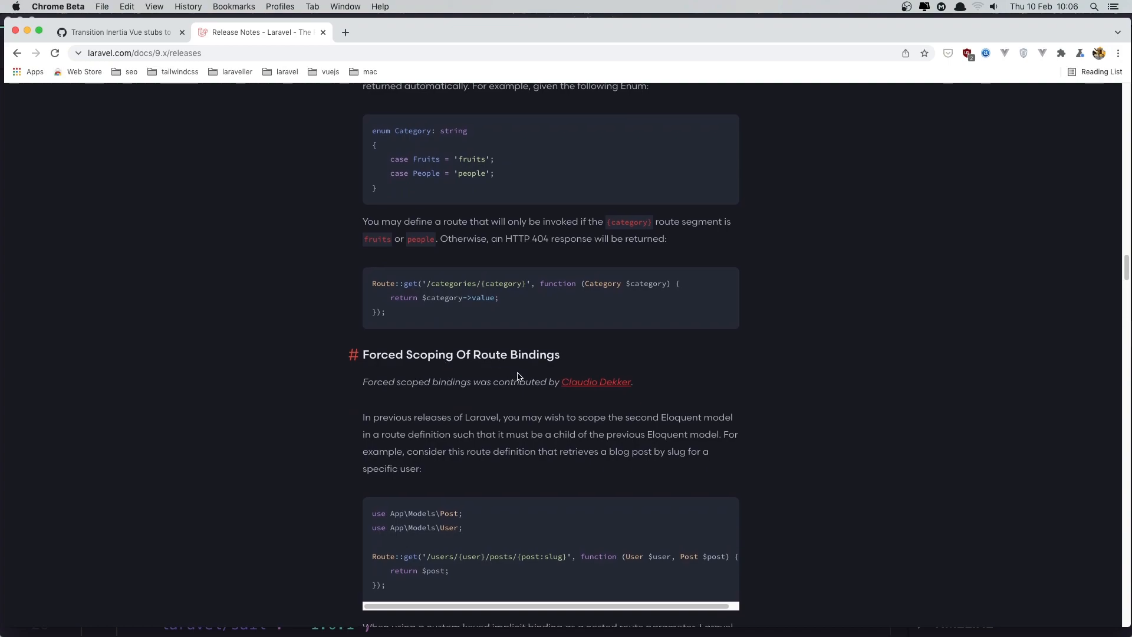
scroll(down, 3)
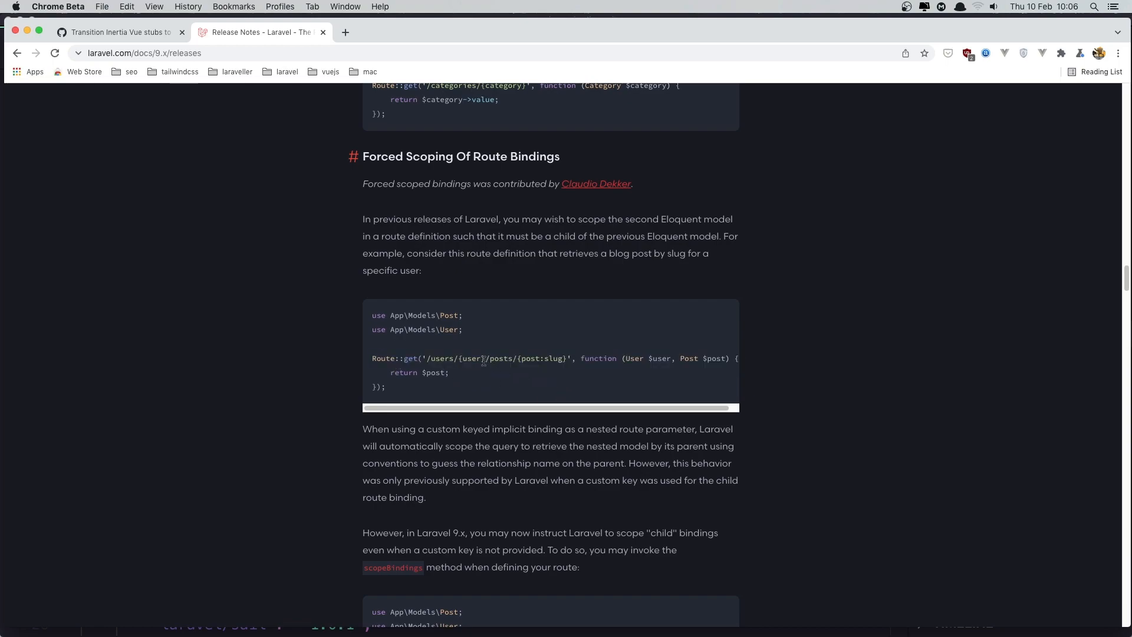
double_click(471, 358)
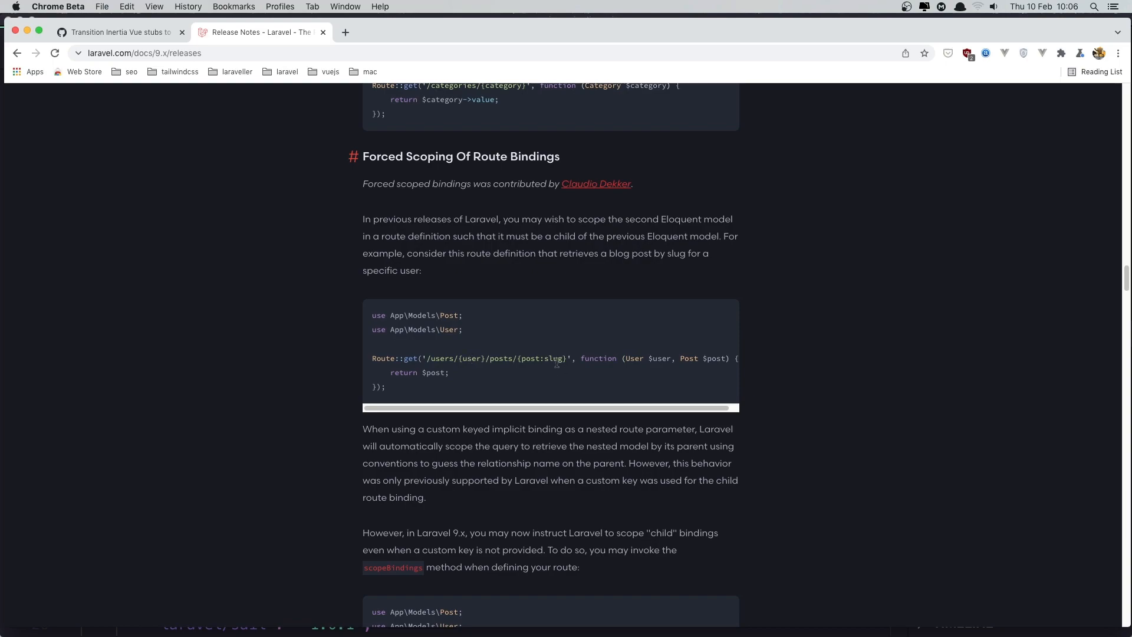
double_click(468, 358)
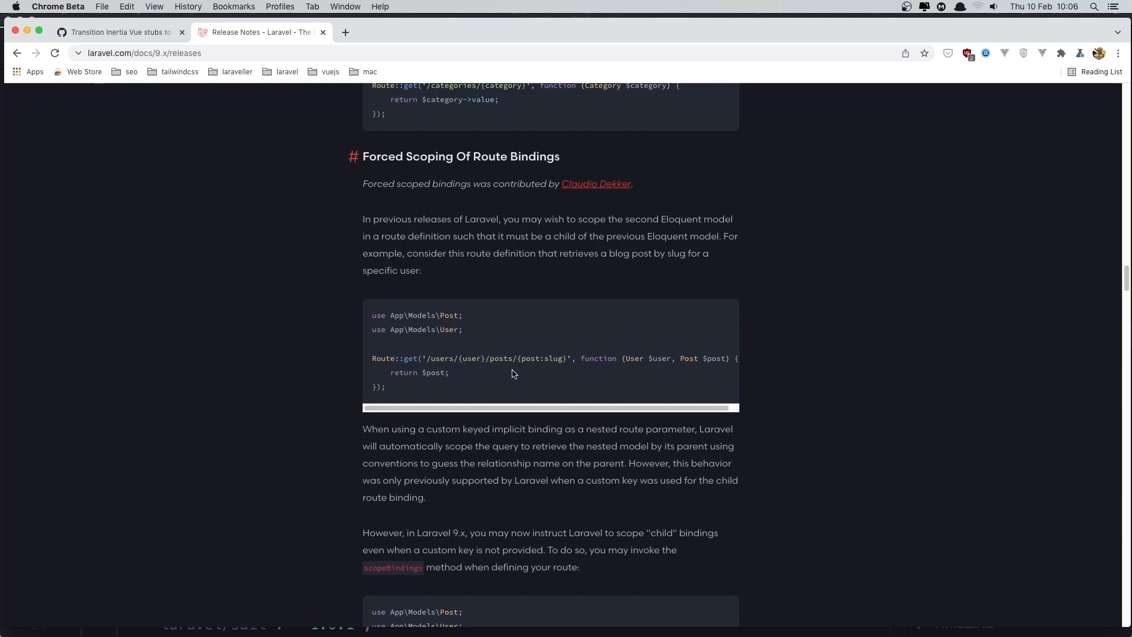
scroll(down, 3)
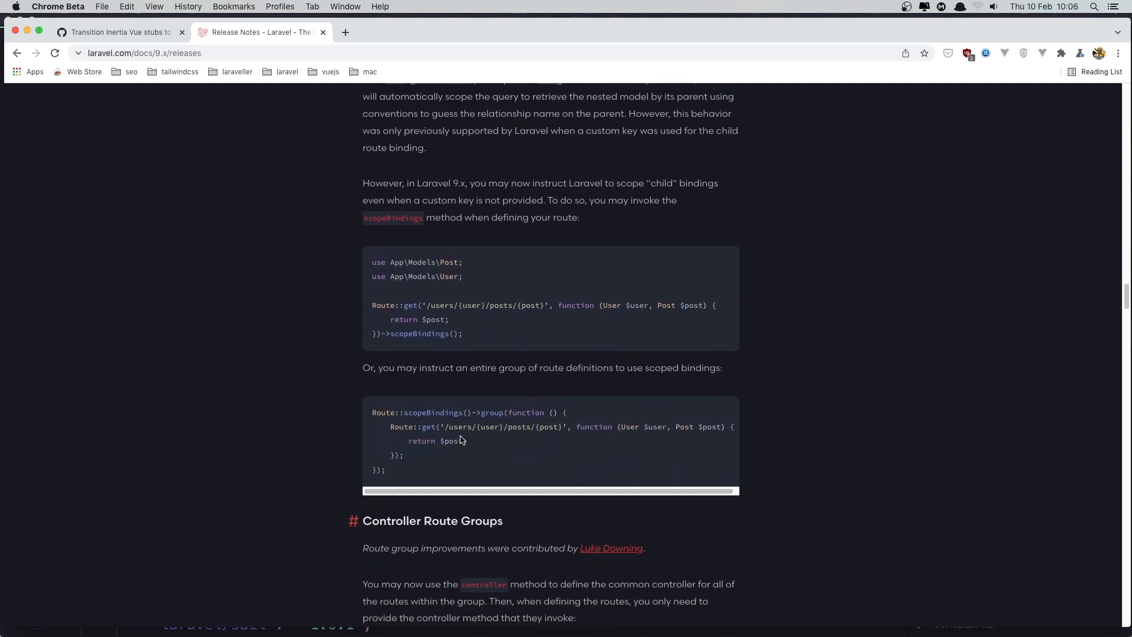
- Study the Controller Route Groups code sample, selecting part of the route definition and the word 'show'
scroll(down, 3)
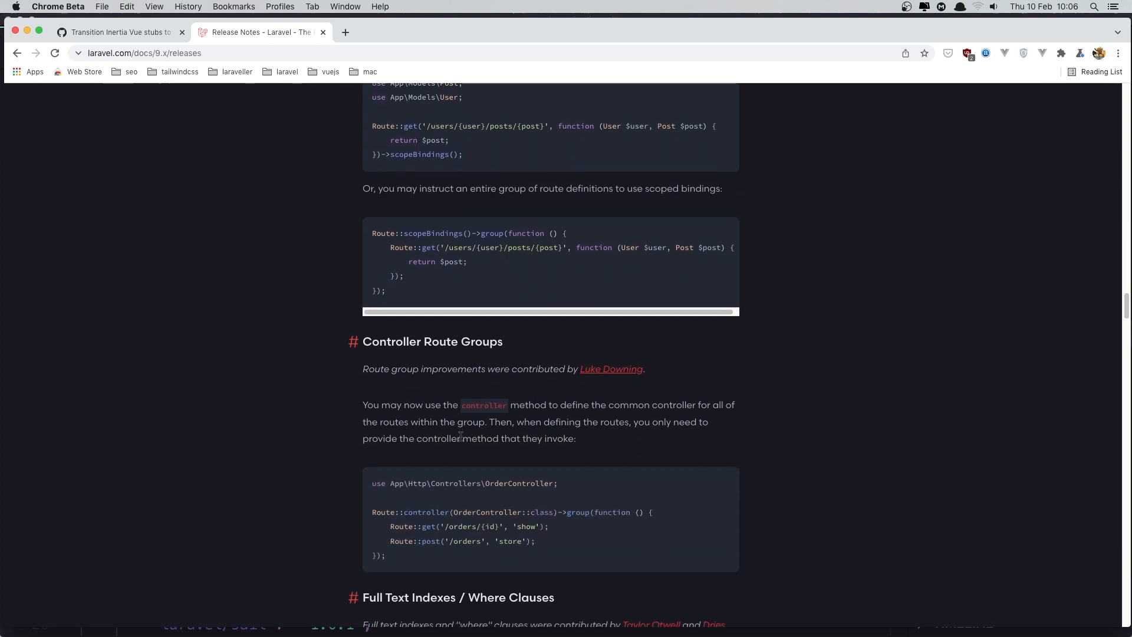
scroll(down, 3)
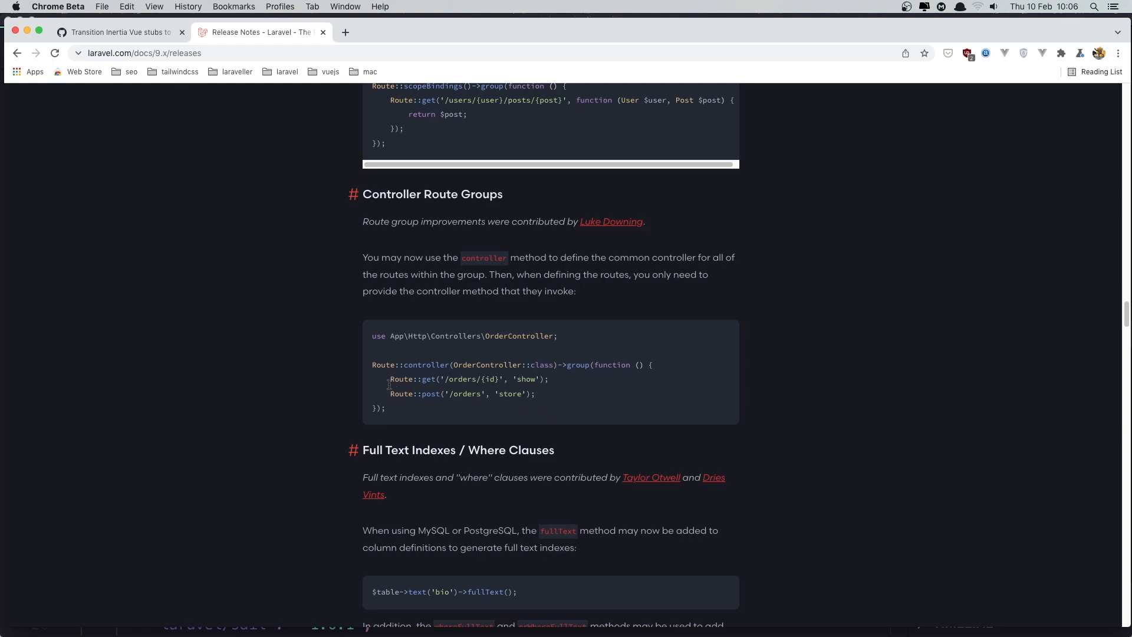
mouse_move(540, 396)
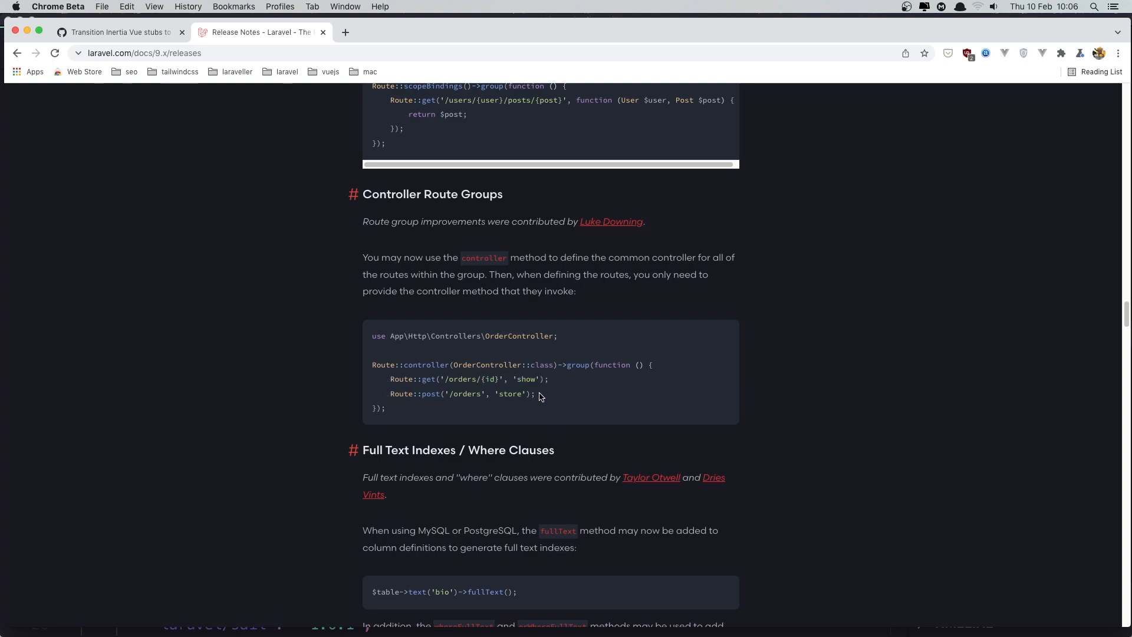
drag(398, 394, 534, 394)
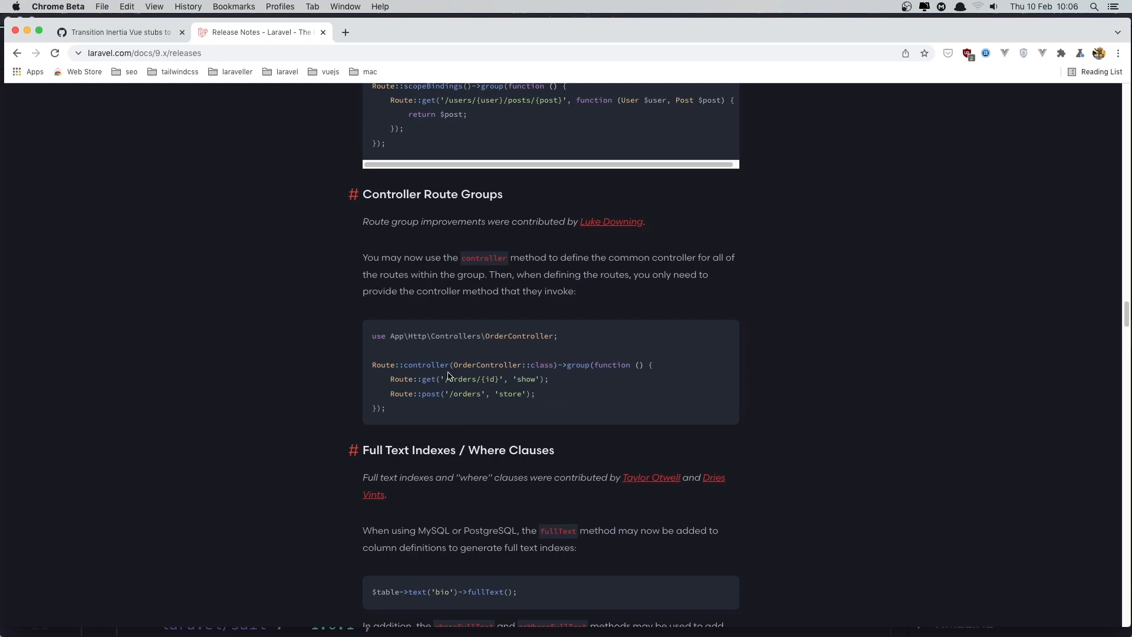
mouse_move(441, 385)
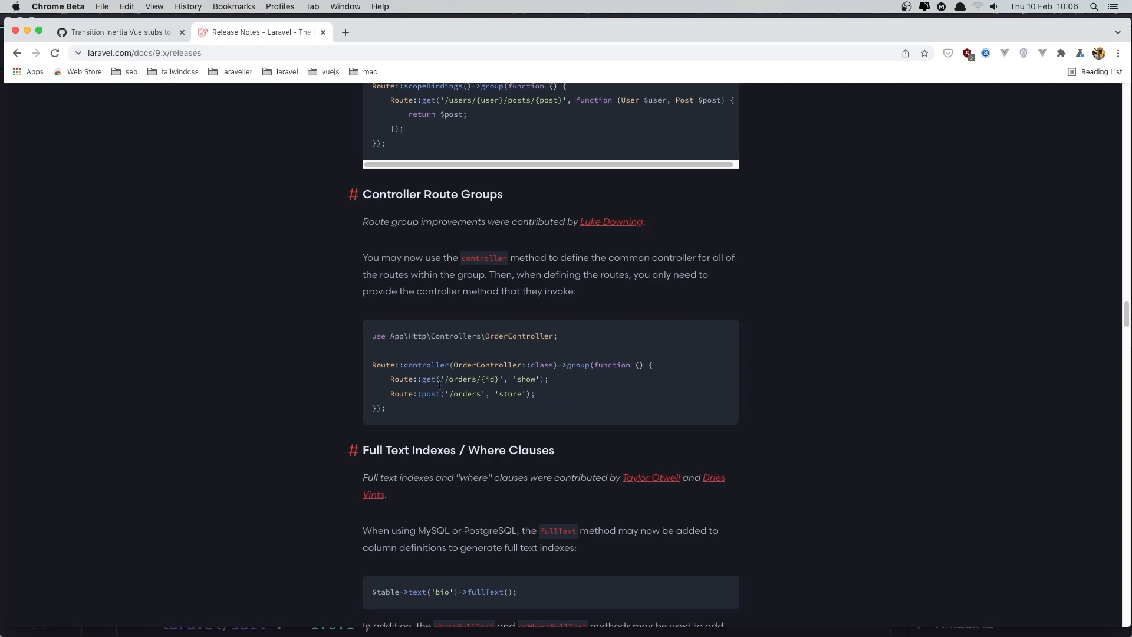
double_click(526, 378)
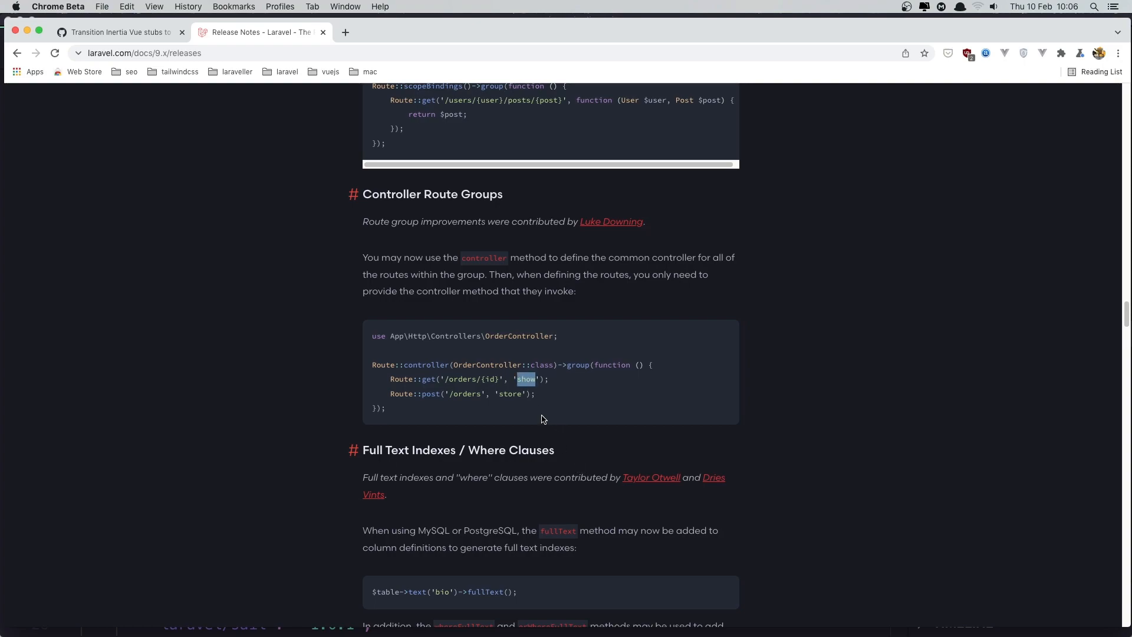
- Read the Full Text Indexes / Where Clauses examples, highlighting the 'bio' column, until Laravel Scout Database Engine shows
scroll(down, 3)
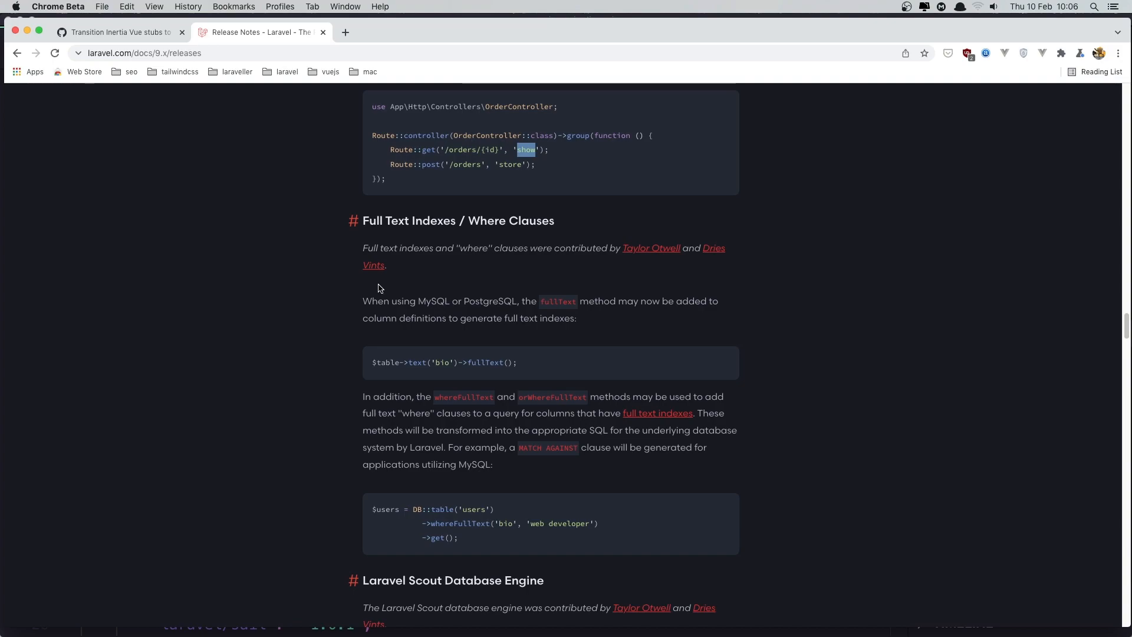
mouse_move(314, 349)
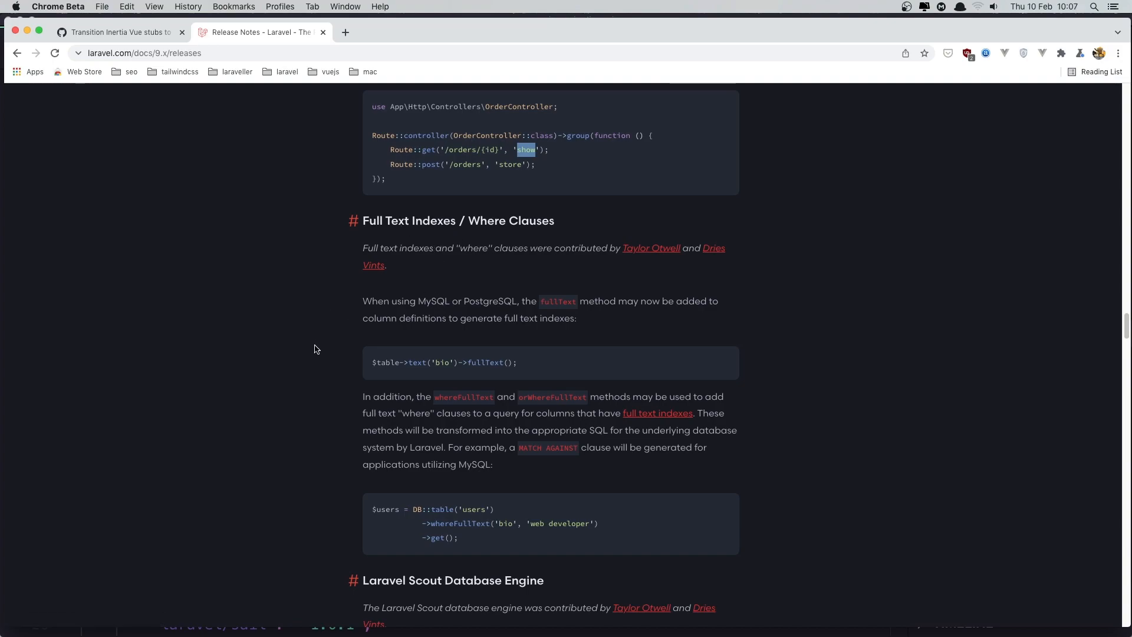
scroll(down, 3)
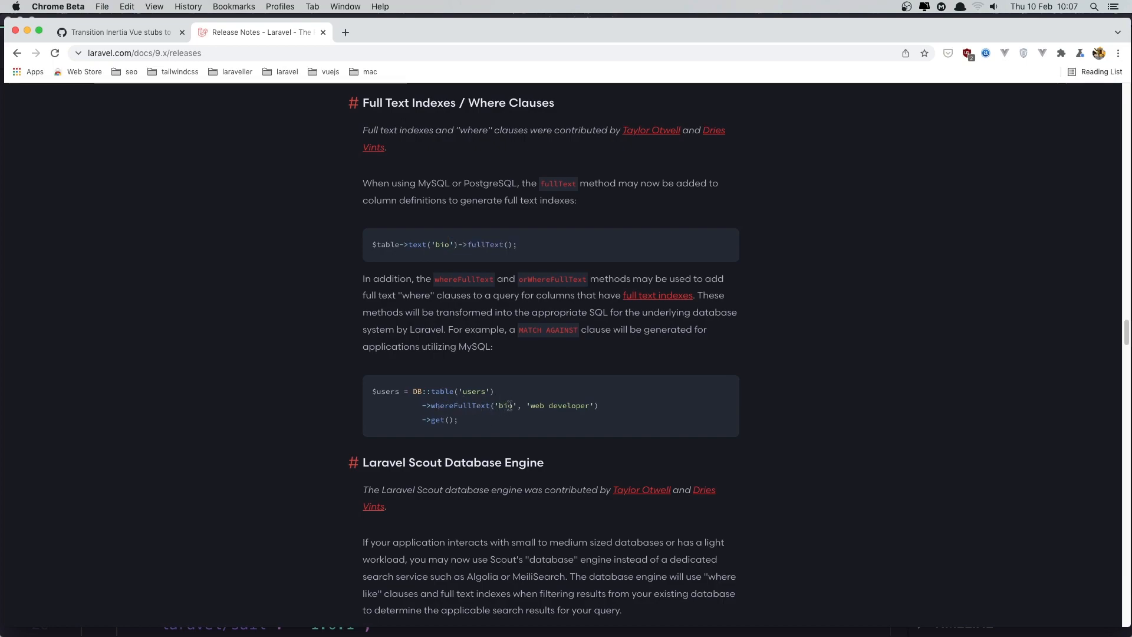
double_click(441, 244)
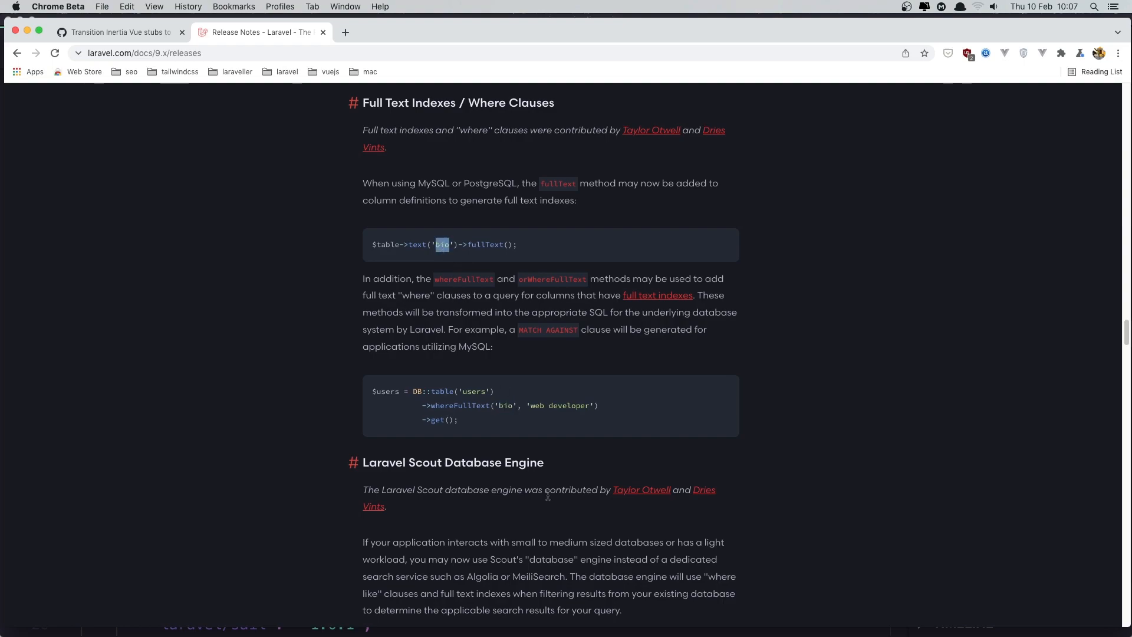
mouse_move(531, 405)
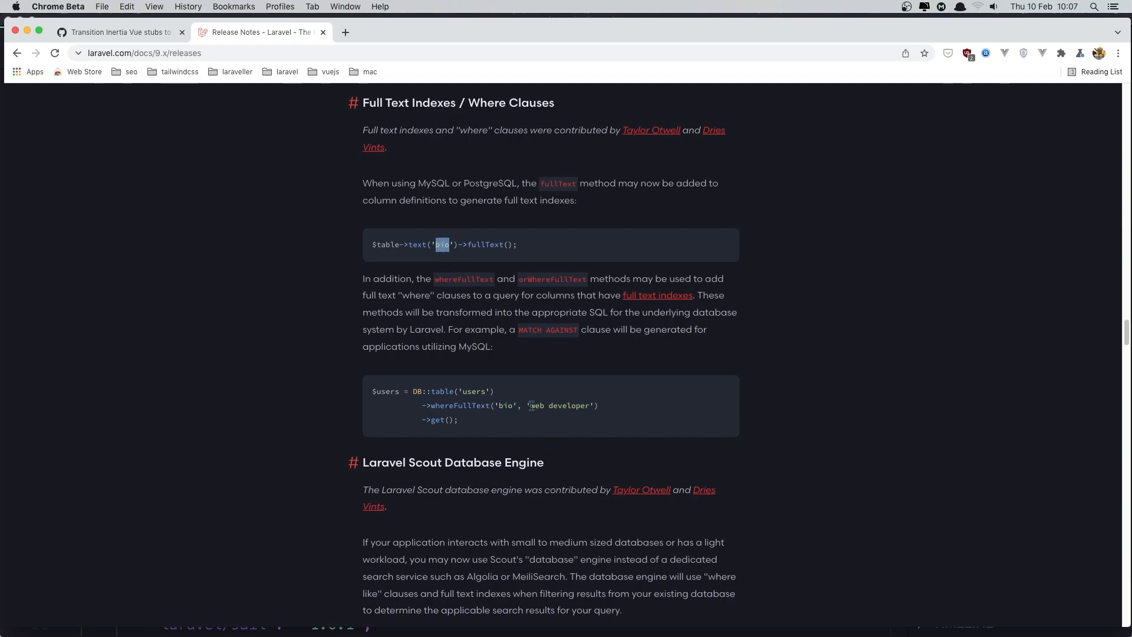
scroll(down, 3)
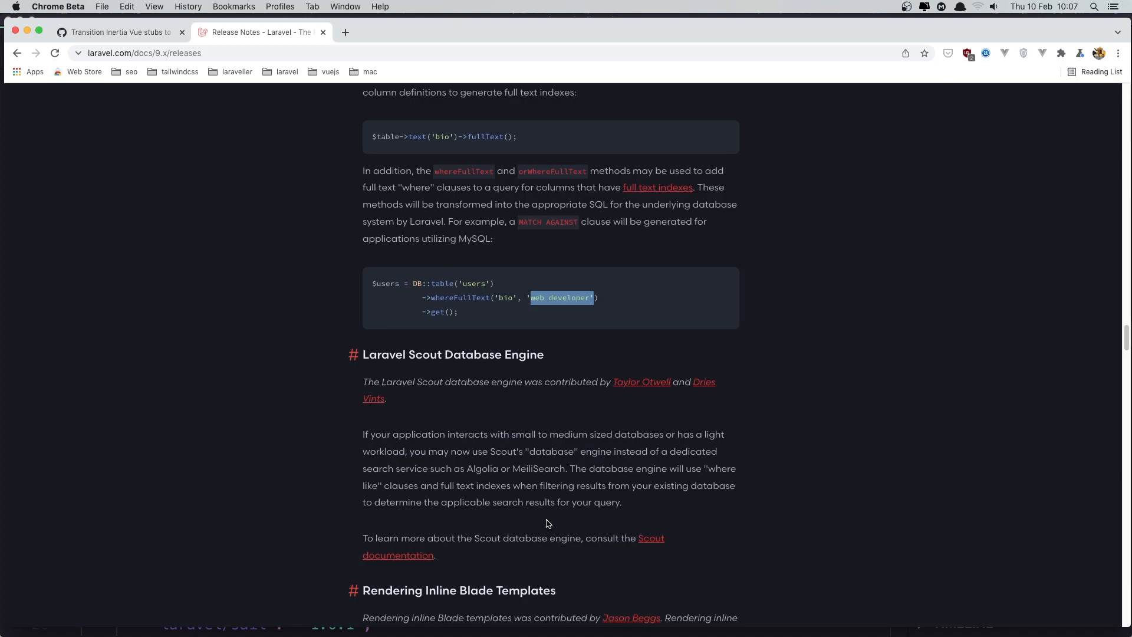
- Scroll past the Laravel Scout Database Engine notes to Rendering Inline Blade Templates
scroll(down, 3)
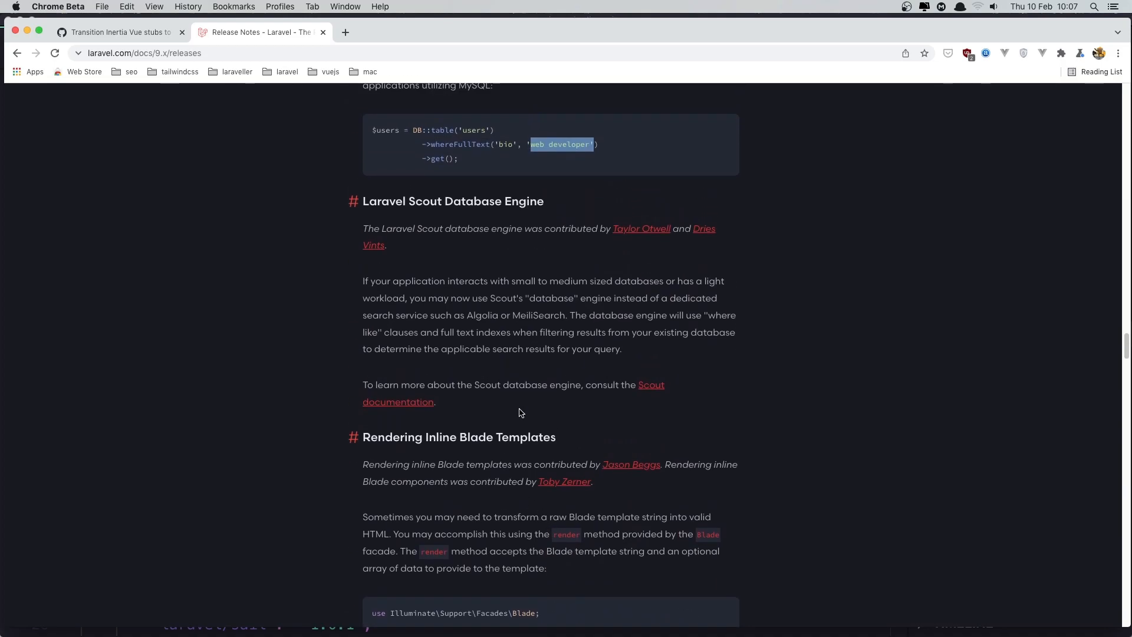
mouse_move(433, 214)
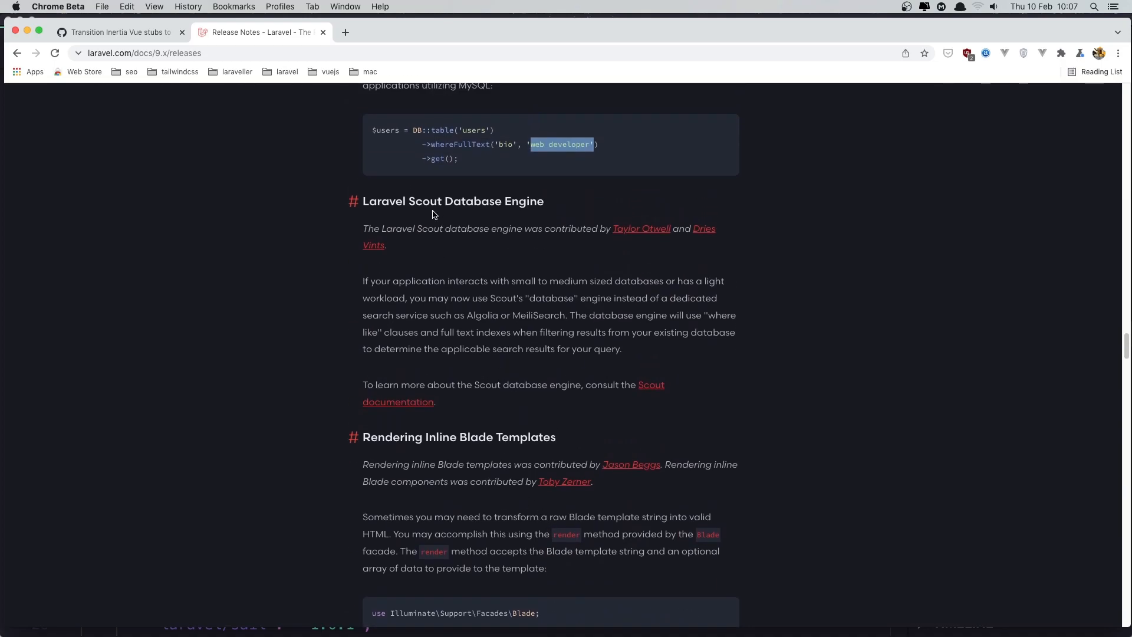
mouse_move(554, 215)
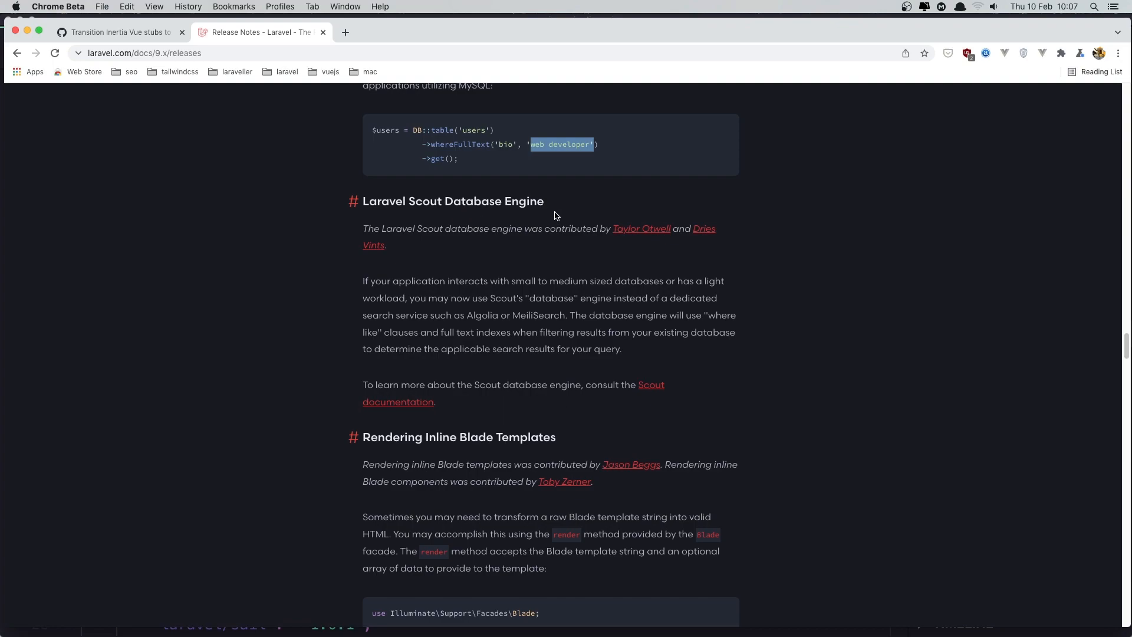
mouse_move(545, 272)
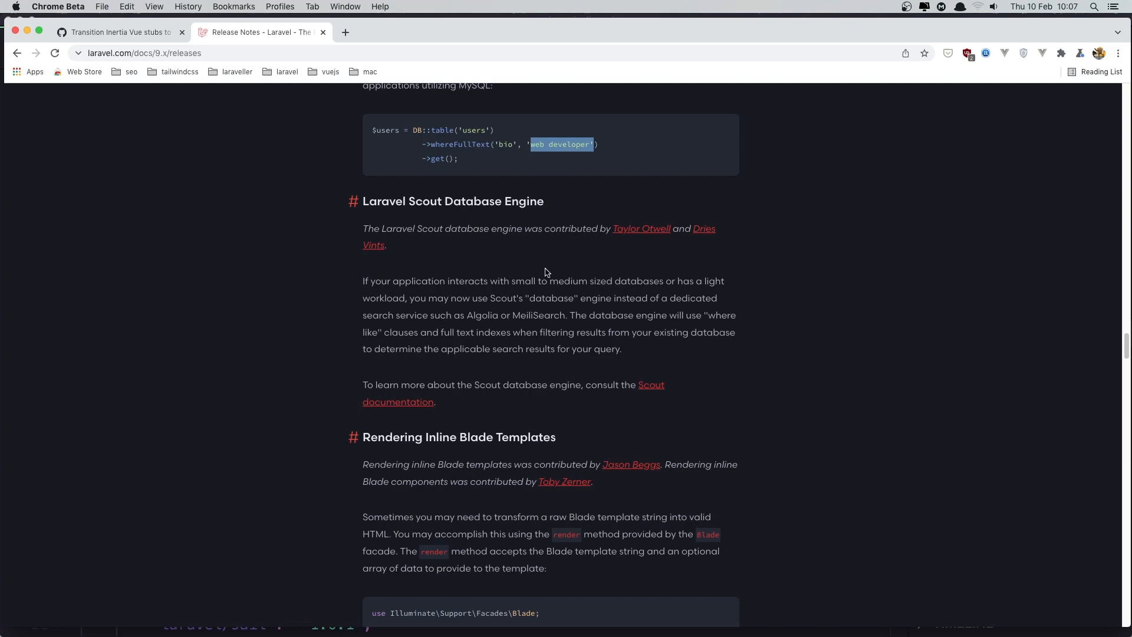
mouse_move(574, 449)
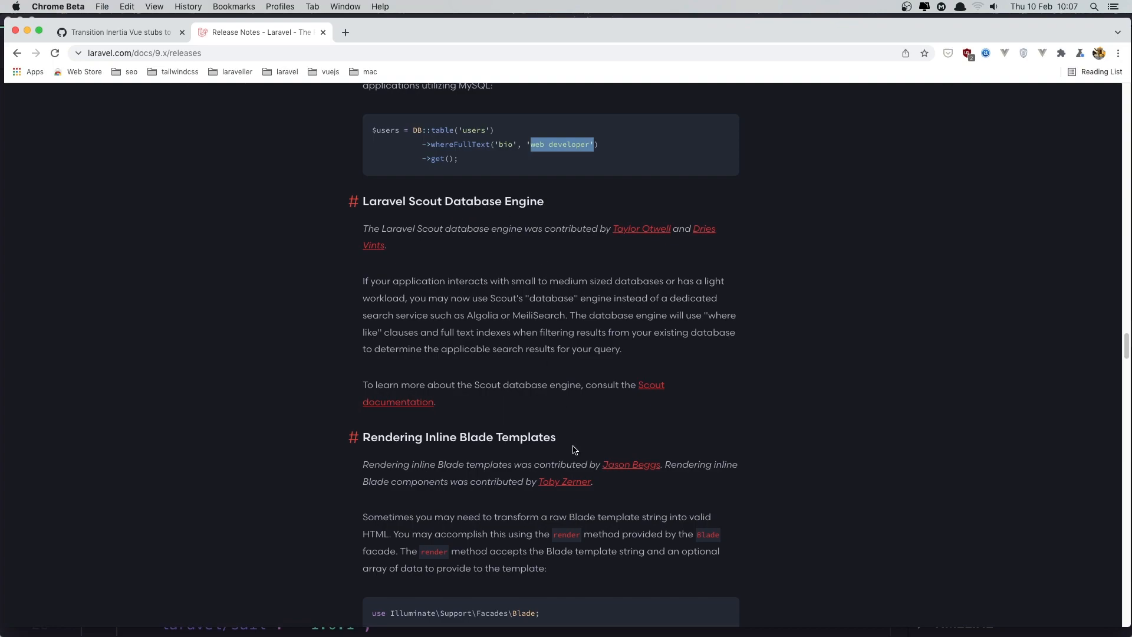
scroll(down, 3)
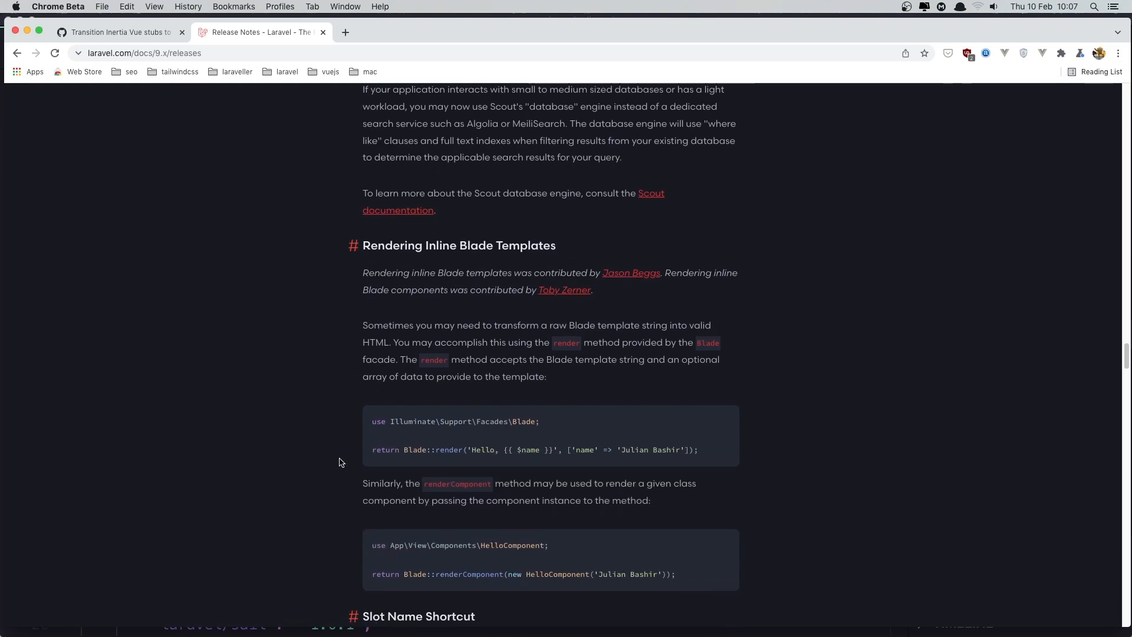
scroll(down, 3)
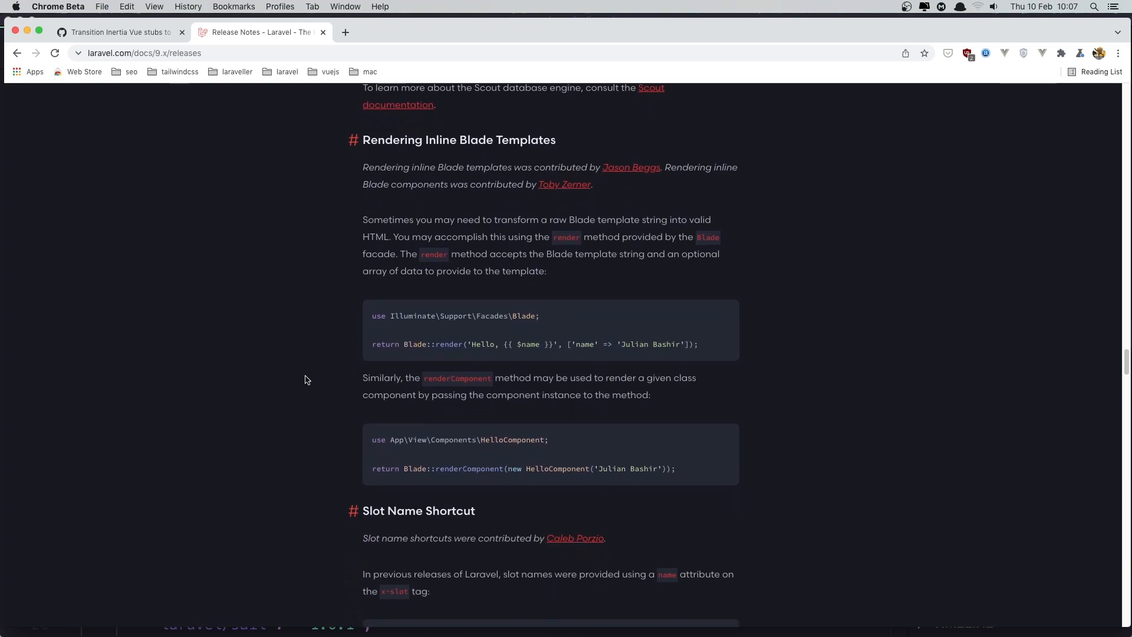
mouse_move(306, 411)
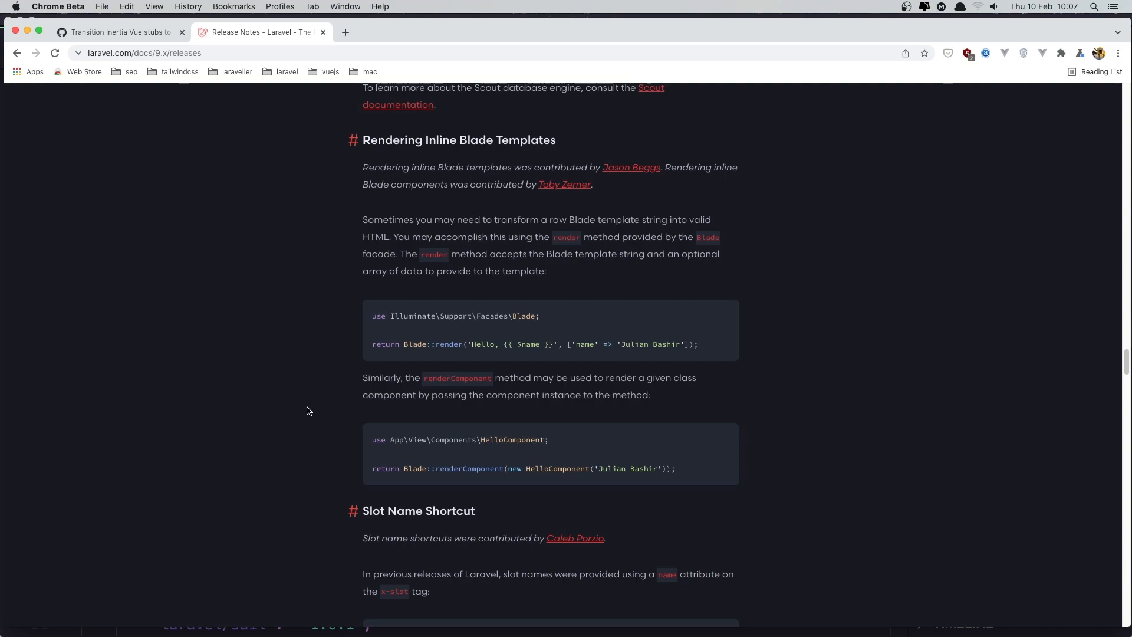
- Reach the Slot Name Shortcut example and highlight 'title' in the x-slot:title shorthand
scroll(down, 3)
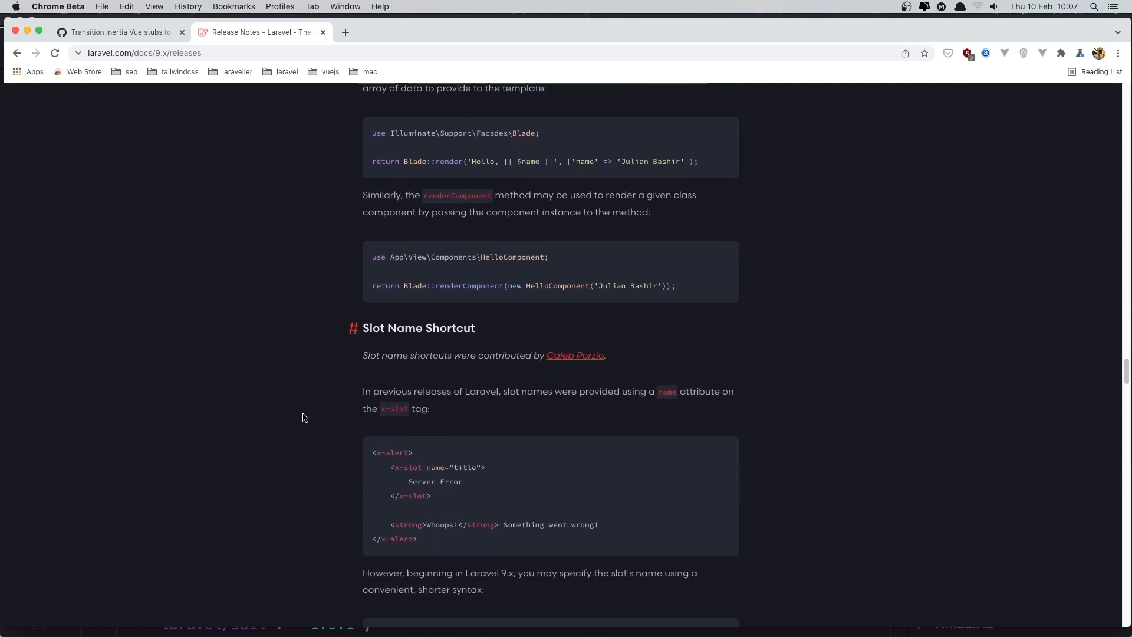
scroll(down, 3)
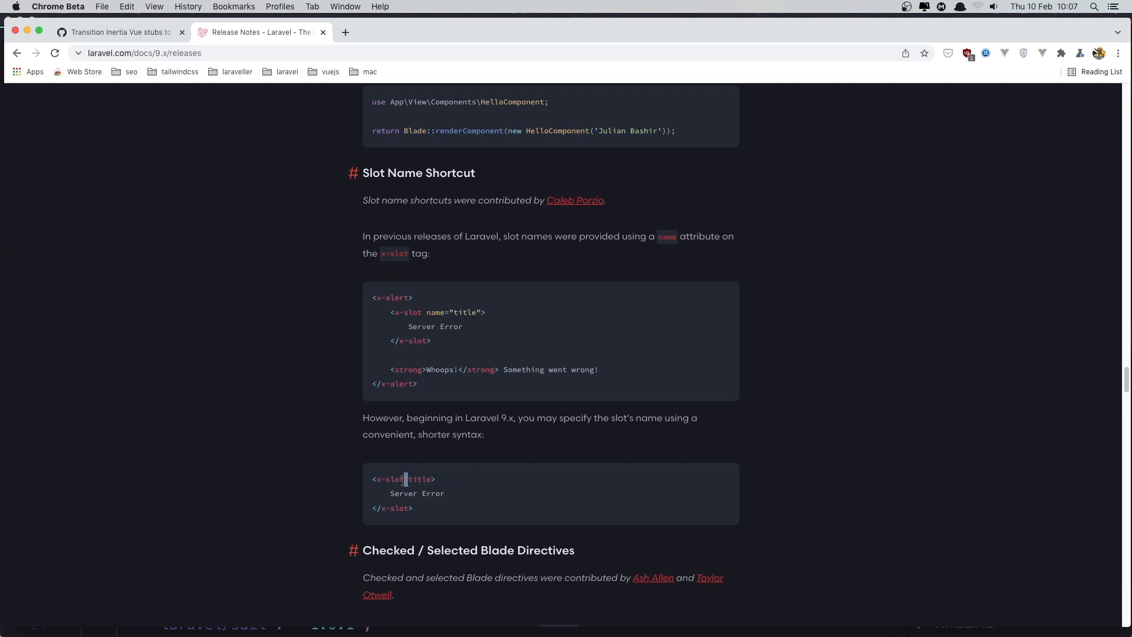
double_click(417, 478)
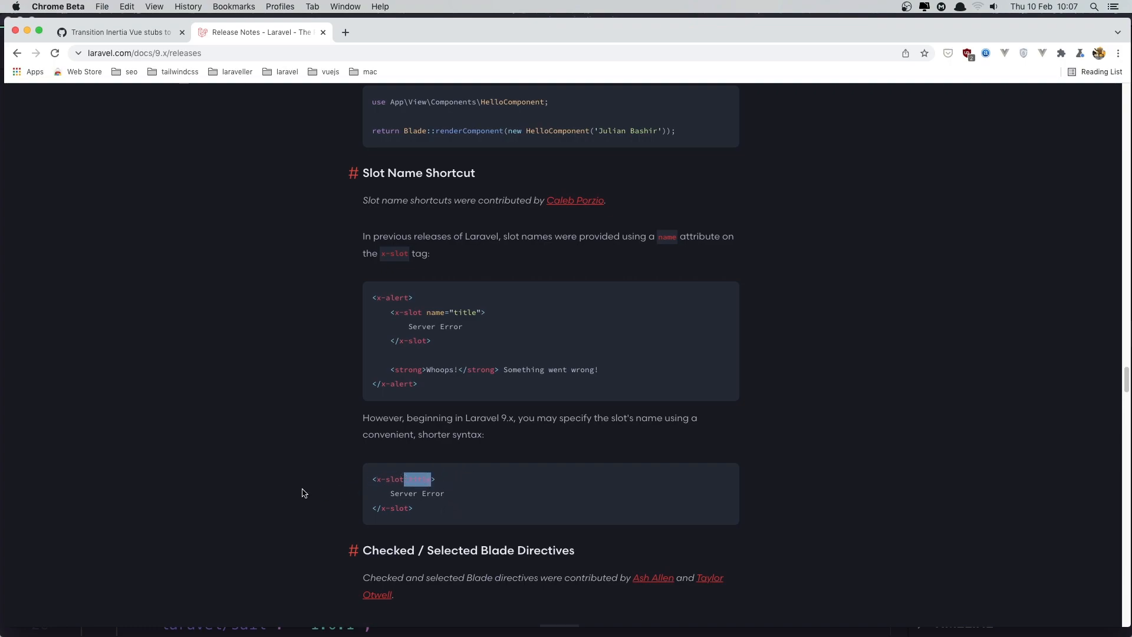
scroll(down, 3)
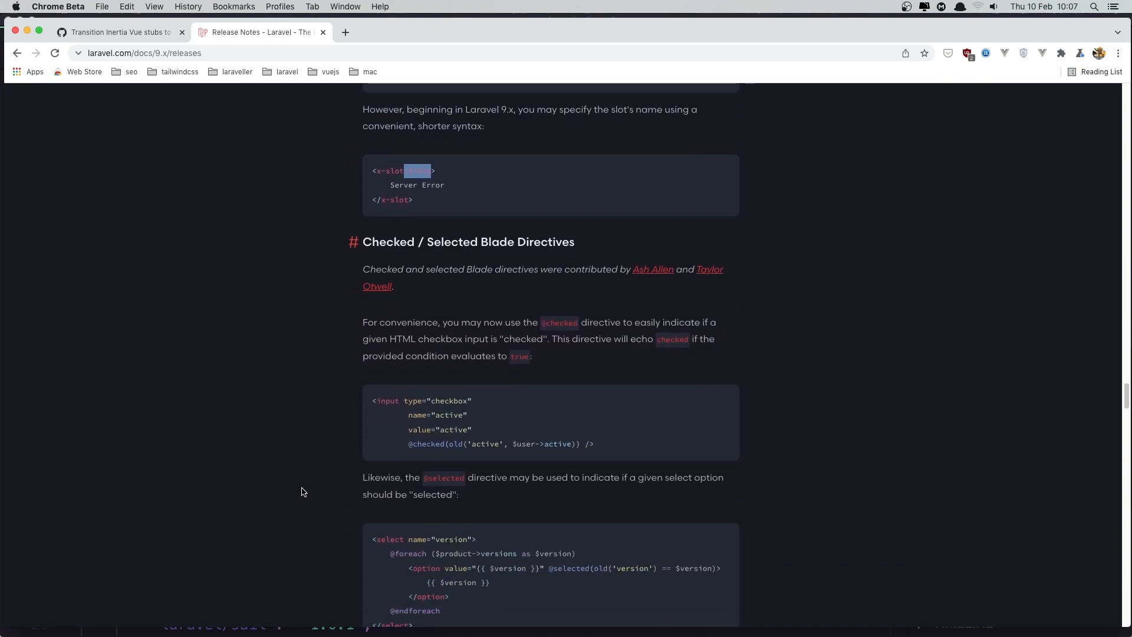
scroll(down, 3)
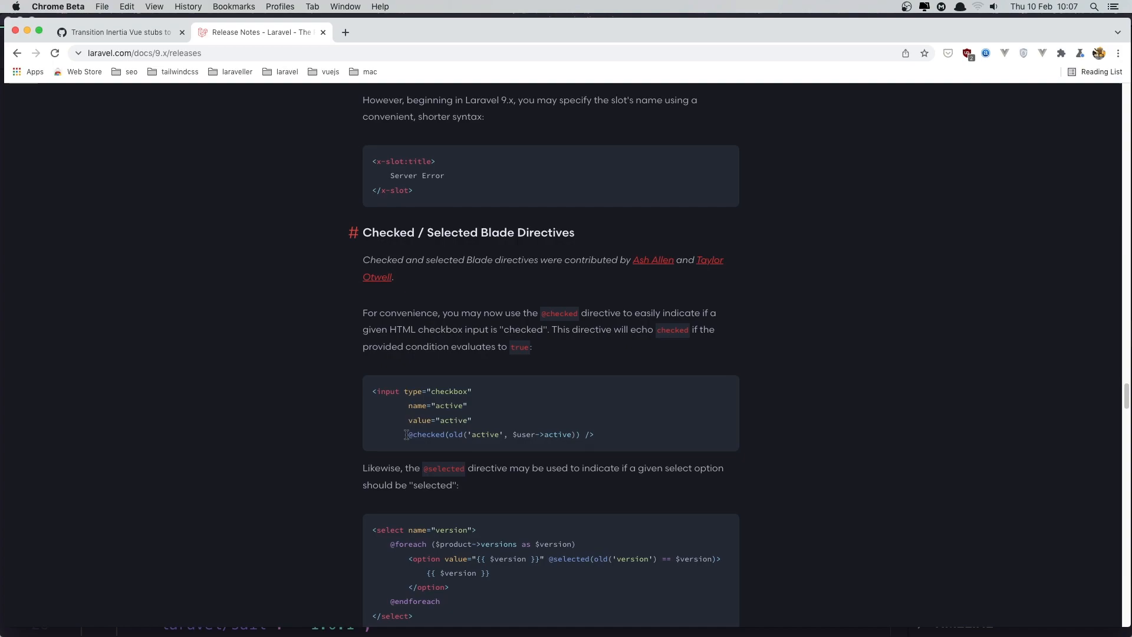
double_click(426, 433)
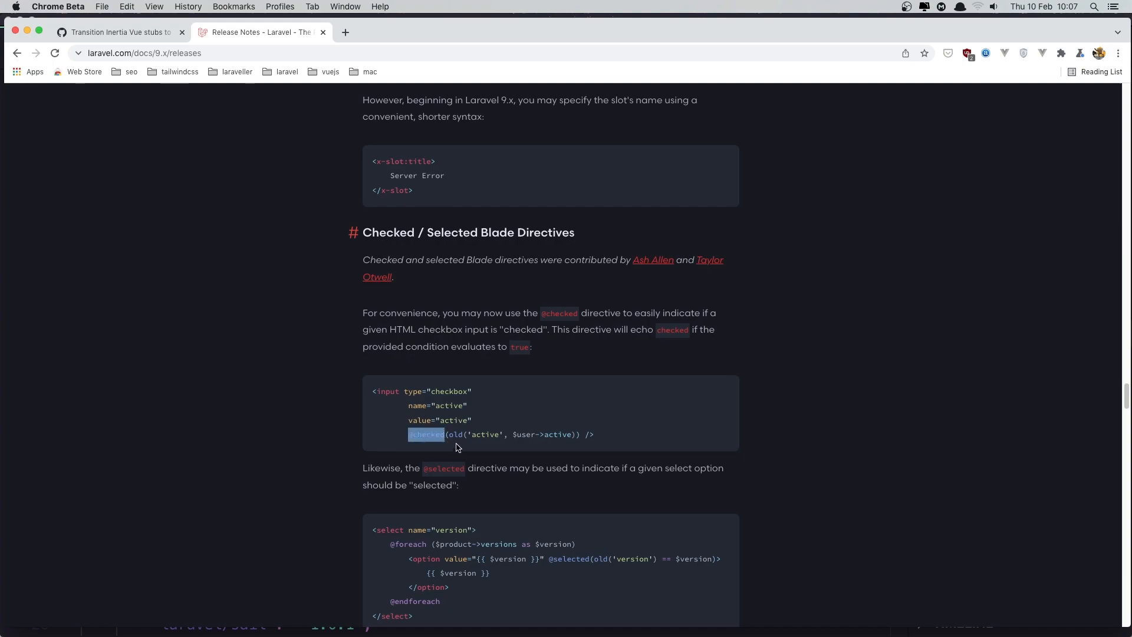
click(498, 434)
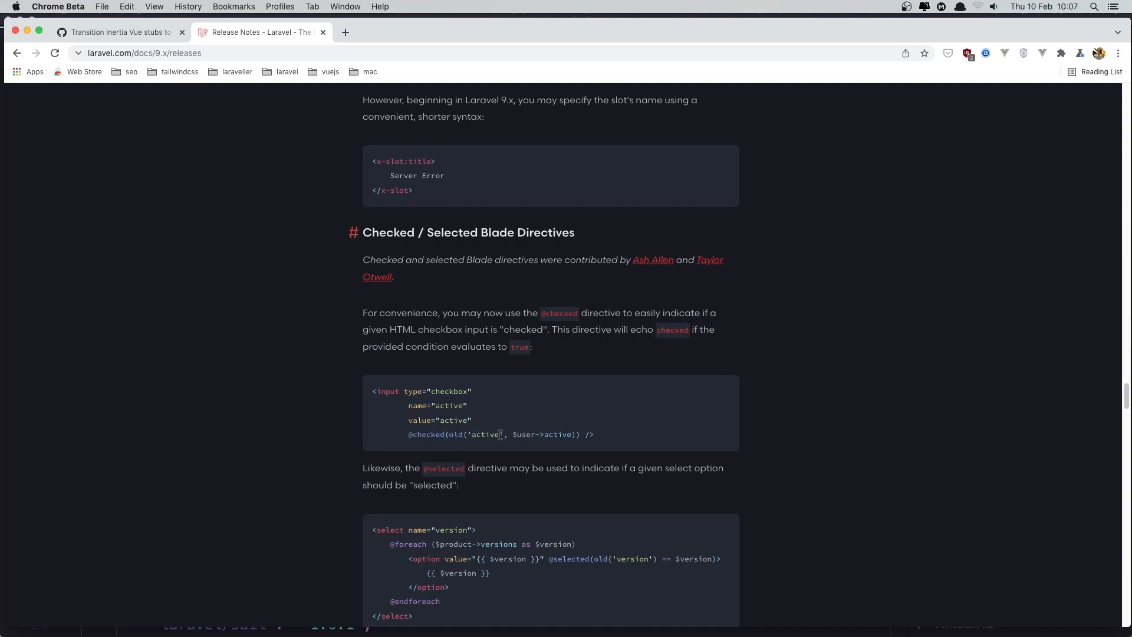
- Scroll on past Bootstrap 5 Pagination Views to Laravel Breeze API & Next.js and the Ignition section
scroll(down, 3)
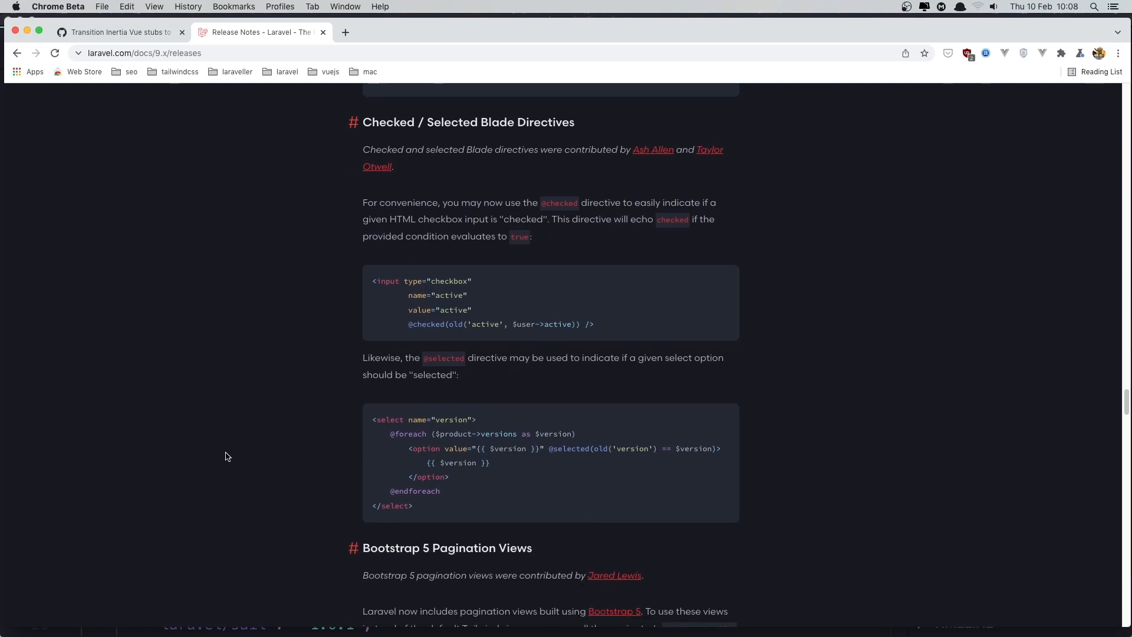
scroll(down, 3)
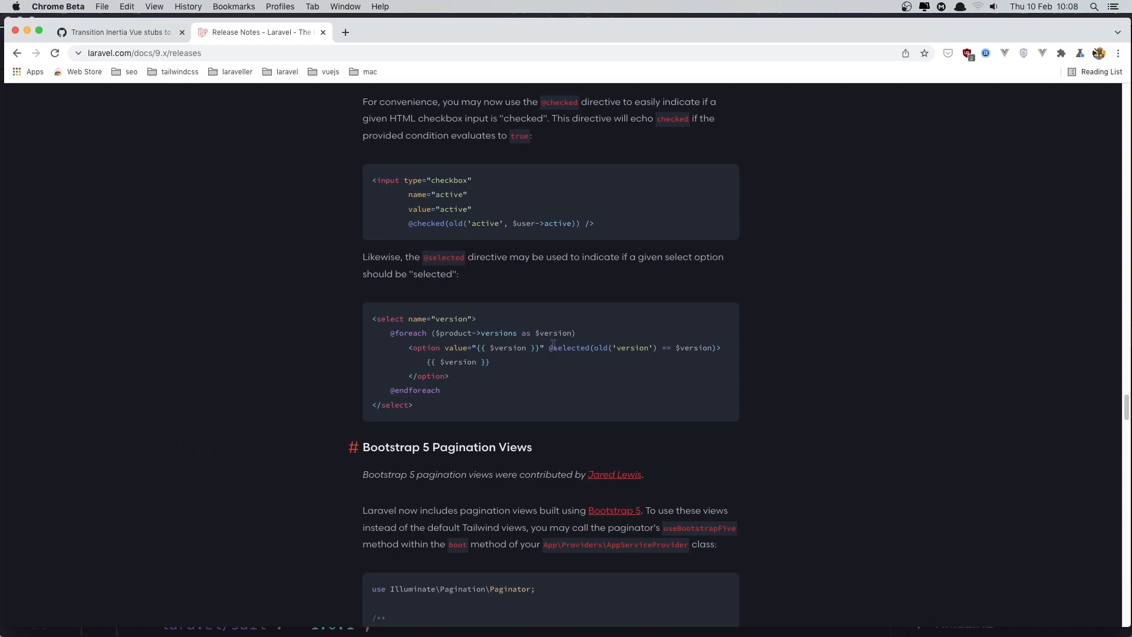
scroll(down, 3)
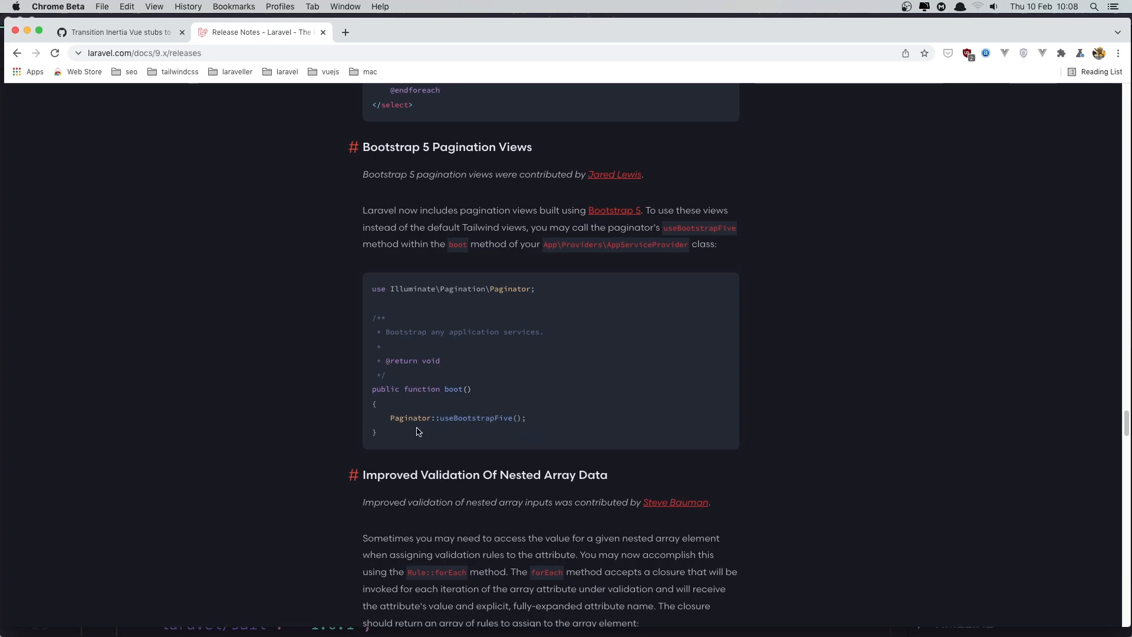
scroll(down, 3)
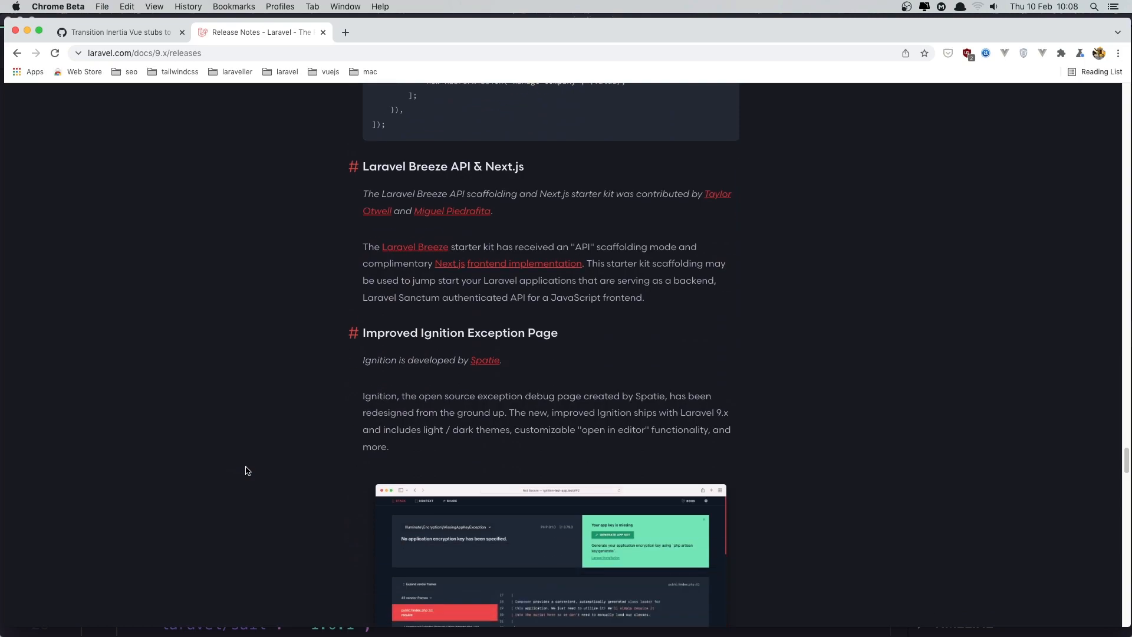
- Scroll past the Improved Ignition Exception Page screenshot to Improved route:list CLI Output and Test Coverage Using Artisan
scroll(down, 3)
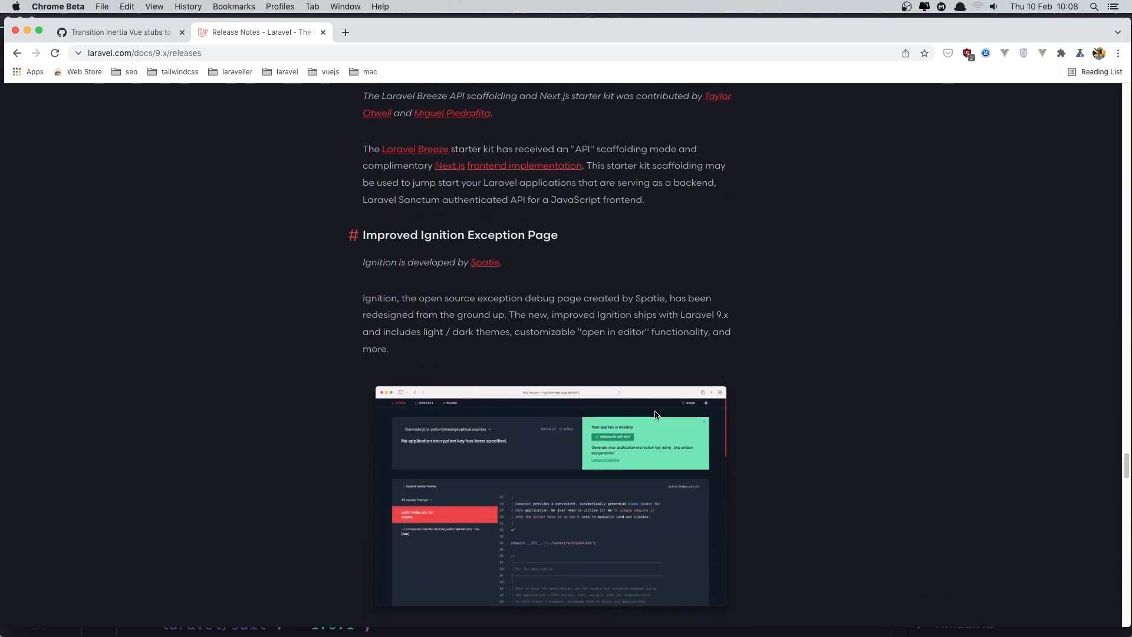
scroll(down, 3)
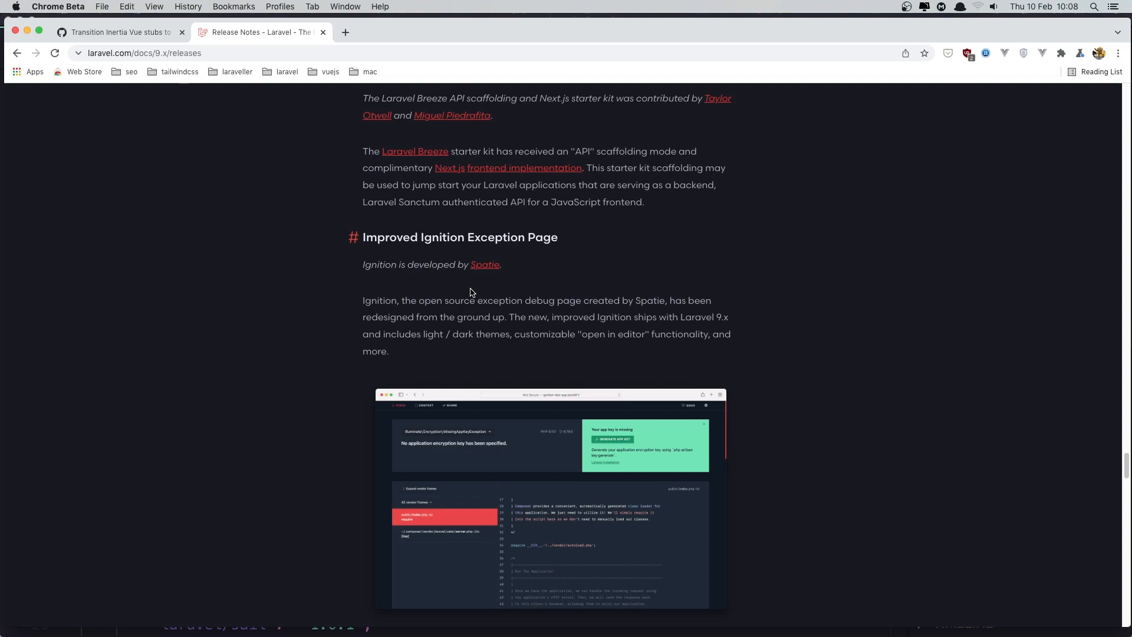
mouse_move(456, 306)
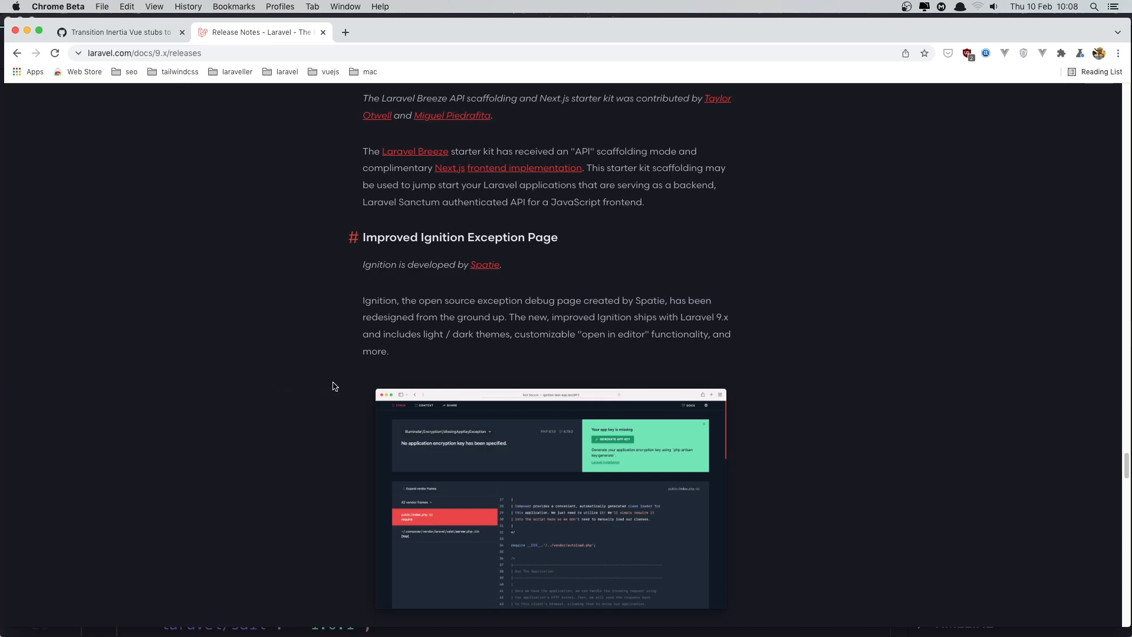
scroll(down, 3)
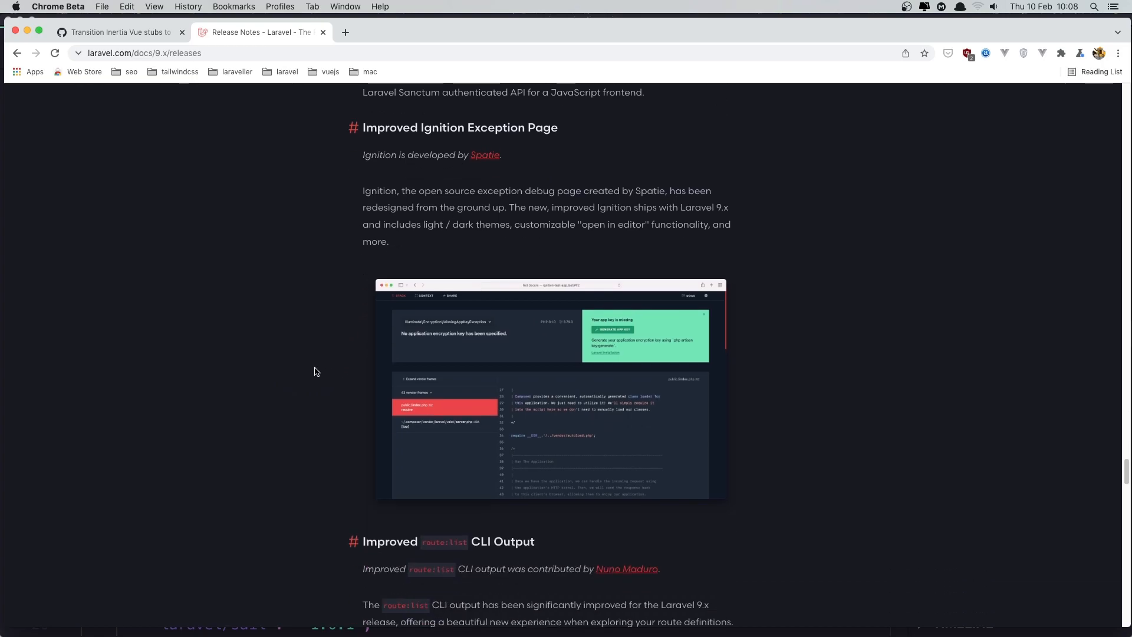
scroll(down, 3)
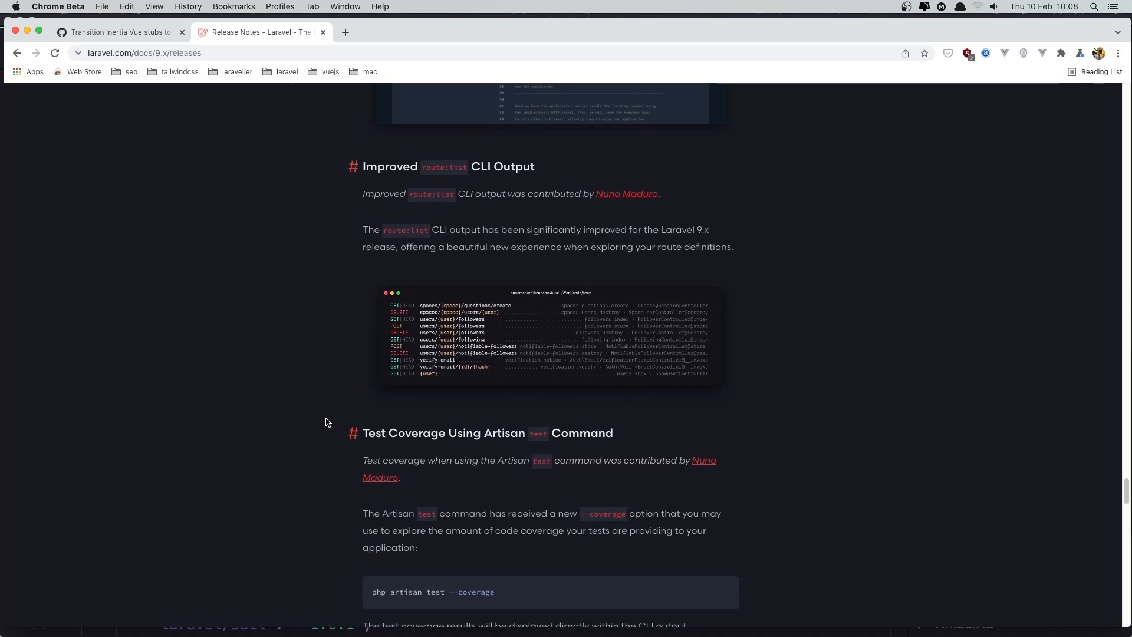
- Scroll the Laravel 9 release notes past Test Coverage, Soketi and Collections IDE Support to New Helpers
scroll(down, 3)
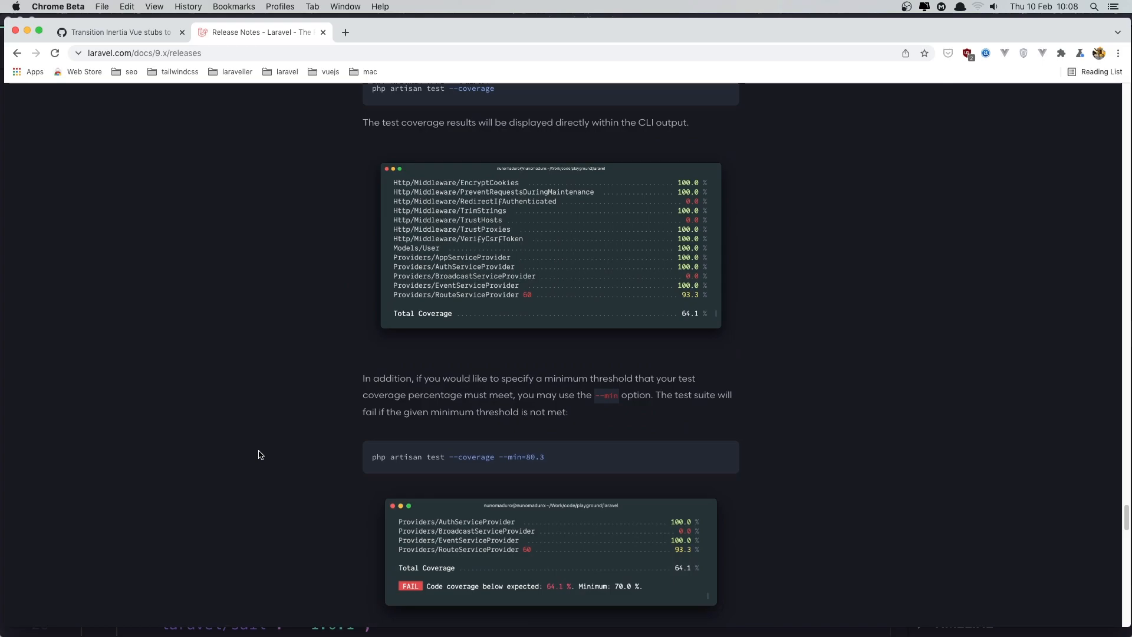
scroll(down, 3)
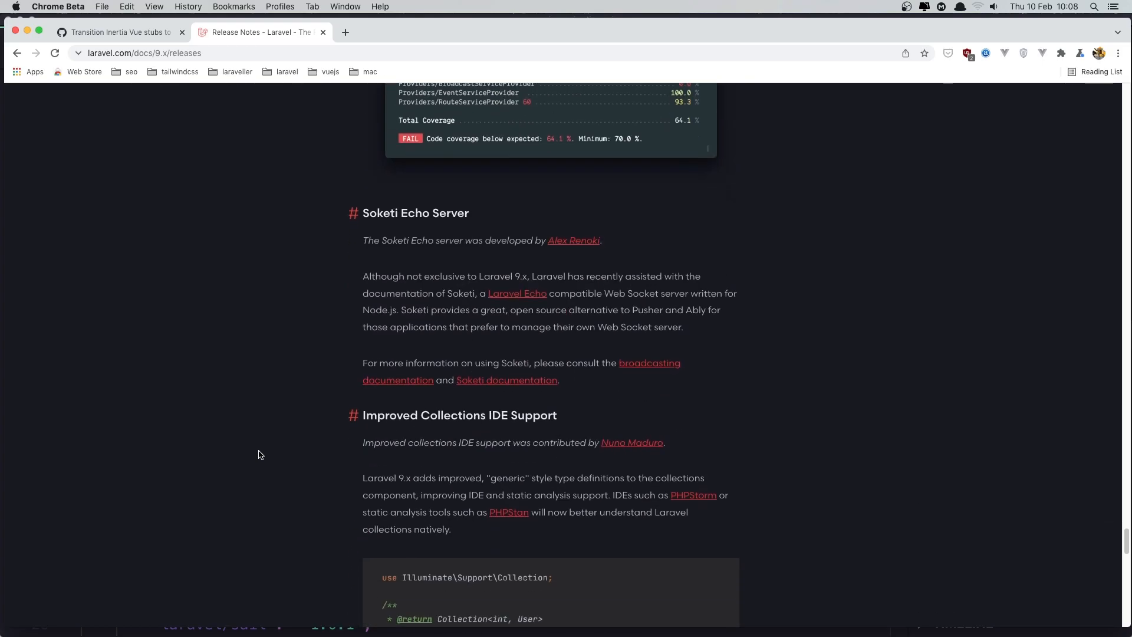
scroll(down, 3)
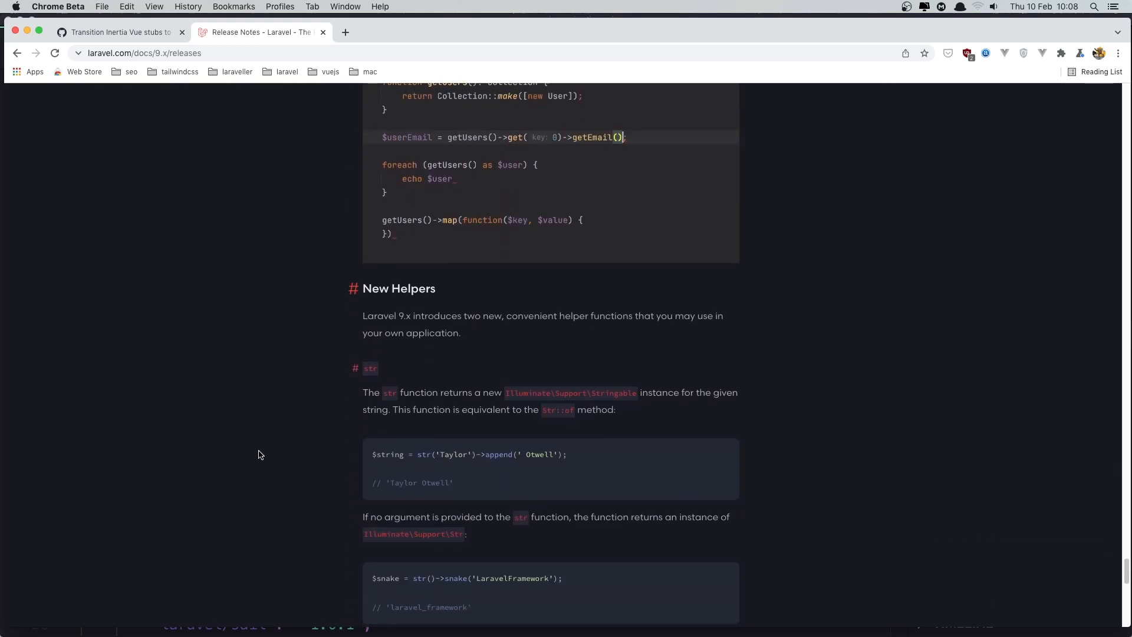
scroll(down, 3)
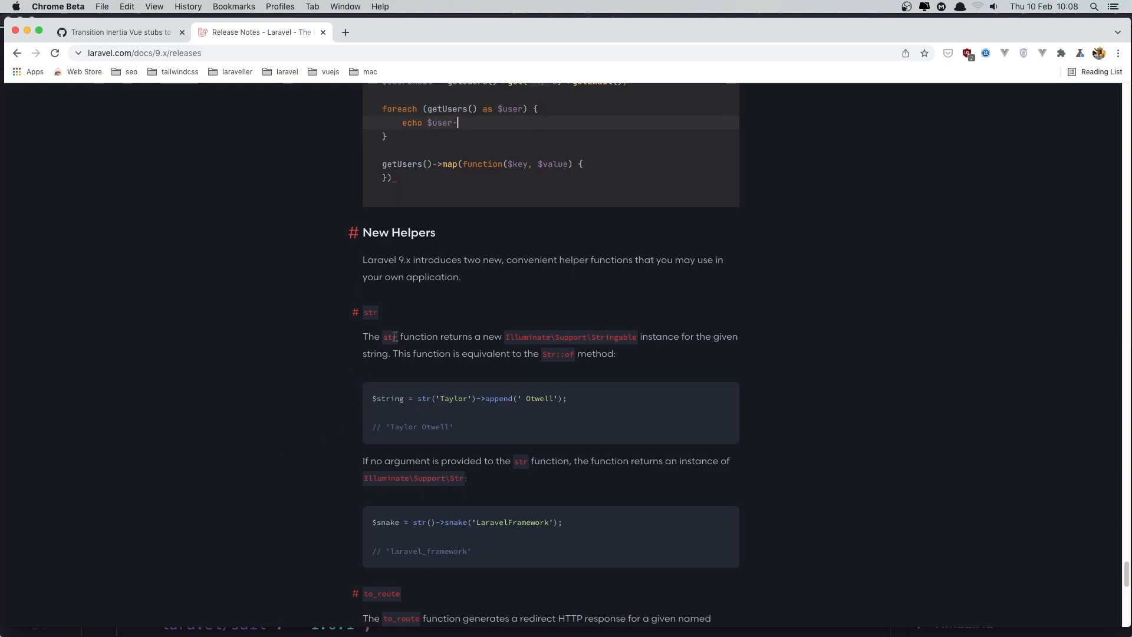
- Reach the end of the release notes at the str and to_route helpers, selecting to_route
scroll(down, 3)
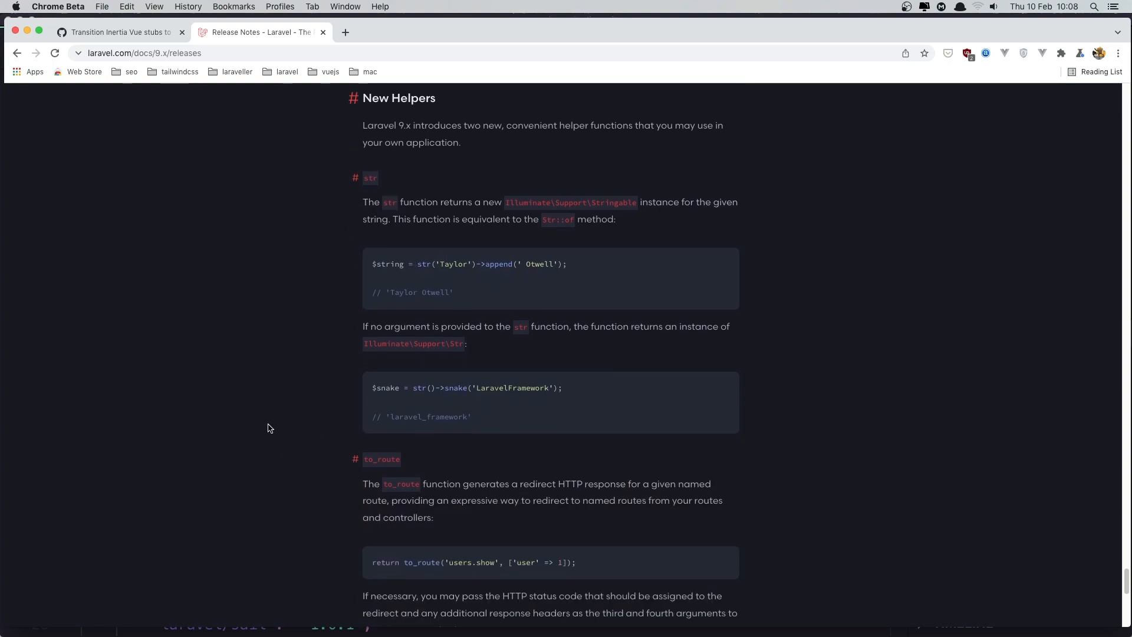
scroll(down, 3)
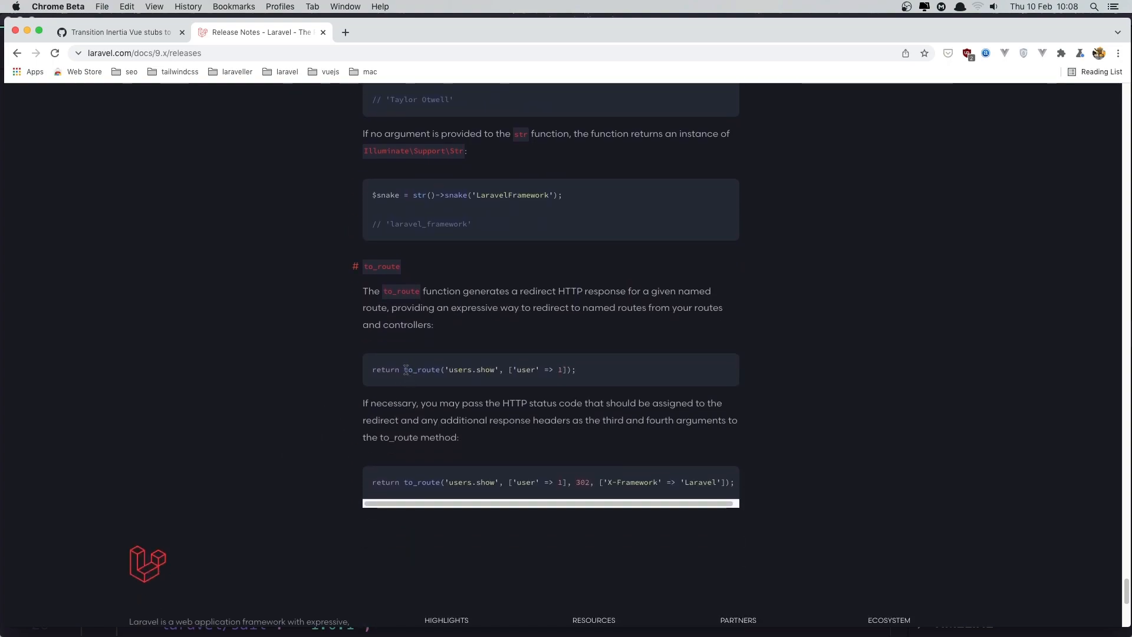
double_click(422, 369)
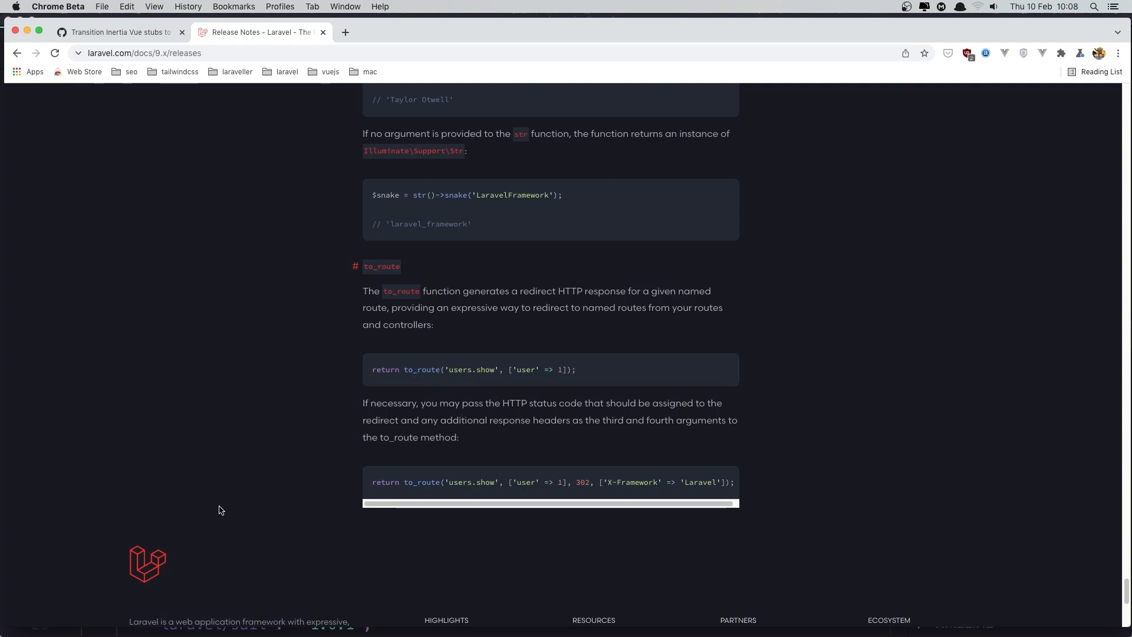
- Move back through the page to the Eloquent accessors and mutators section
scroll(up, 3)
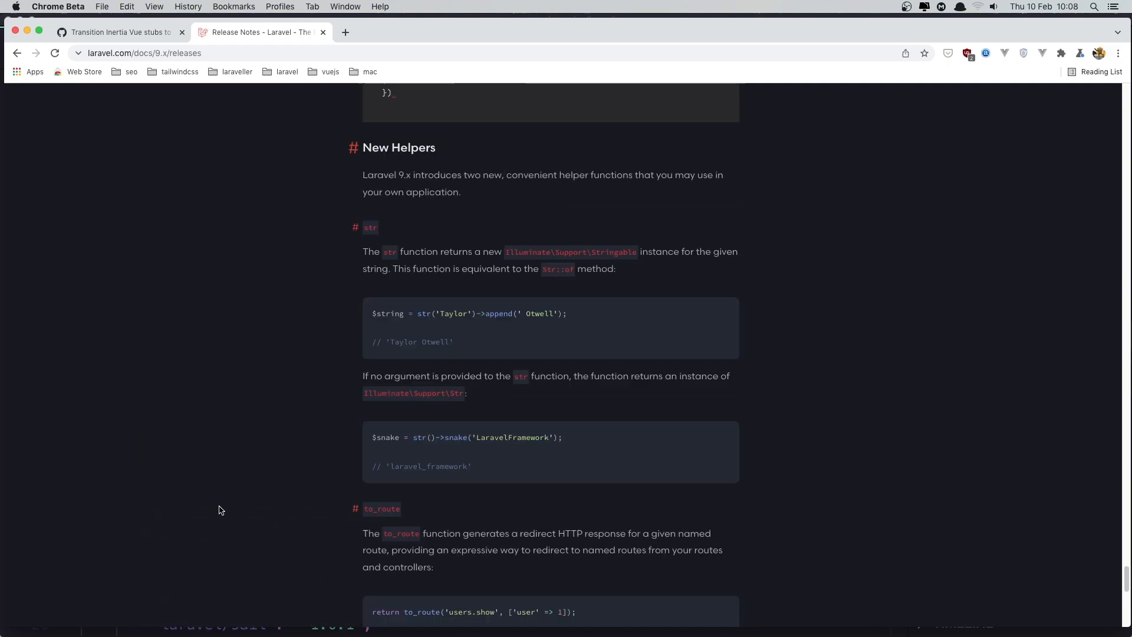
scroll(down, 3)
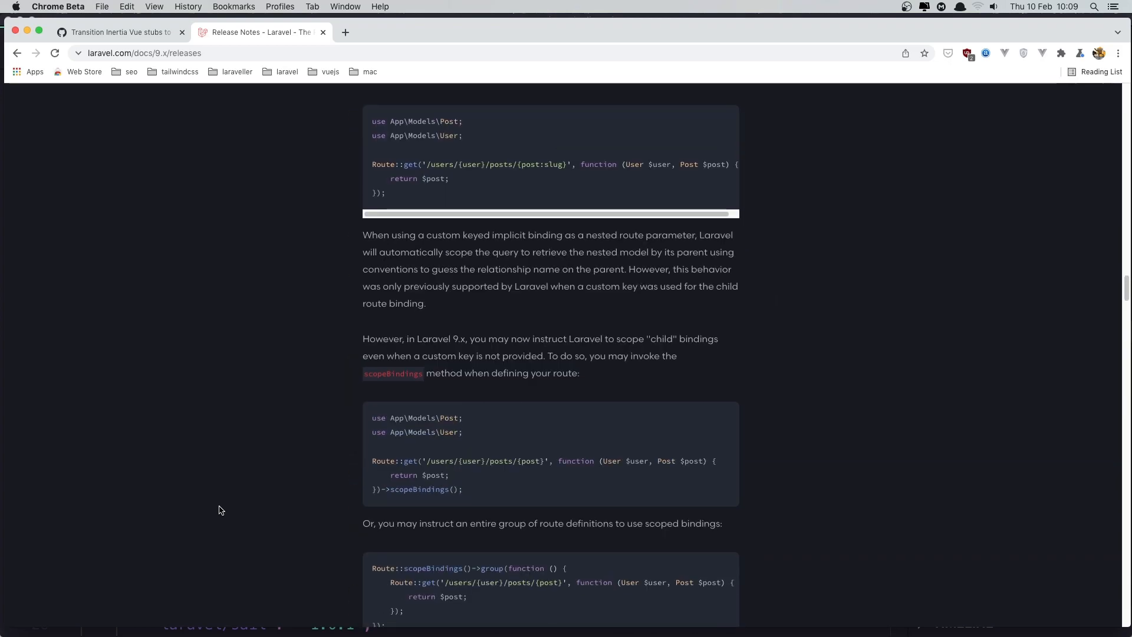
scroll(down, 3)
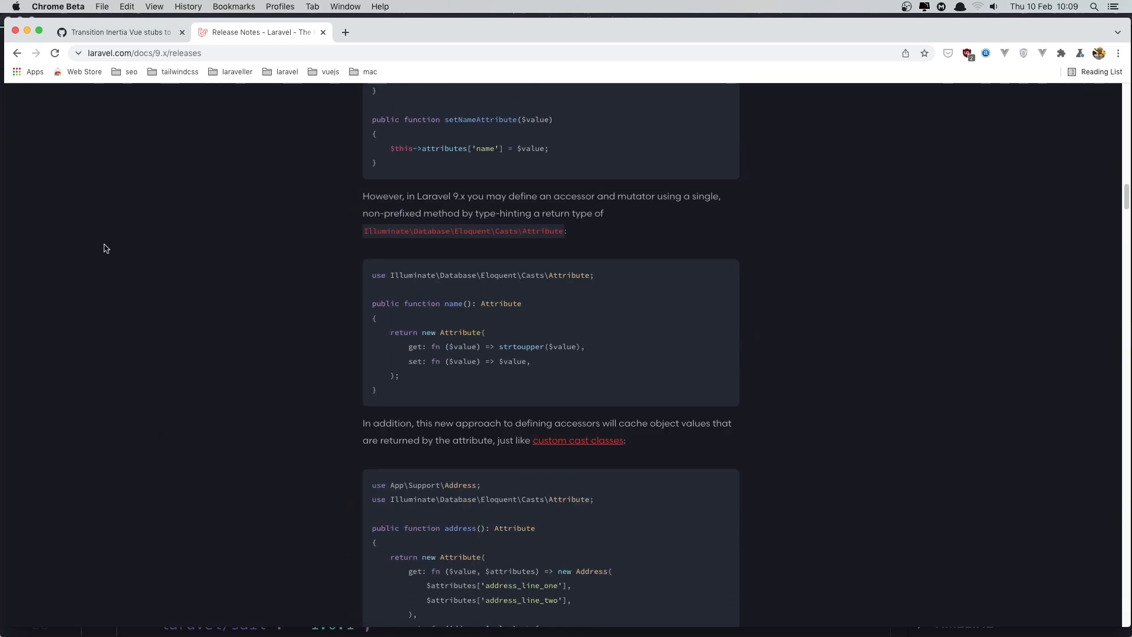
- Switch to the GitHub Breeze PR #127 commit and scroll the diff down to Button.vue's defineProps block
click(119, 32)
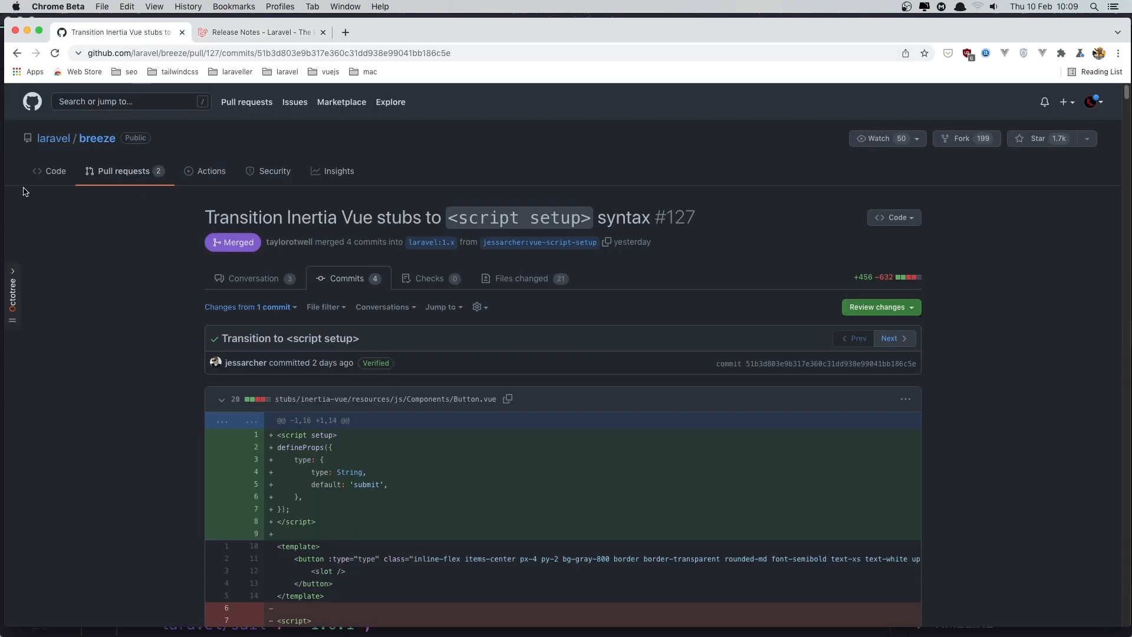
mouse_move(98, 352)
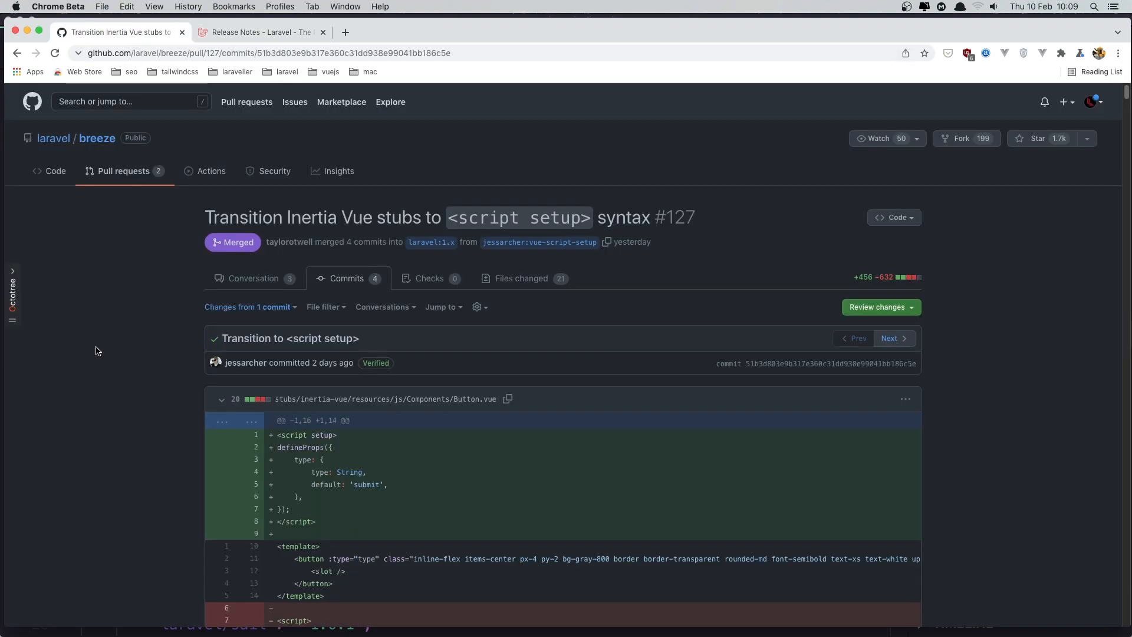
scroll(down, 3)
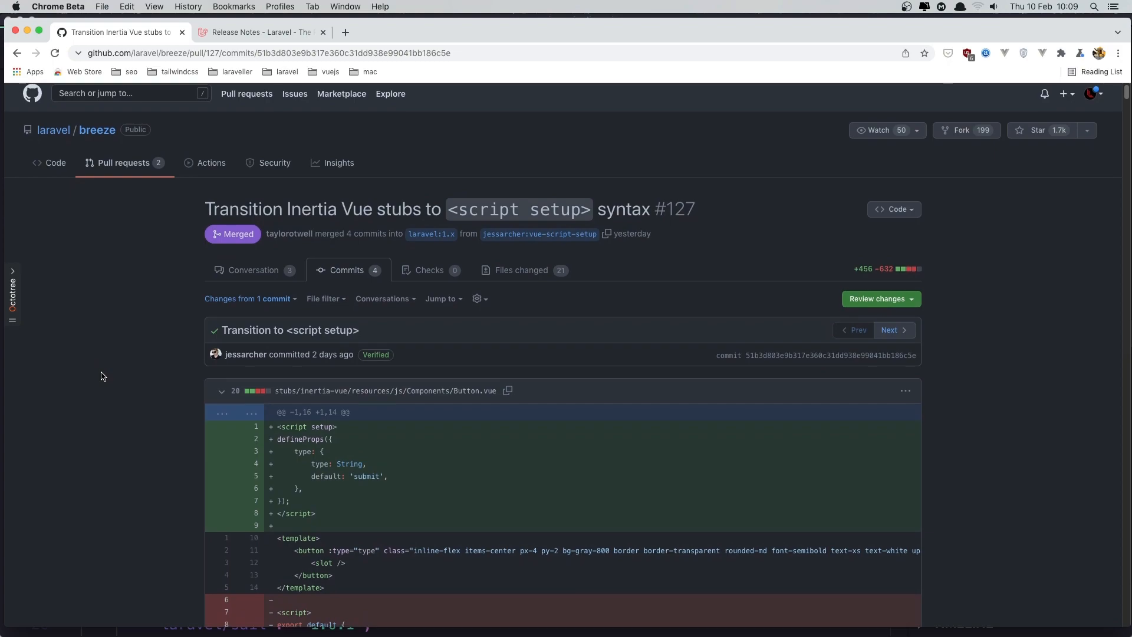
scroll(down, 3)
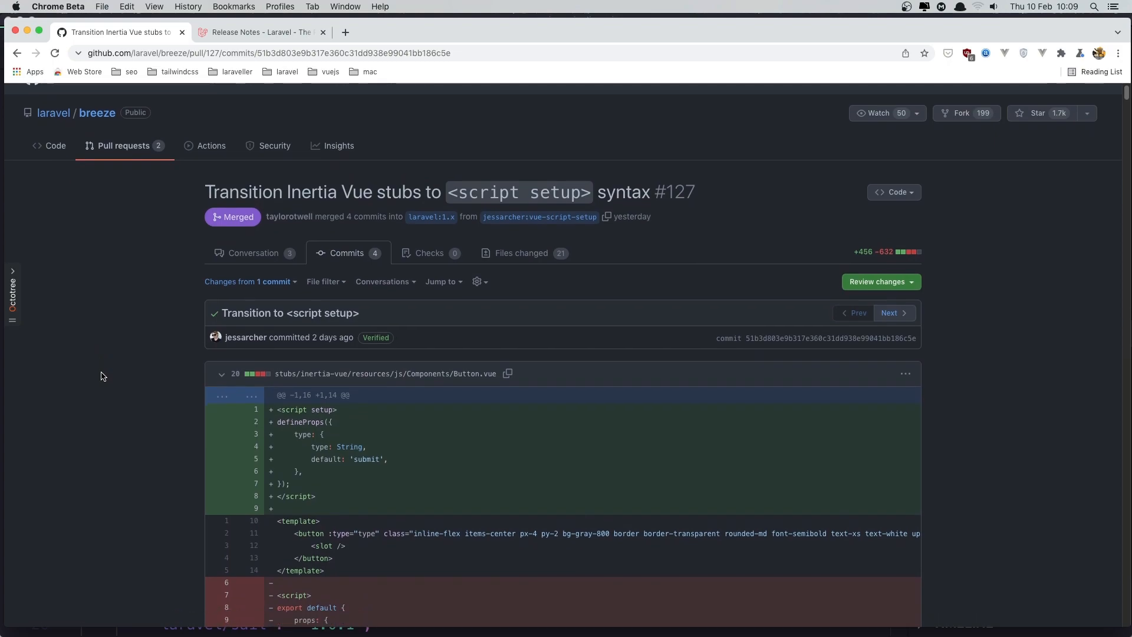
scroll(down, 3)
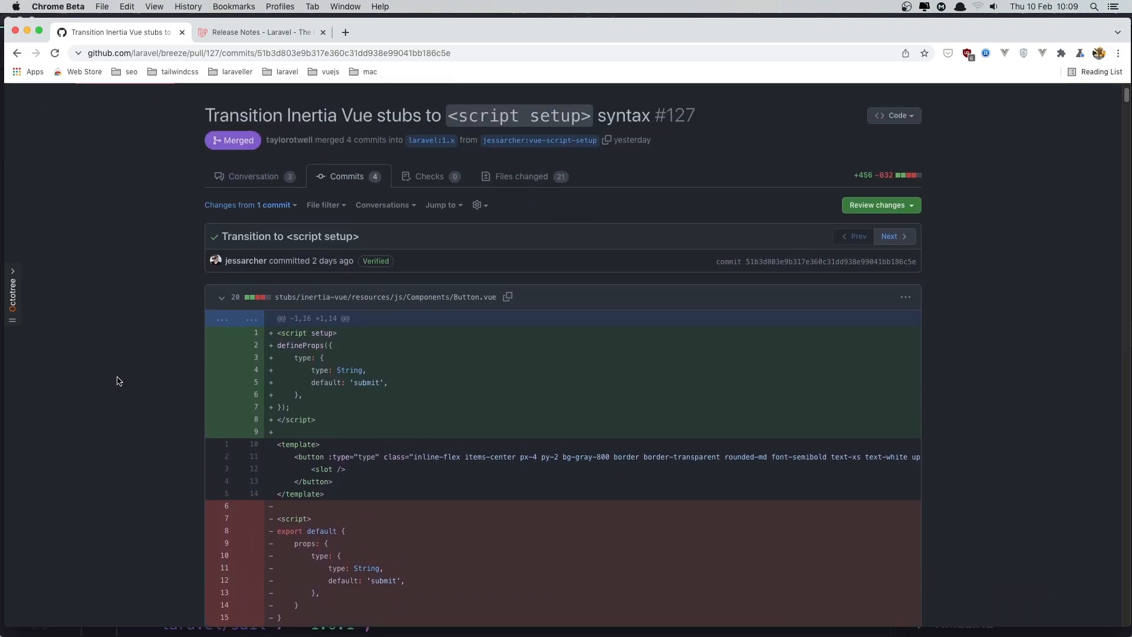
scroll(down, 3)
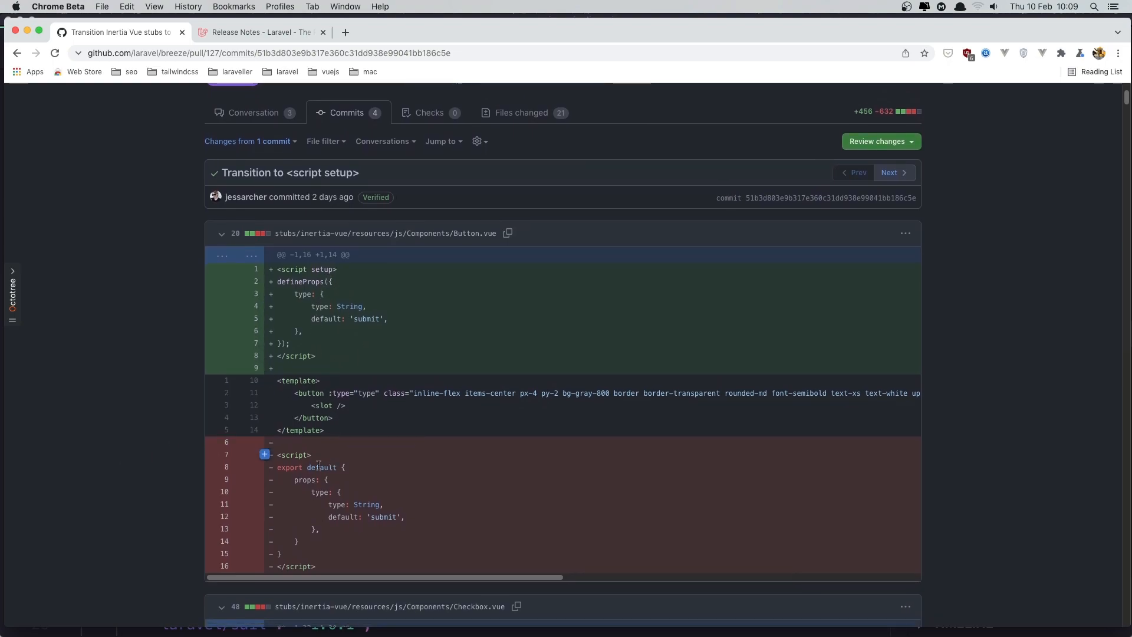
mouse_move(310, 500)
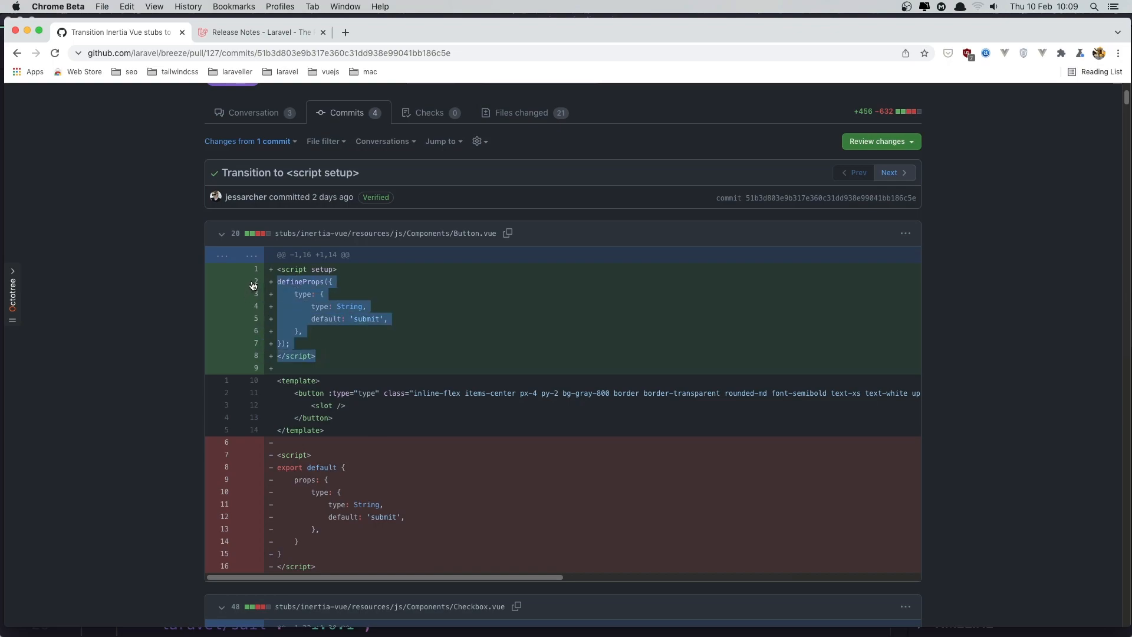
- Read through the Checkbox.vue script setup conversion down to the start of Dropdown.vue
scroll(down, 3)
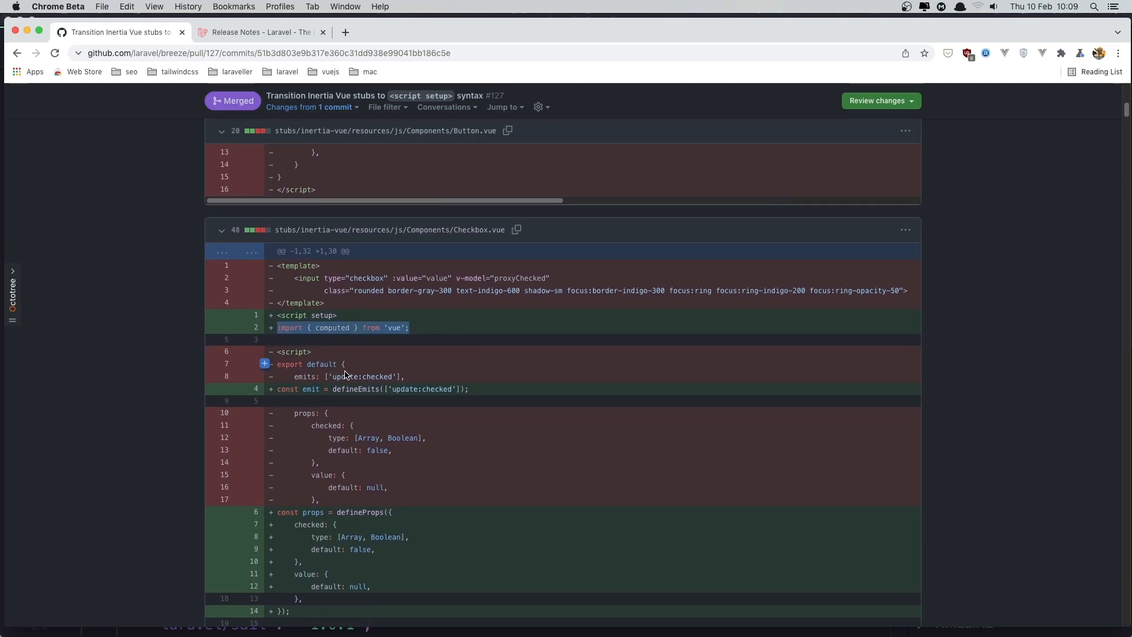
scroll(down, 3)
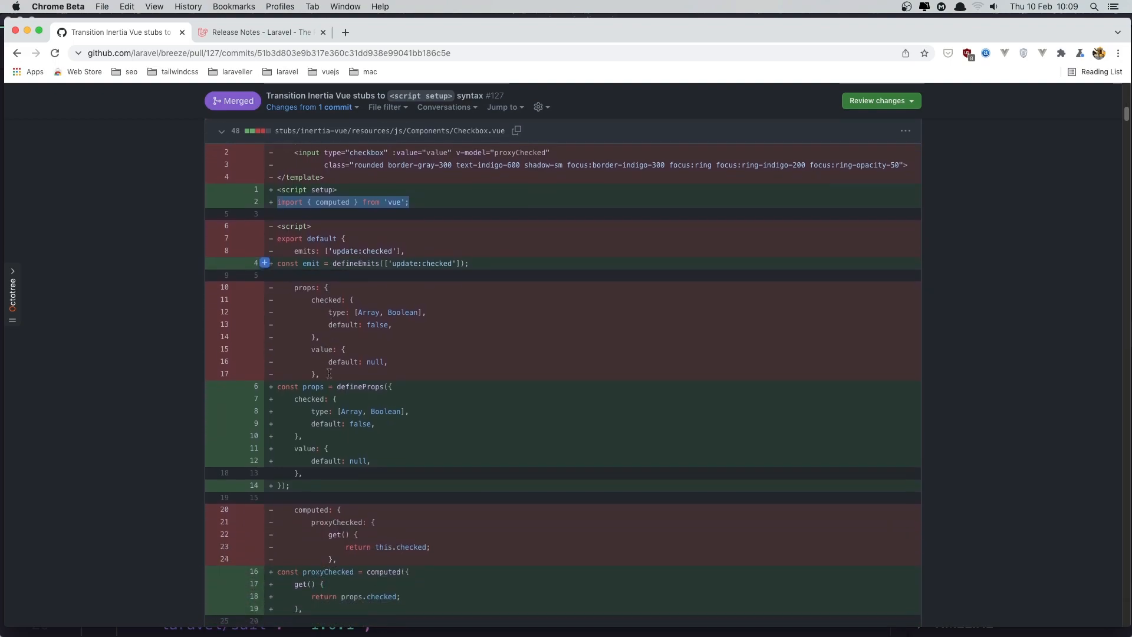
scroll(down, 3)
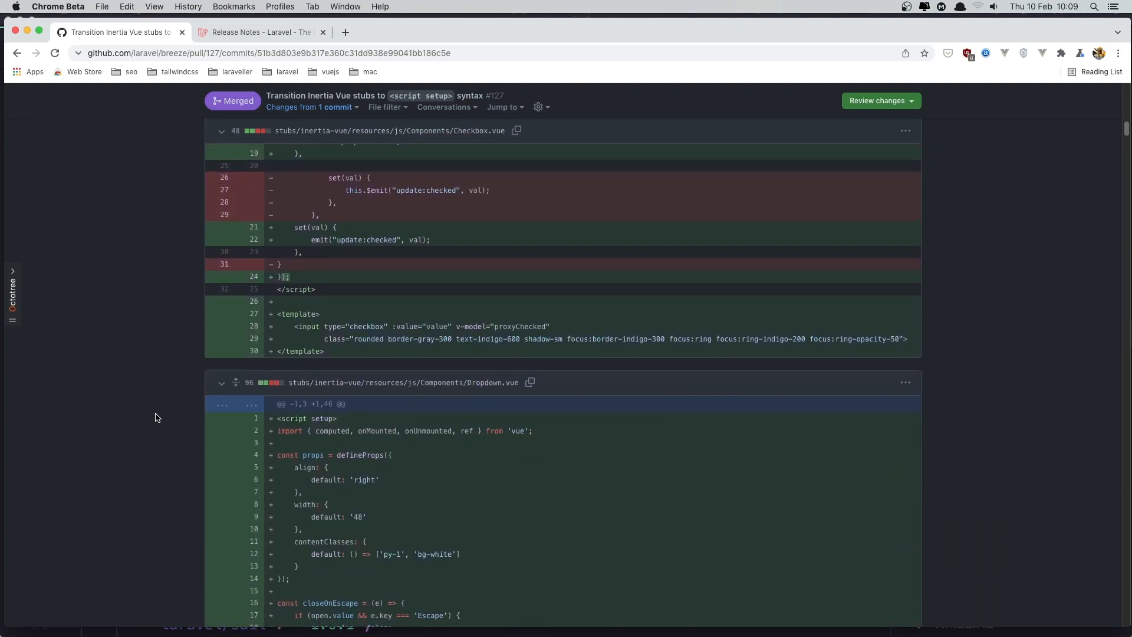
scroll(down, 3)
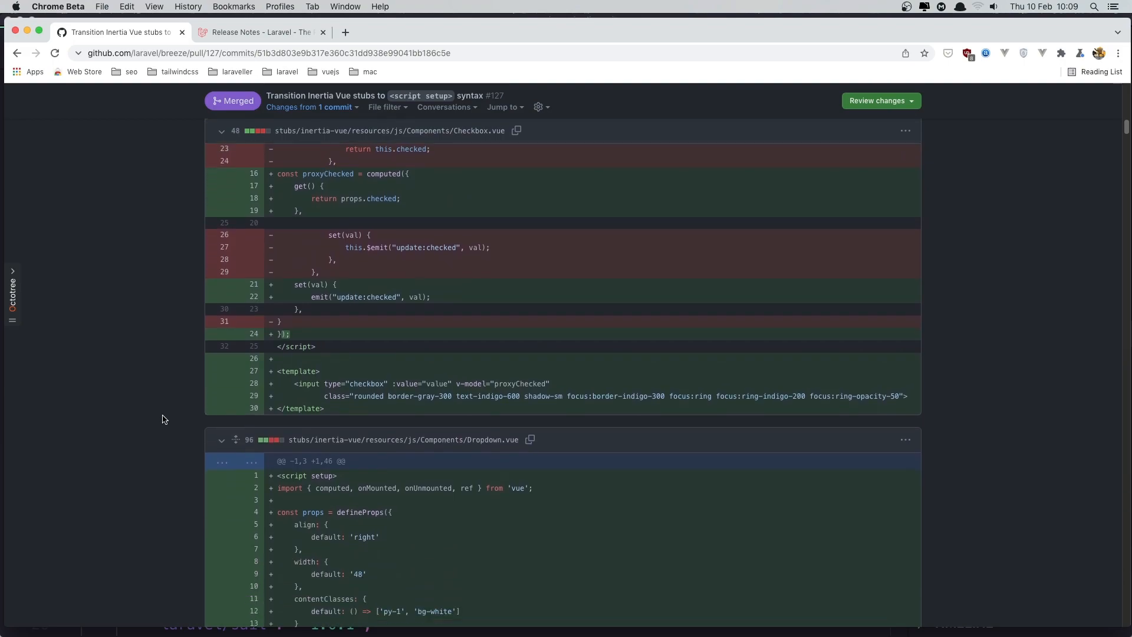
scroll(down, 3)
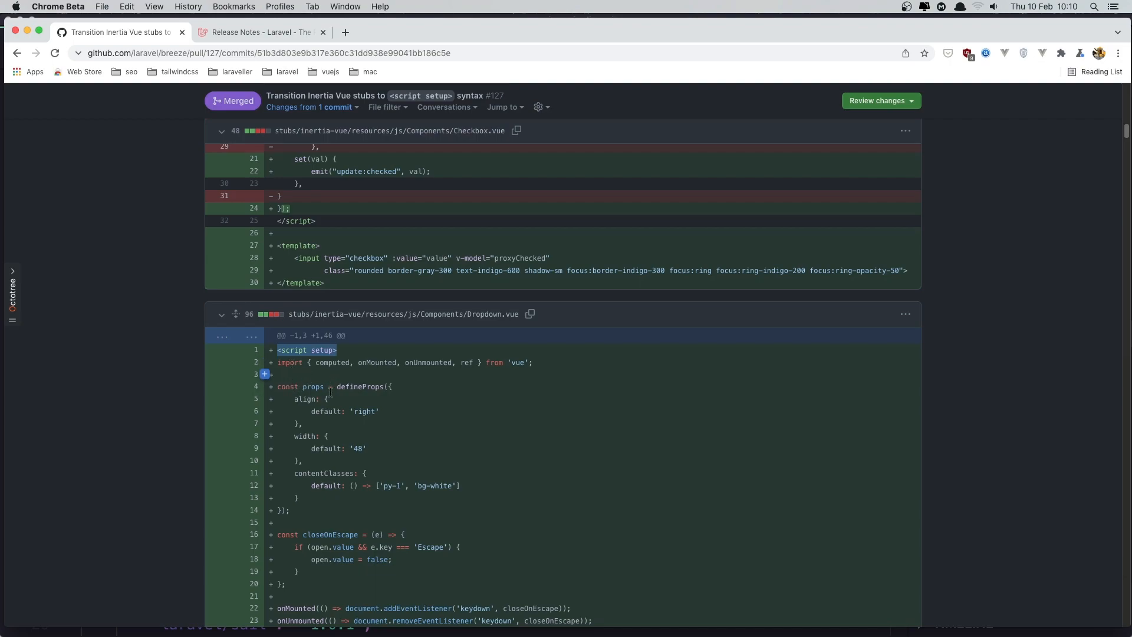
mouse_move(330, 379)
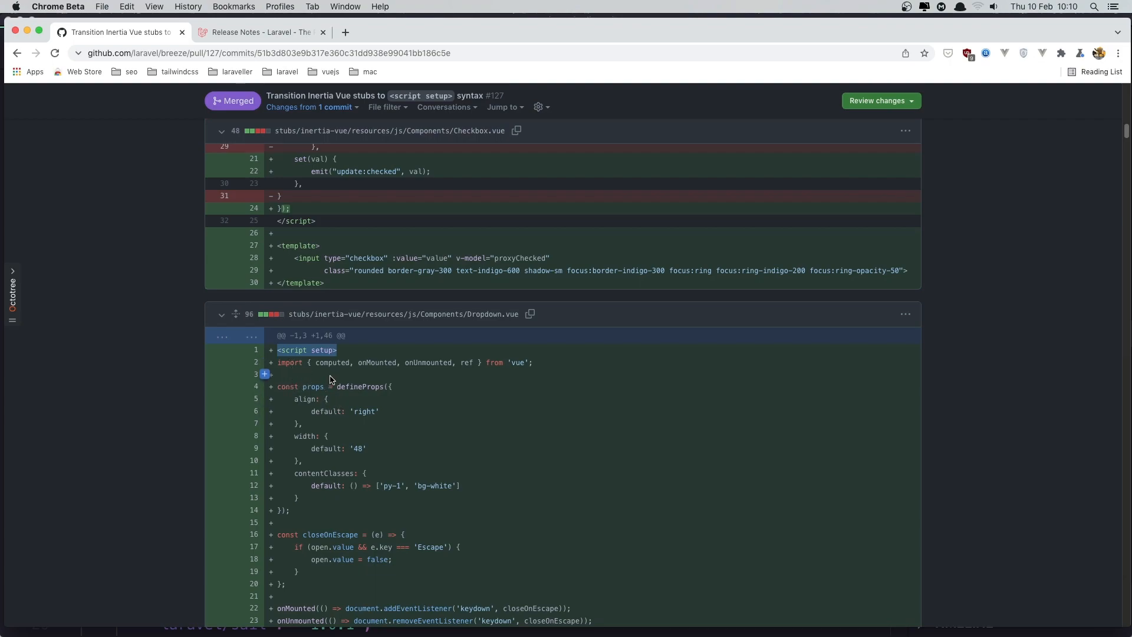
- Read the Dropdown.vue script setup diff to its template, then return toward the top of the commit page
scroll(down, 3)
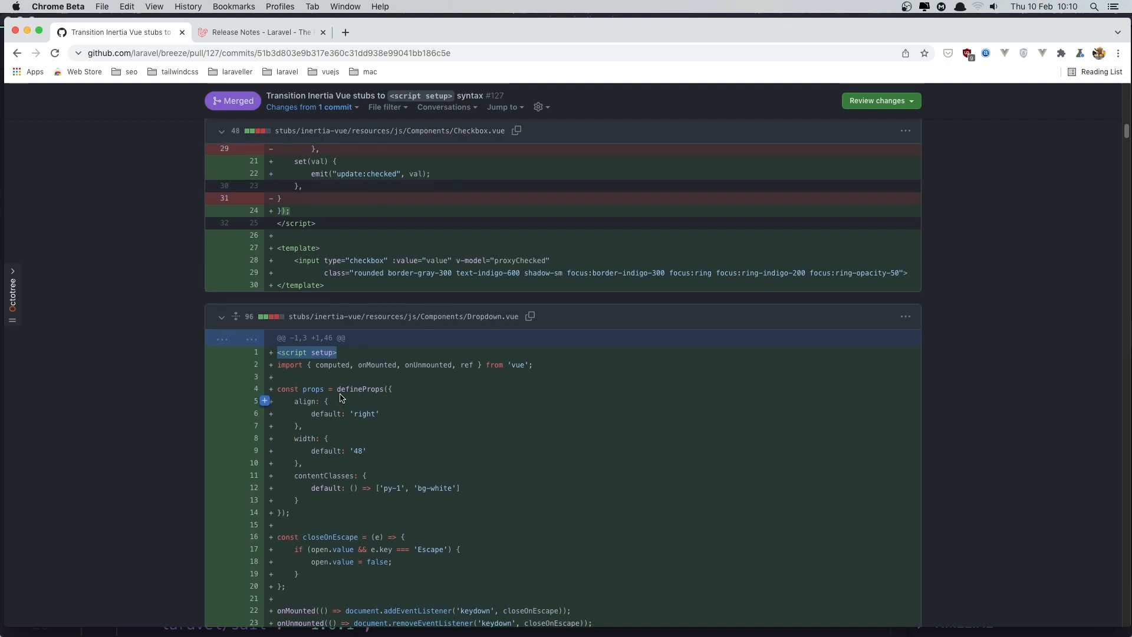
scroll(down, 3)
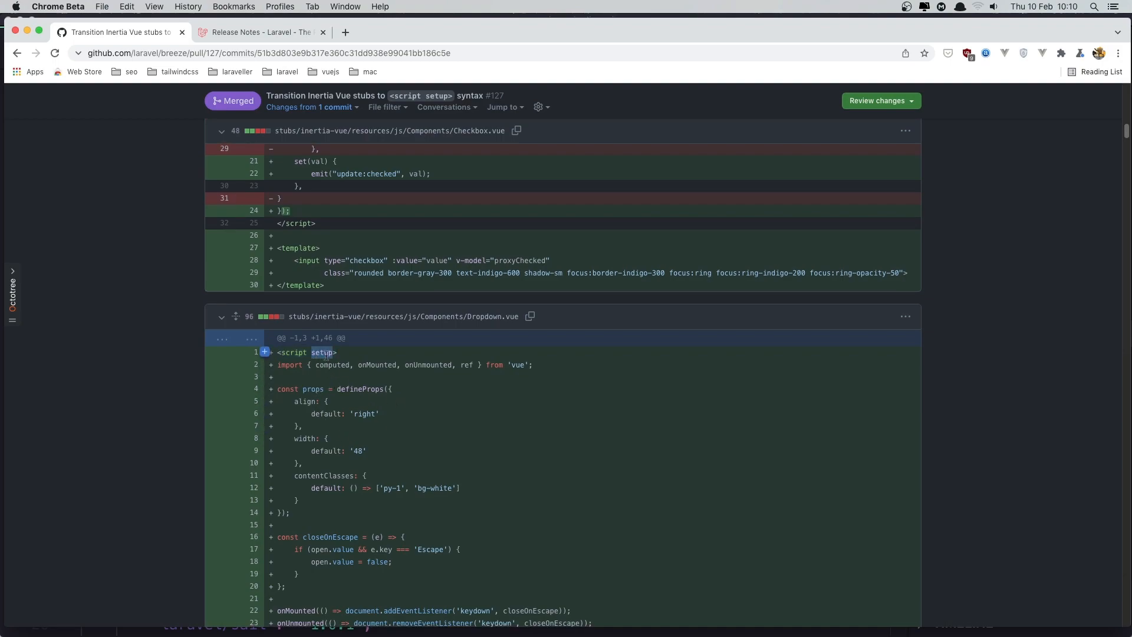
scroll(down, 3)
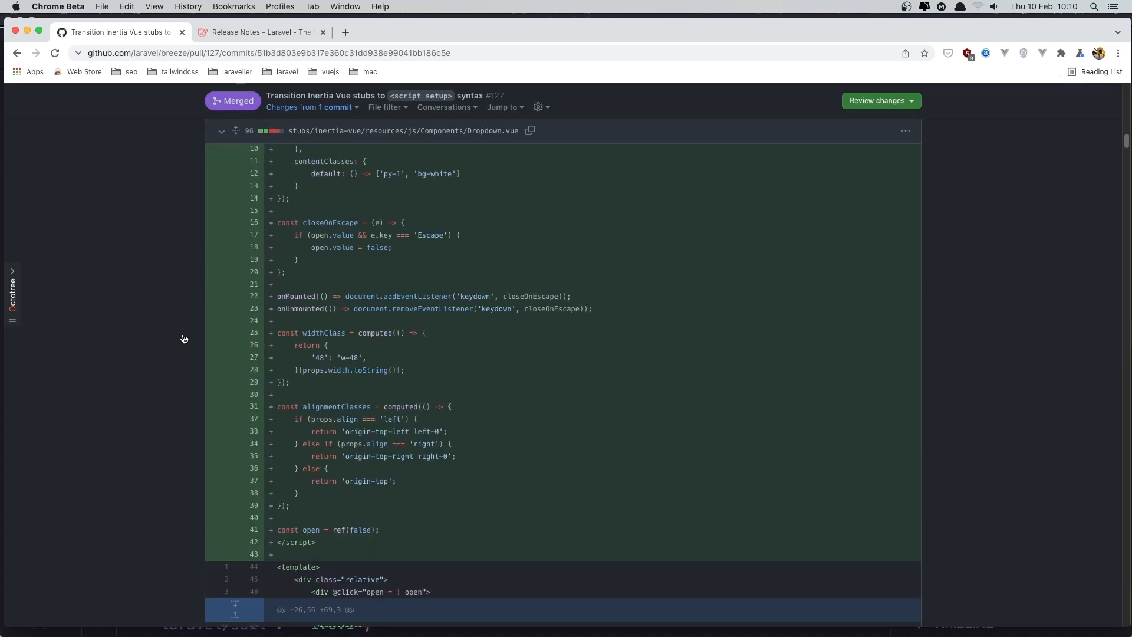
scroll(up, 3)
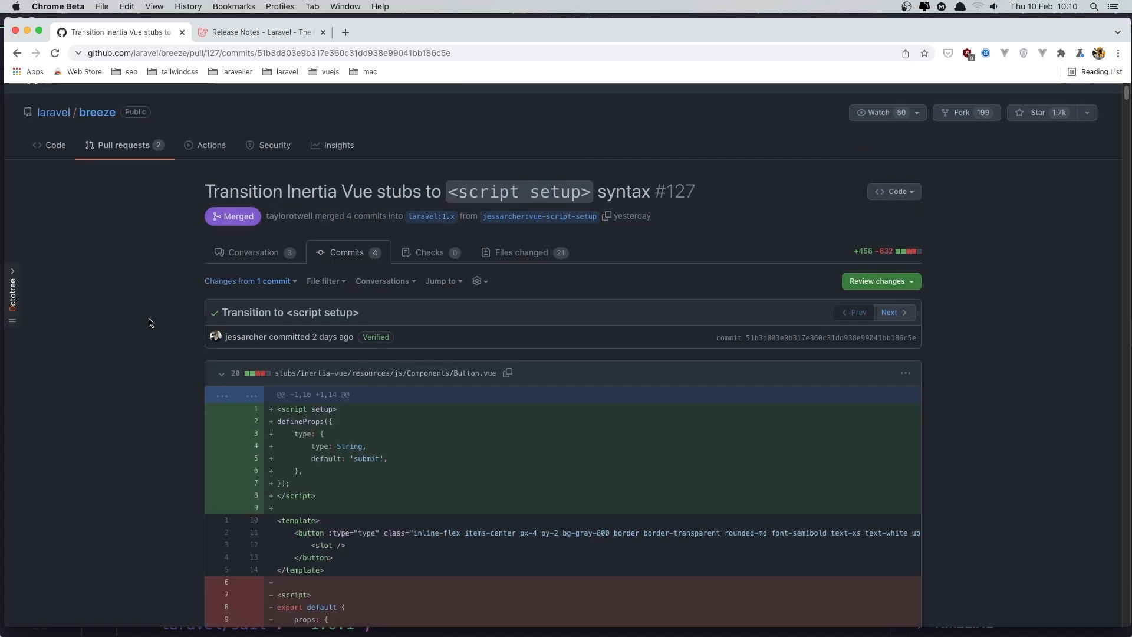